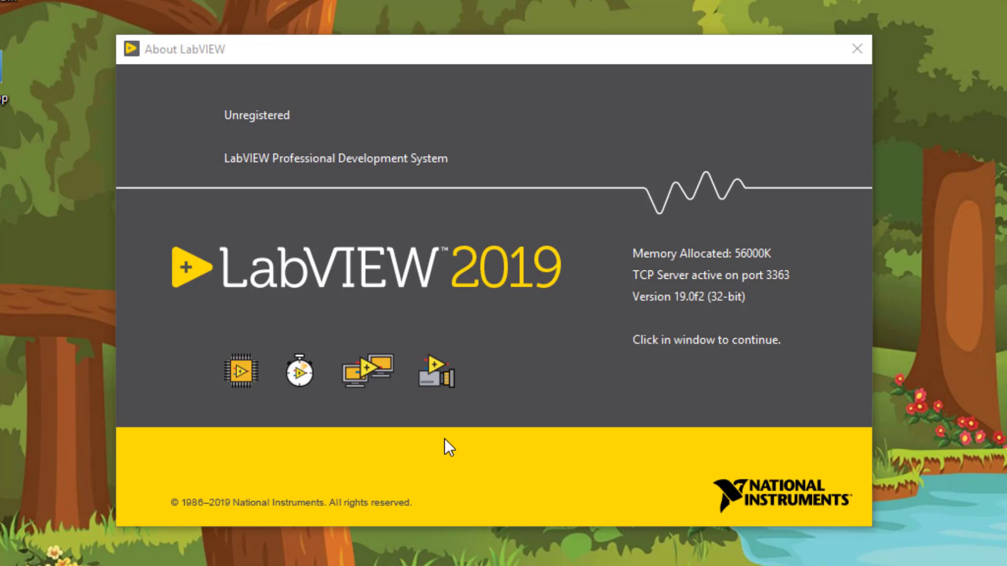
pyautogui.moveTo(448, 448)
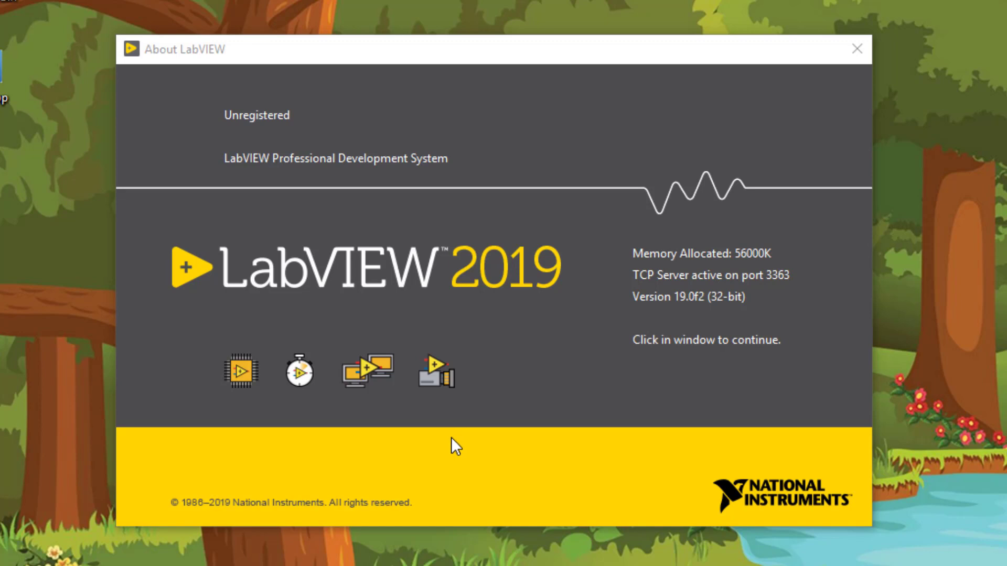
# - Dismiss the About screen and save a new VI as 'Using Map Collection' in Temp
pyautogui.click(452, 446)
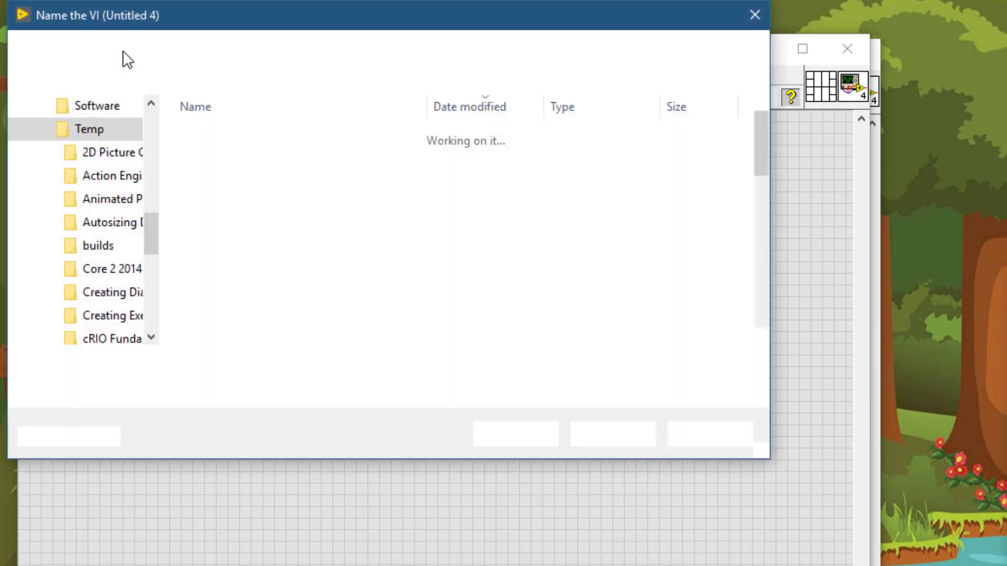
pyautogui.write('U')
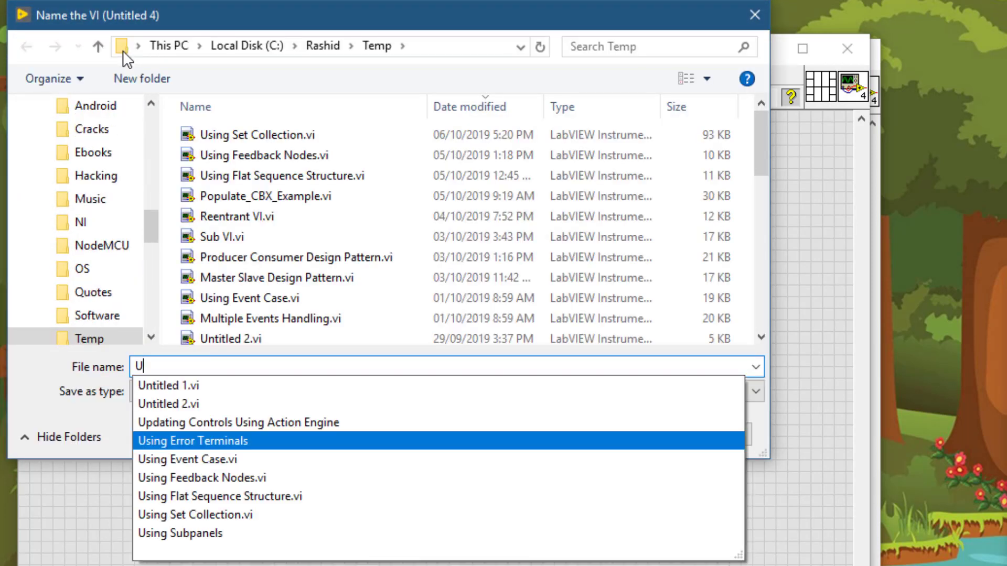
pyautogui.write('Using Map Co')
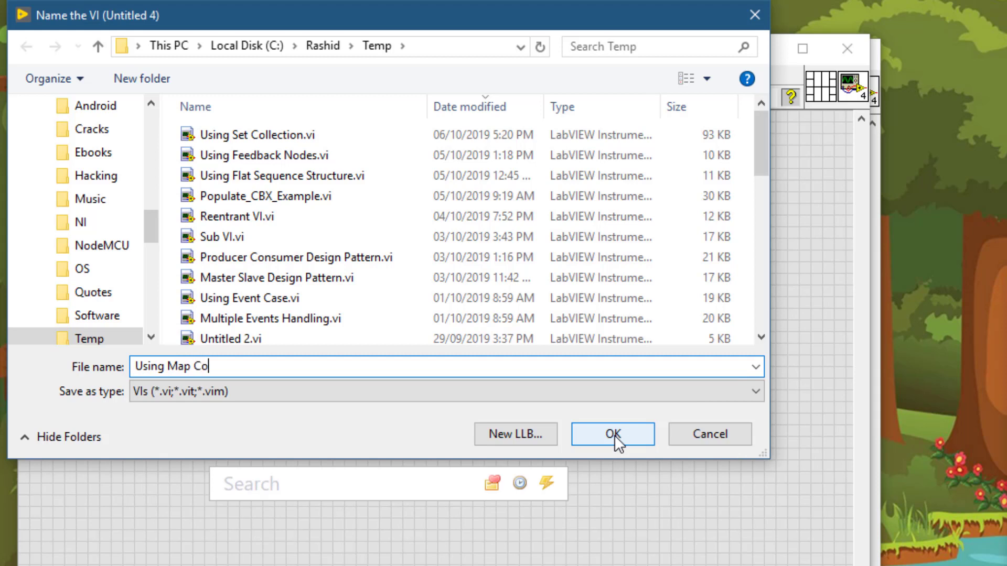
pyautogui.write('llection')
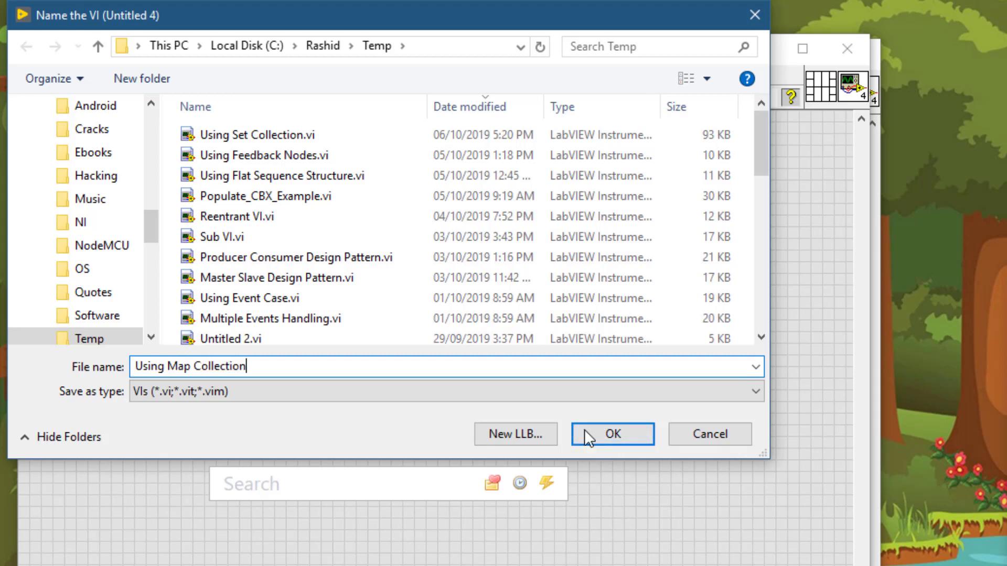
pyautogui.click(610, 434)
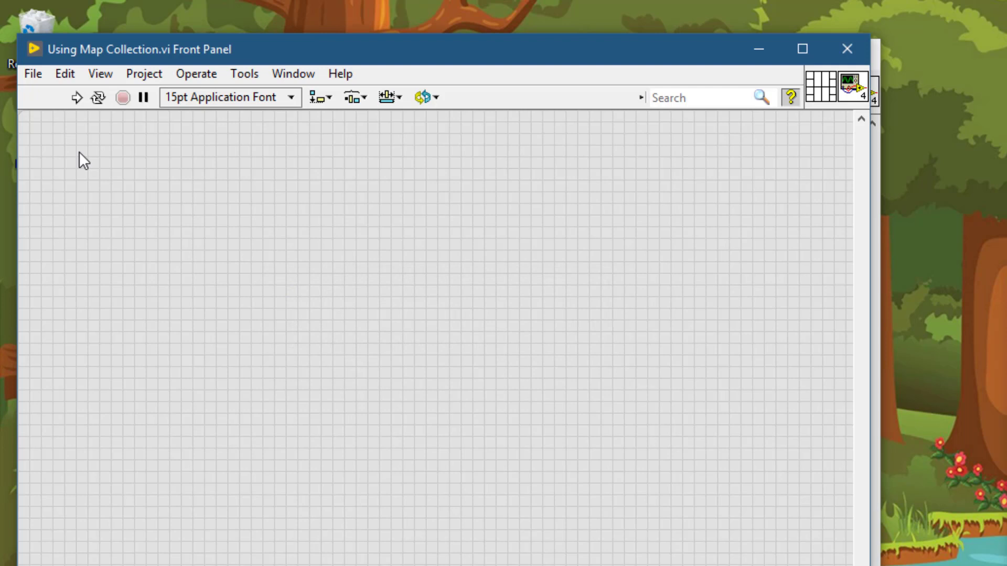
# - Place a String Control from Quick Drop and stretch it into a wide box
pyautogui.press('ctrl+space')
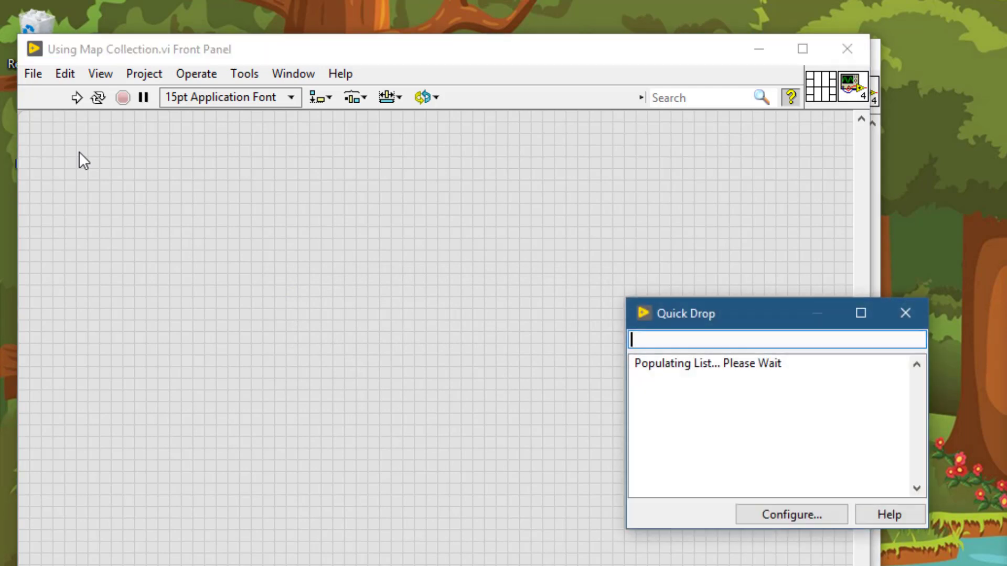
pyautogui.write('strin')
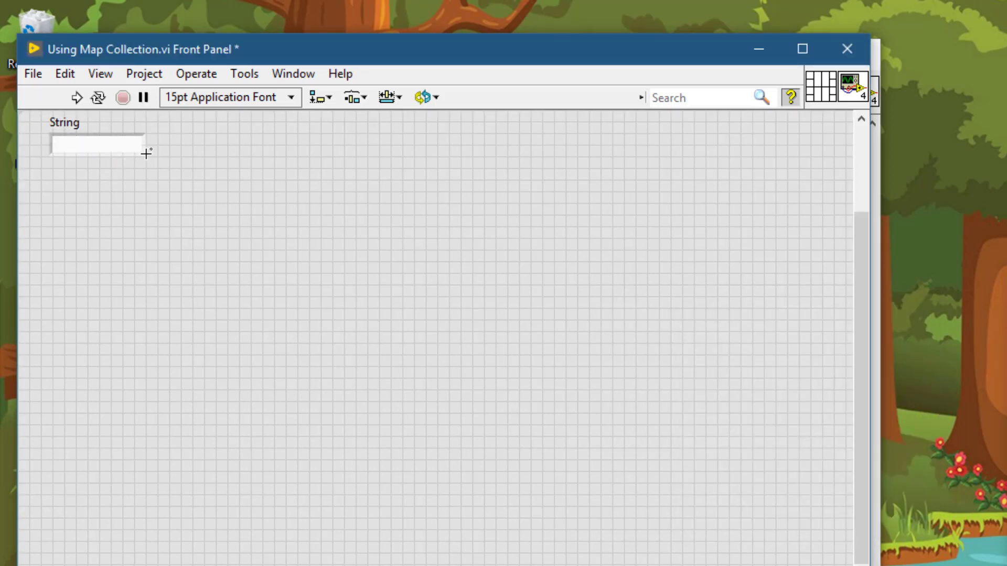
pyautogui.moveTo(144, 148); pyautogui.dragTo(455, 210)
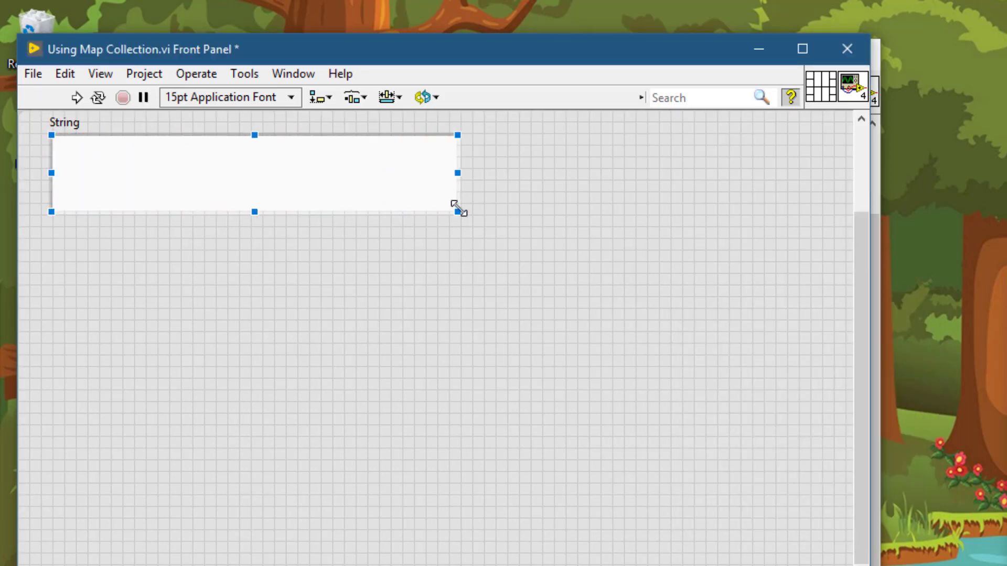
pyautogui.moveTo(456, 208); pyautogui.dragTo(474, 224)
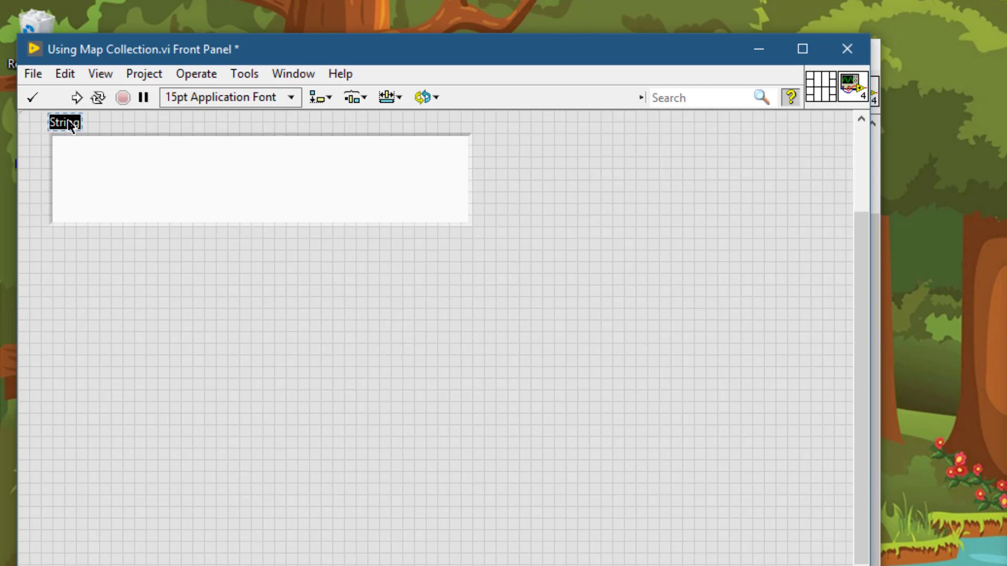
# - Relabel the string control 'Text to Count Word Instances In'
pyautogui.write('Text')
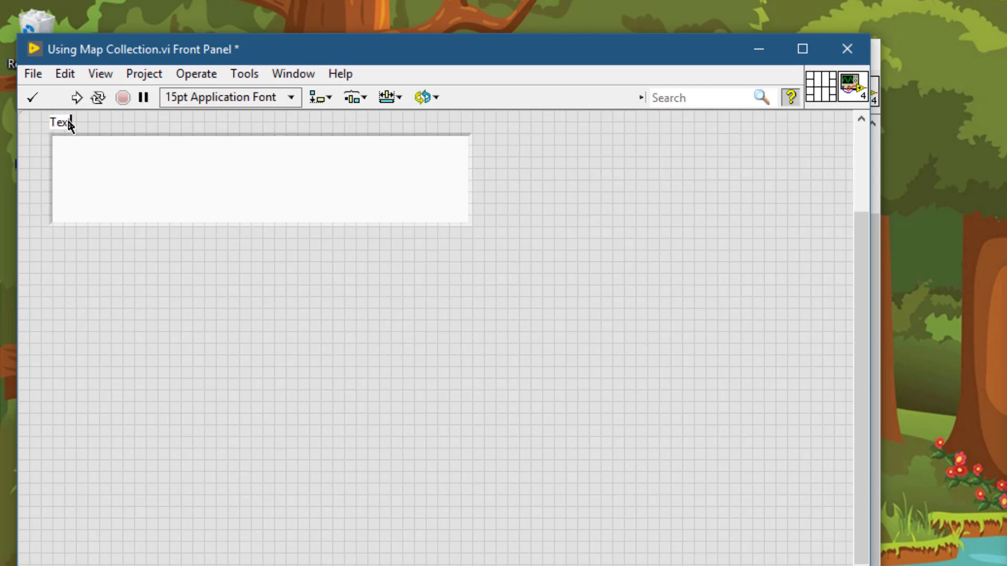
pyautogui.write('to Cou')
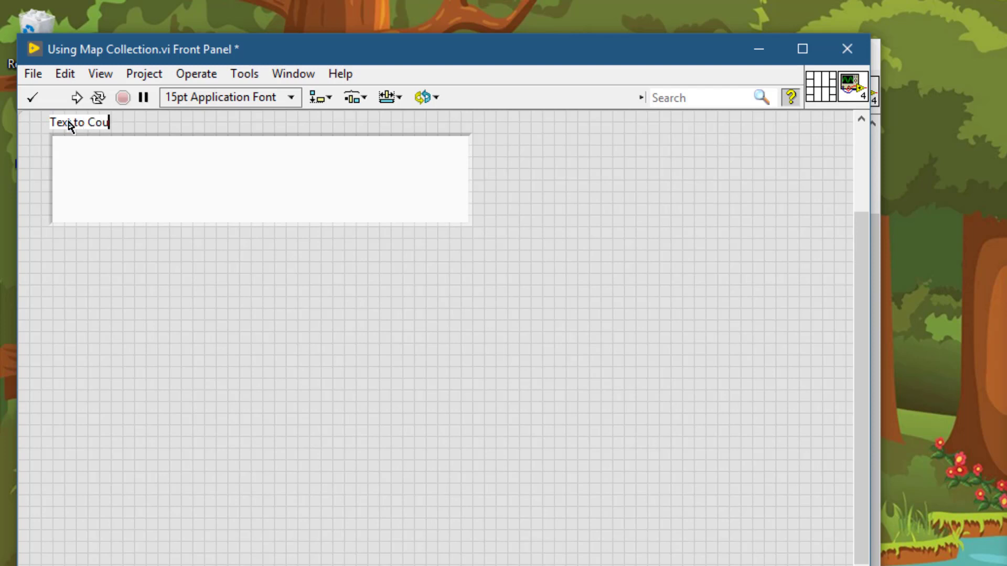
pyautogui.write('nt Wor')
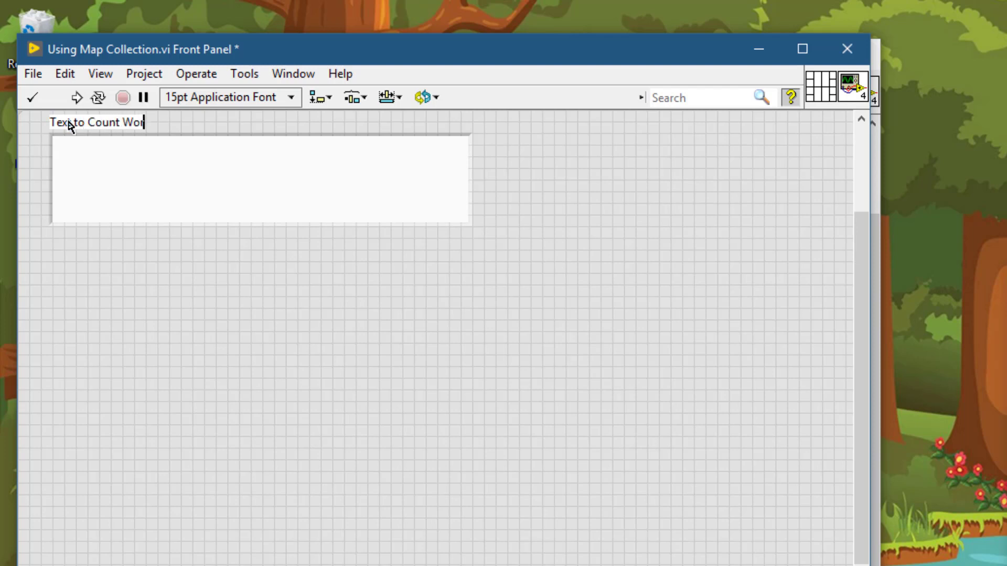
pyautogui.write('d')
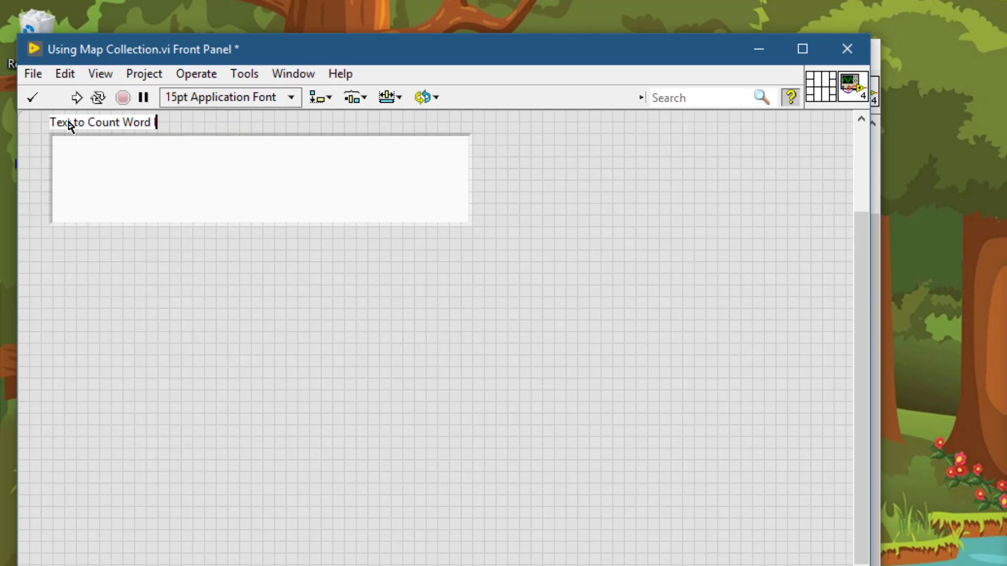
pyautogui.write('Instances')
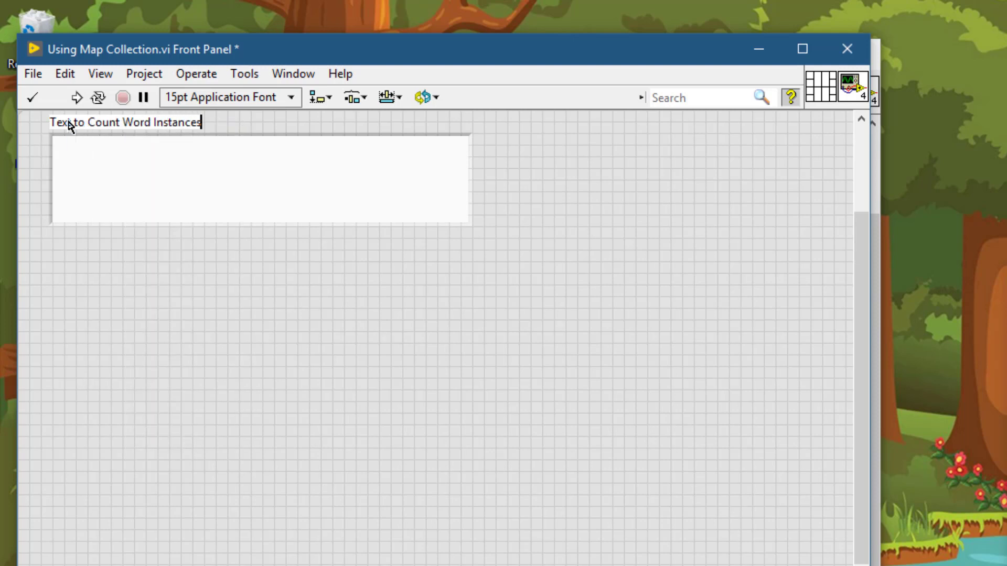
pyautogui.write('In')
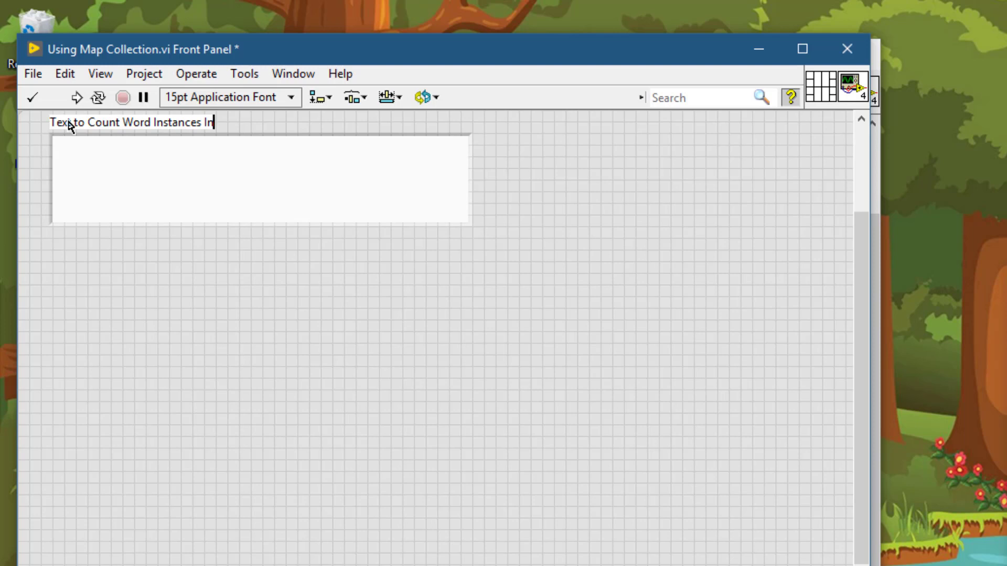
pyautogui.moveTo(91, 280)
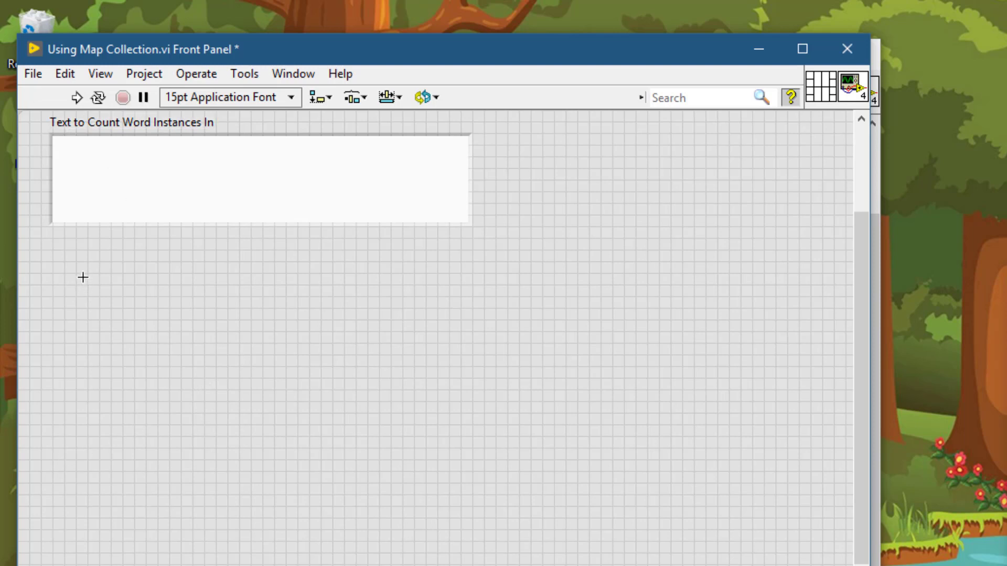
# - Quick Drop a Map under the text box and retype its label as 'Word Cound Map'
pyautogui.press('ctrl+space')
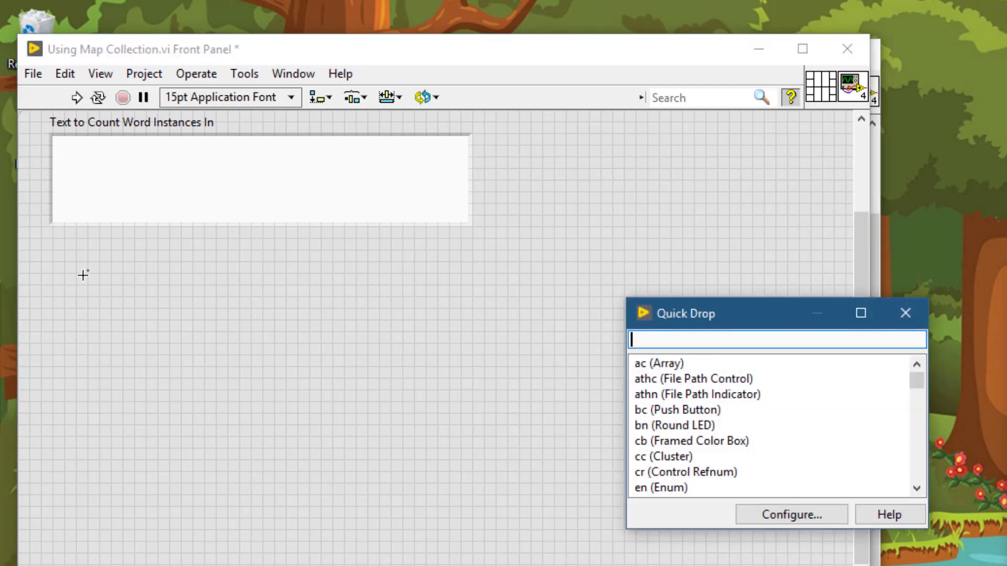
pyautogui.write('map')
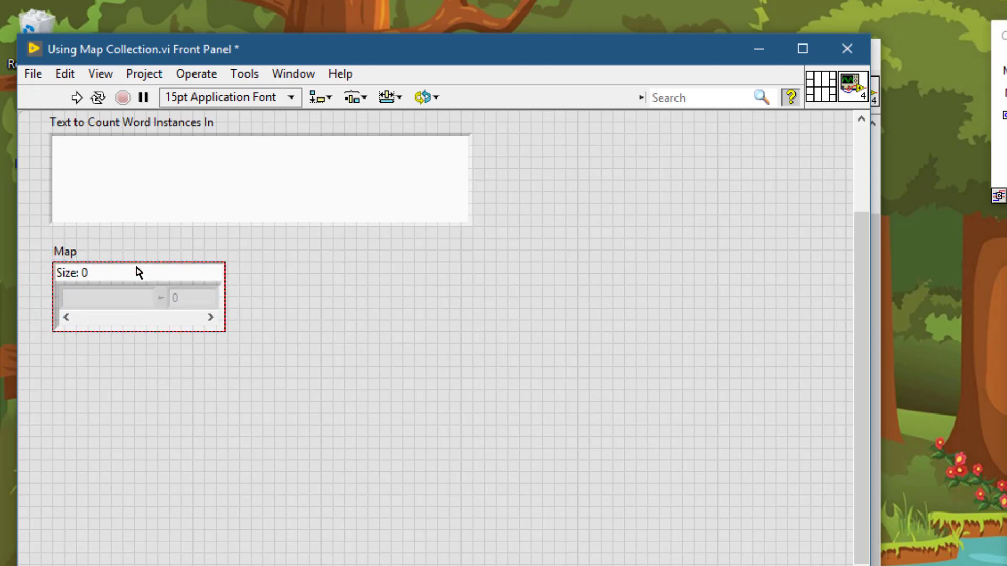
pyautogui.click(64, 251)
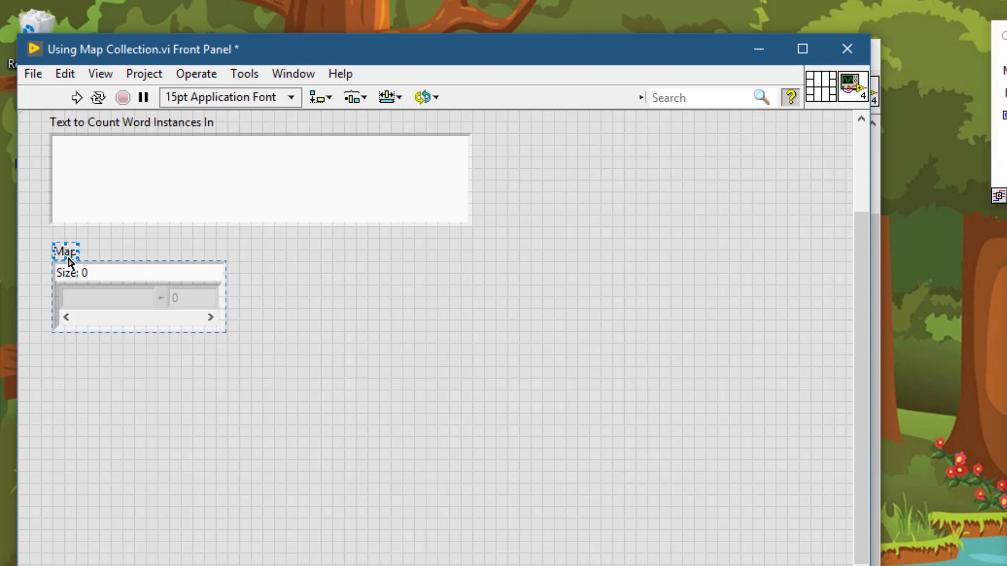
pyautogui.doubleClick(65, 252)
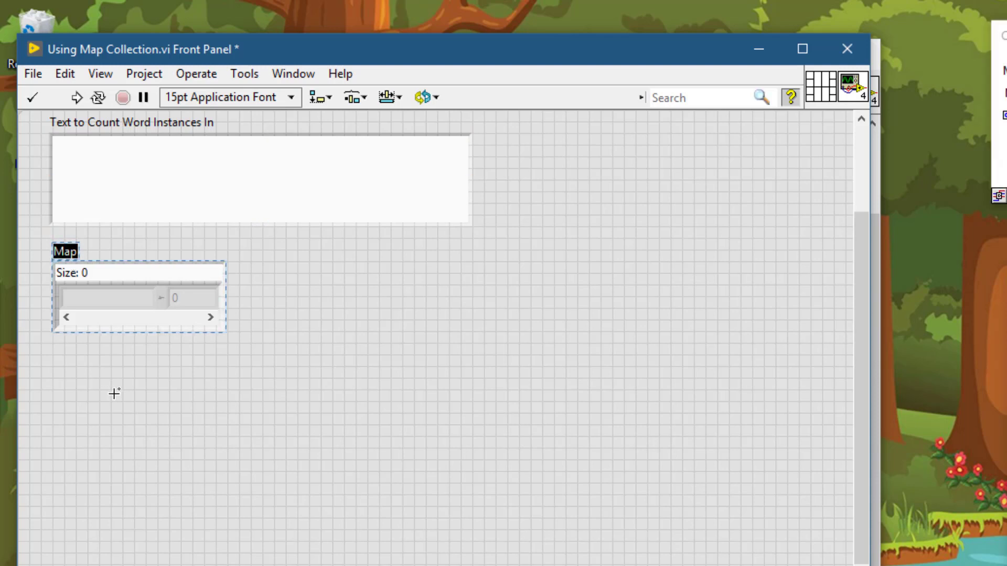
pyautogui.write('Wo')
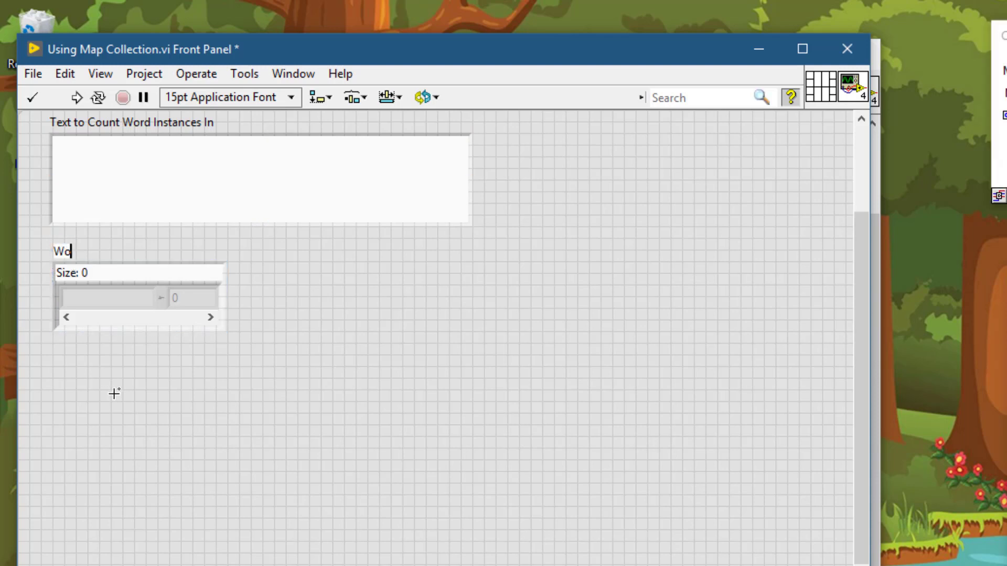
pyautogui.write('urd')
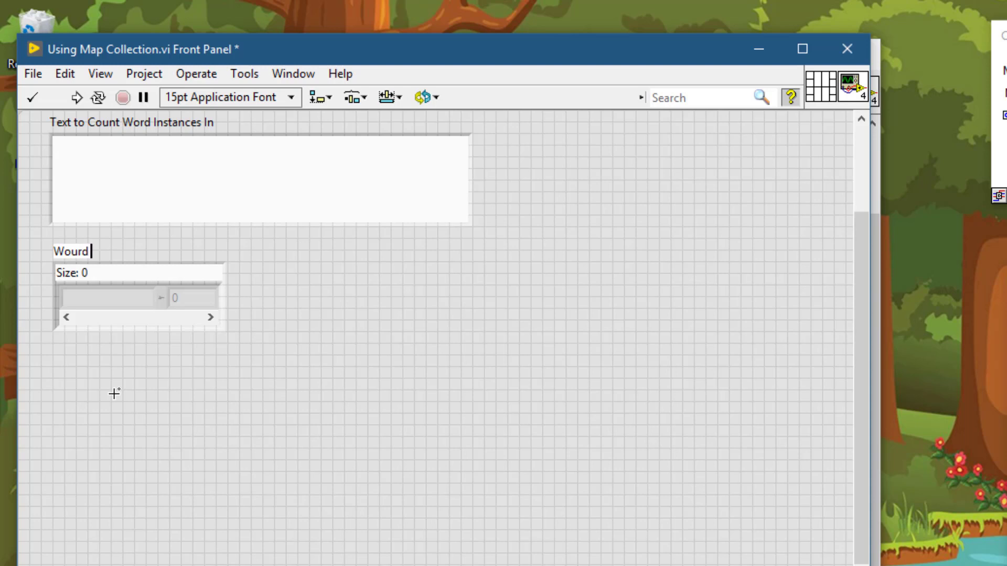
pyautogui.press('BackSpace')
pyautogui.write(' Cou')
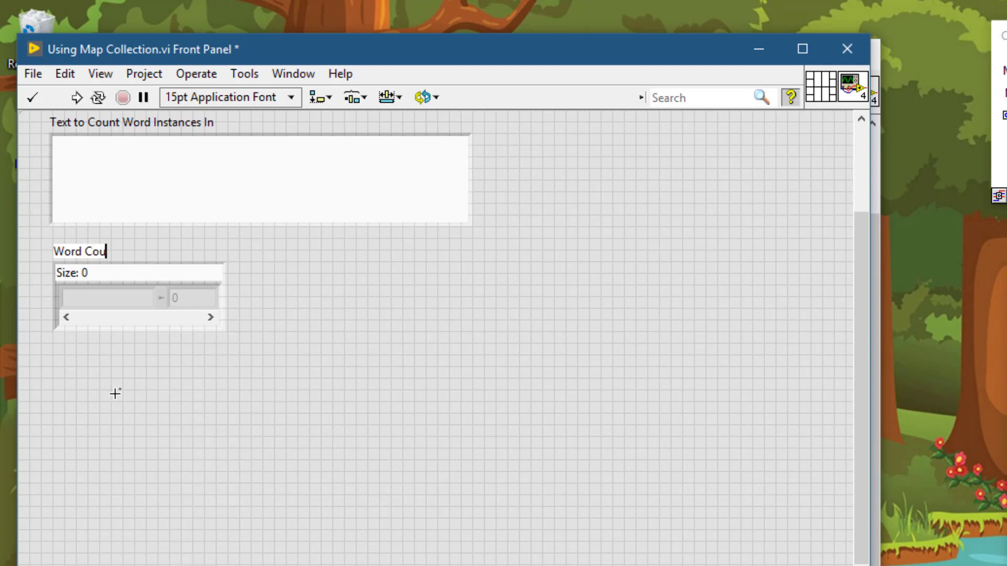
pyautogui.write('nd')
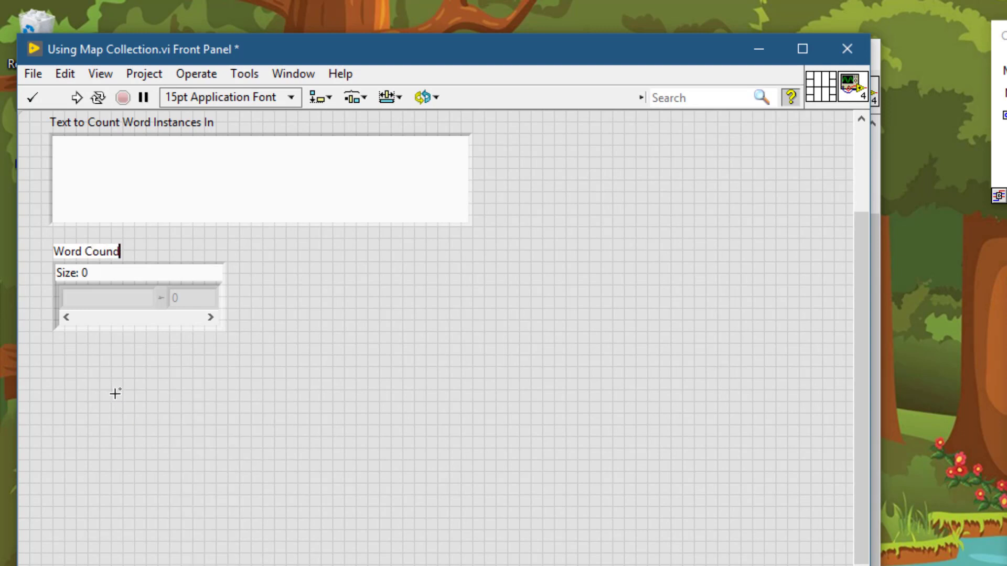
pyautogui.write('Map')
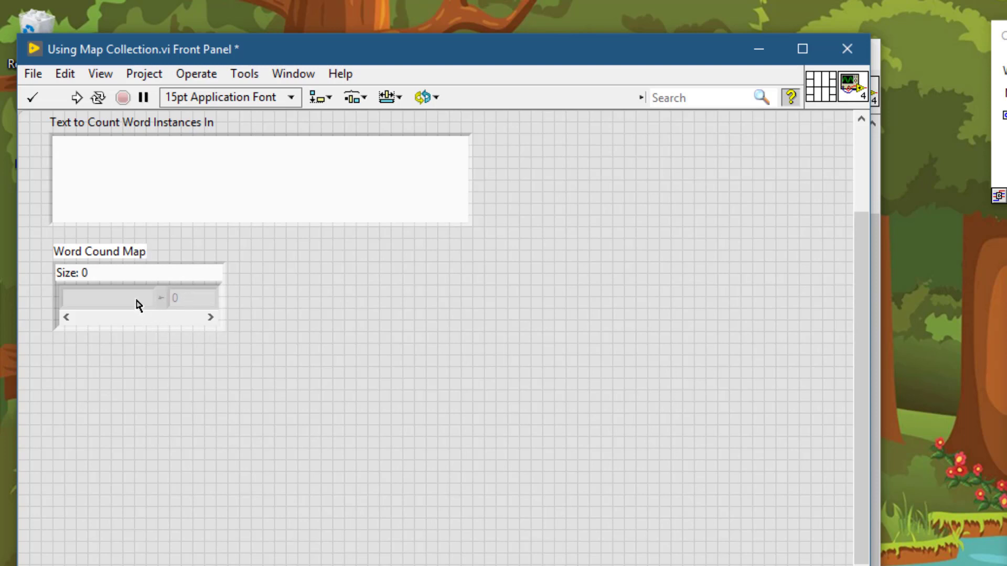
# - Name the map's key column Word and value column Count, then hide those labels
pyautogui.click(106, 297)
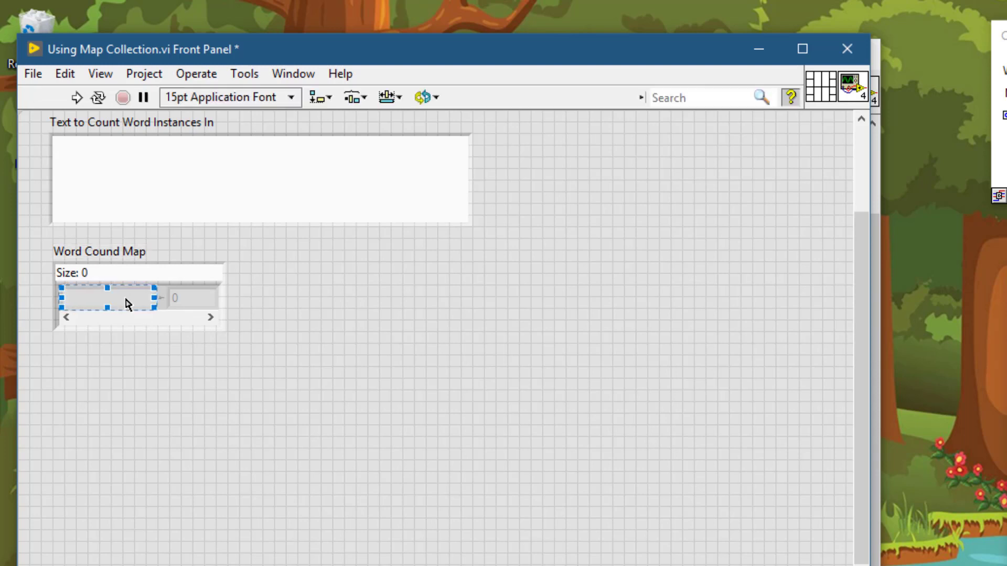
pyautogui.rightClick(125, 298)
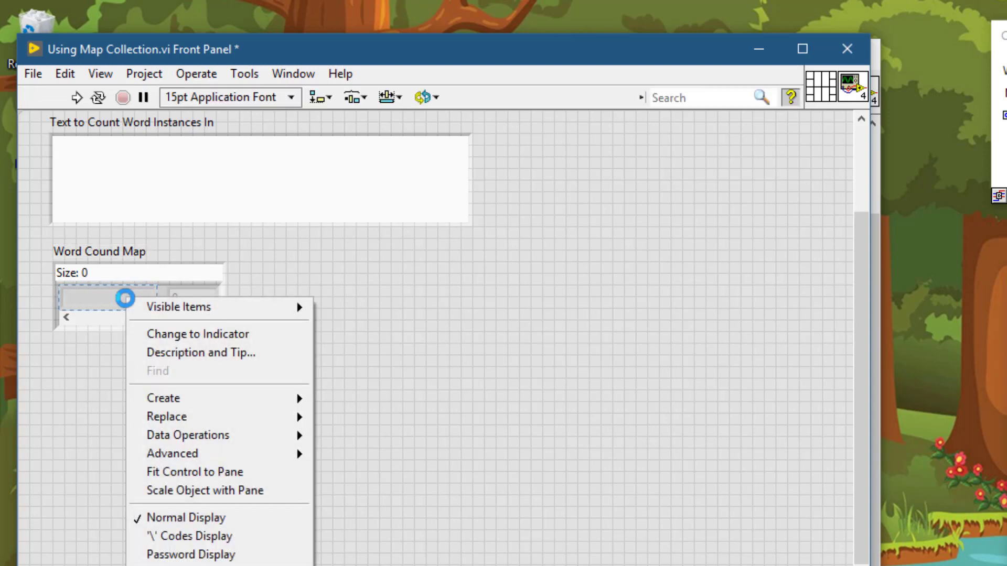
pyautogui.moveTo(192, 306)
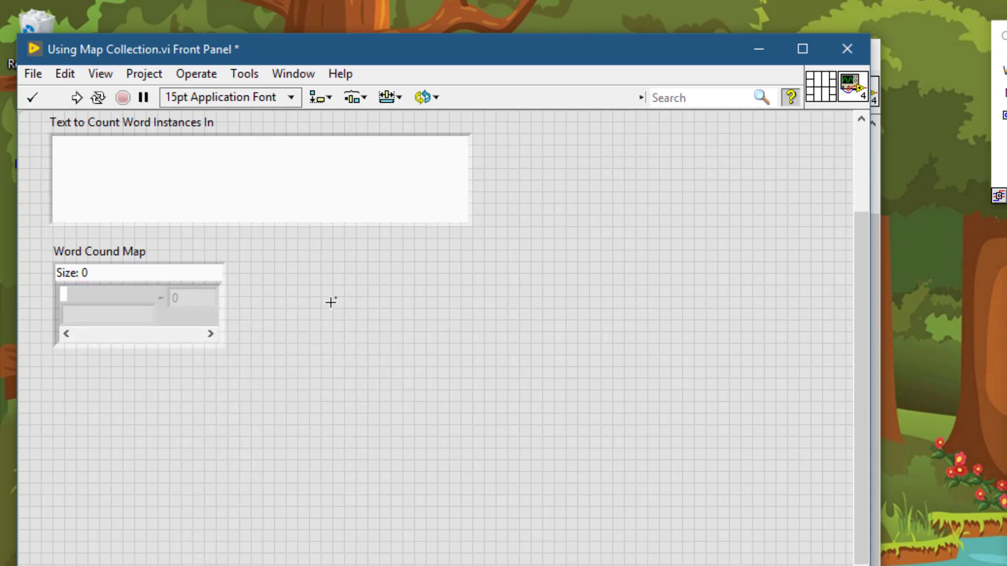
pyautogui.write('Word')
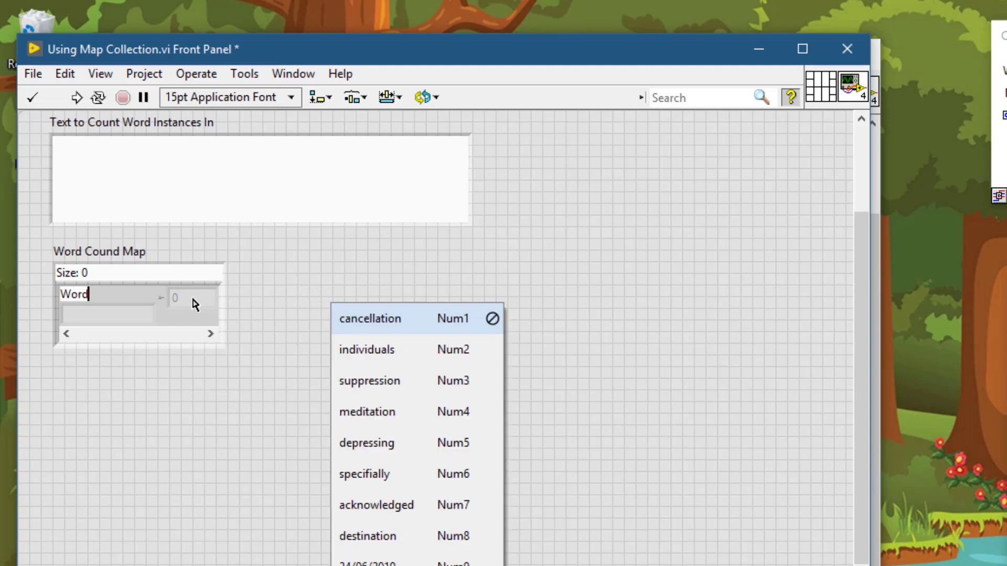
pyautogui.rightClick(174, 297)
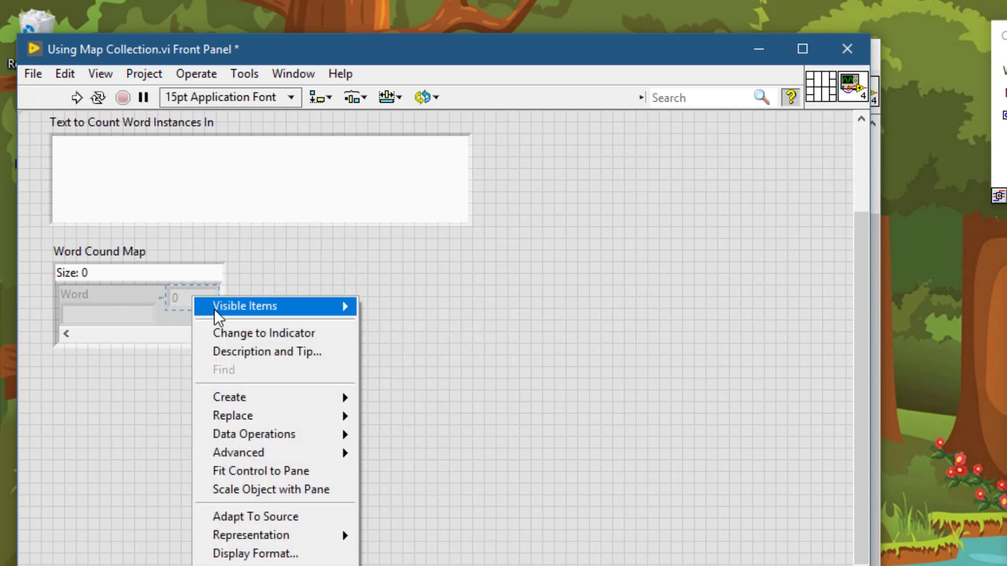
pyautogui.click(392, 320)
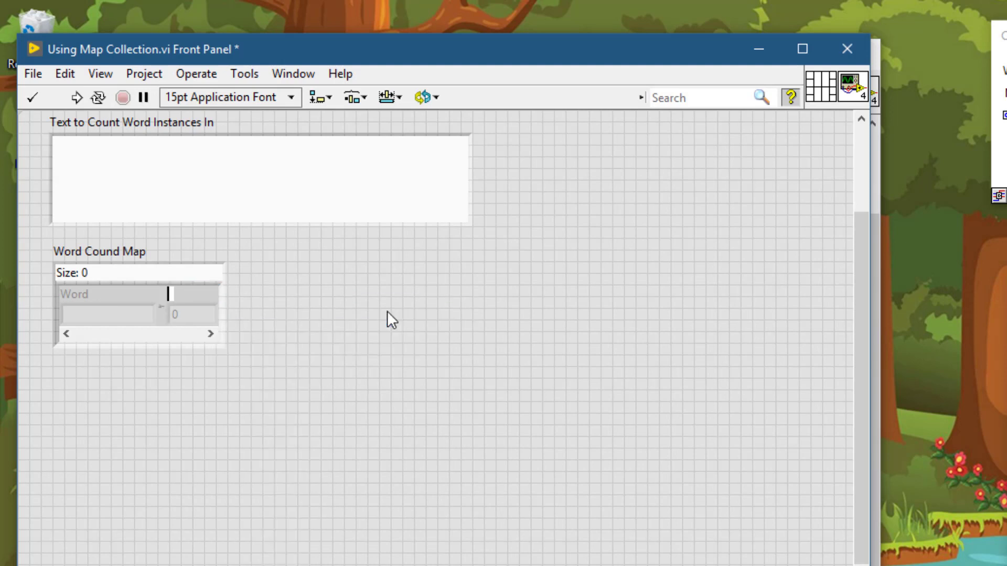
pyautogui.write('Count')
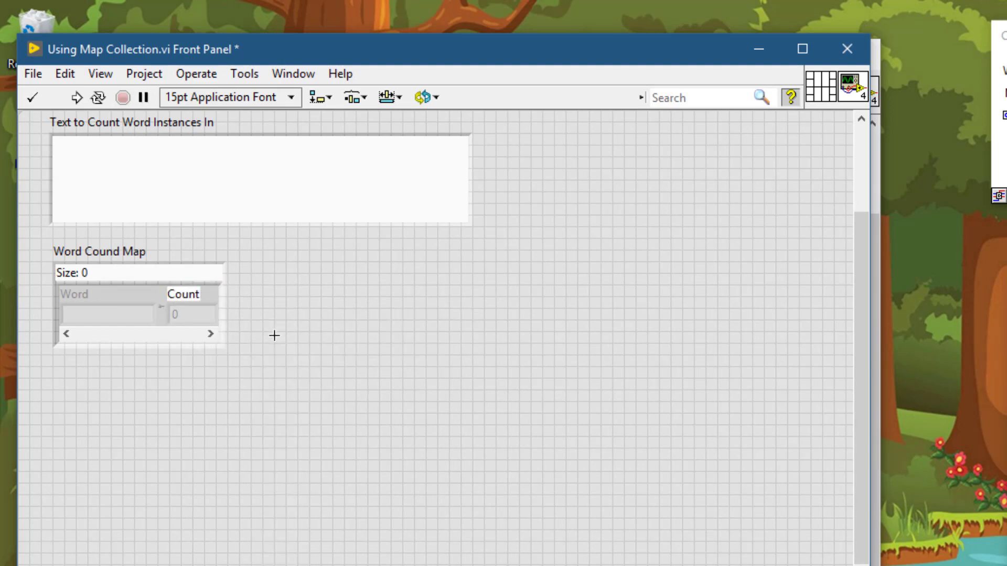
pyautogui.rightClick(110, 314)
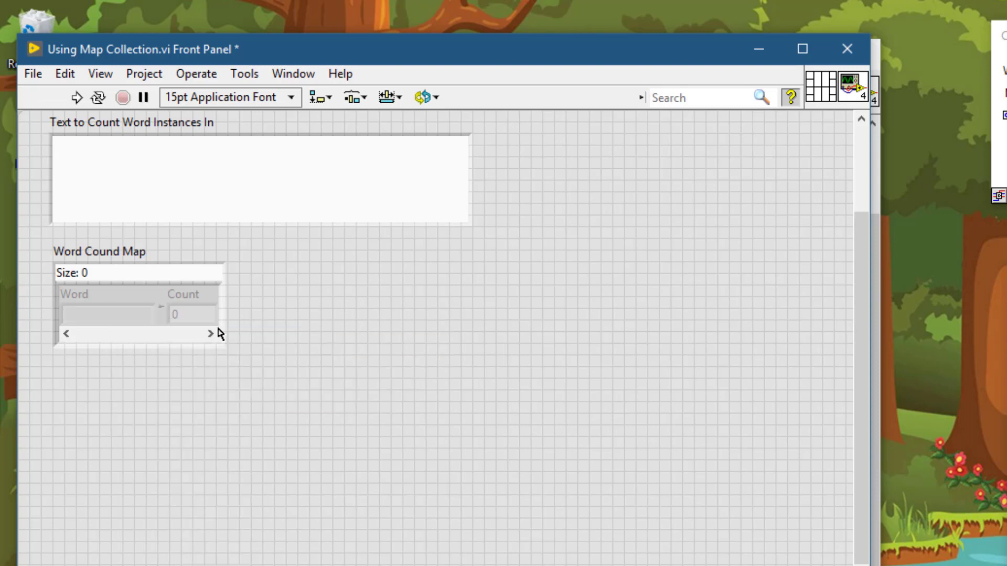
pyautogui.rightClick(112, 315)
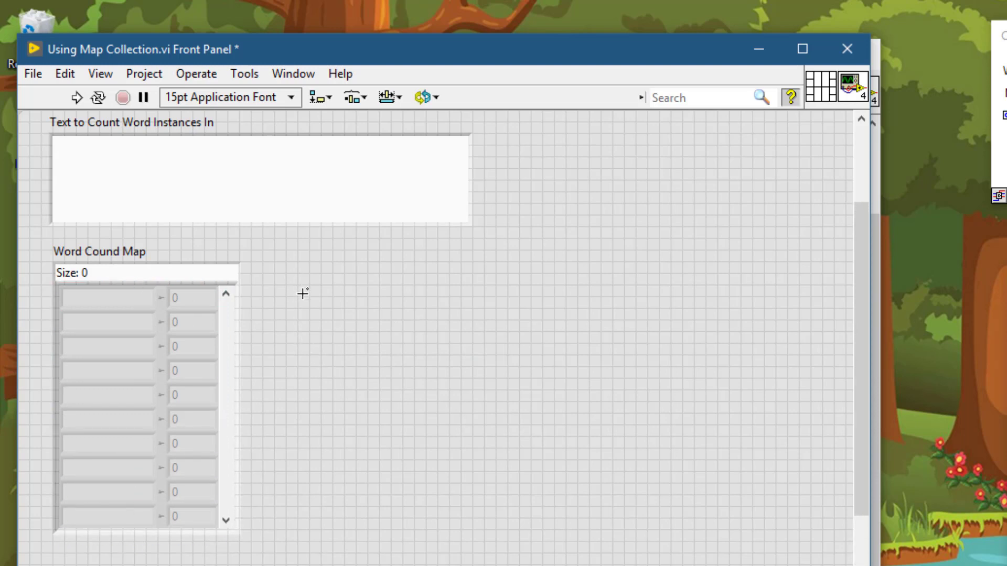
pyautogui.moveTo(308, 274)
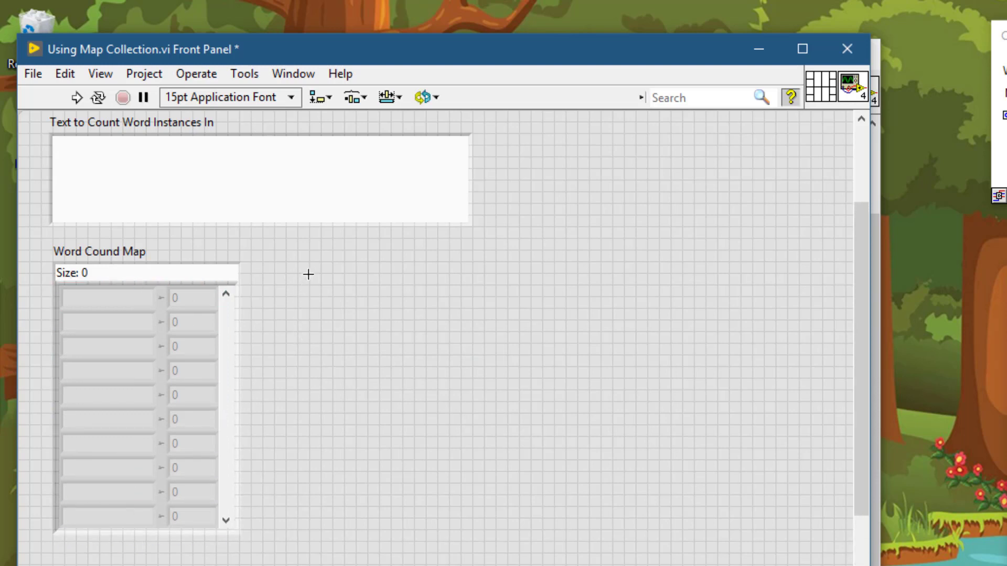
# - Add a String Control beside the map, stretch it to the map's height, and label it 'Word Cound String'
pyautogui.click(269, 180)
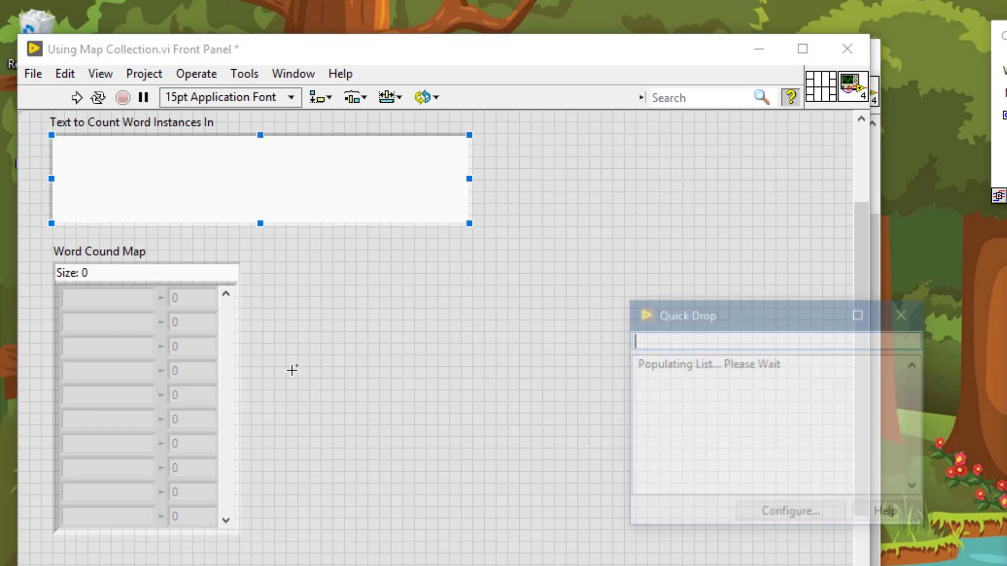
pyautogui.write('strin')
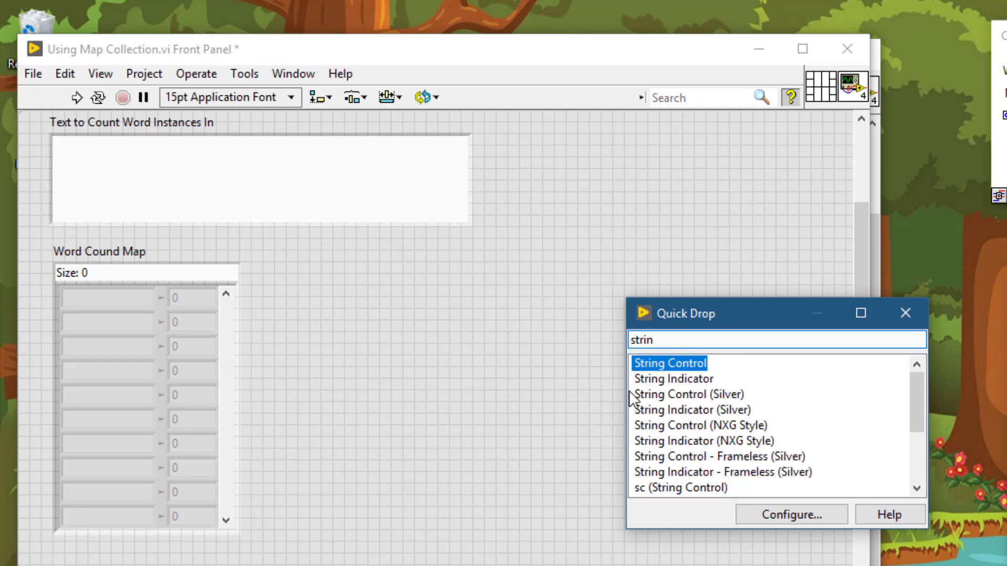
pyautogui.click(672, 378)
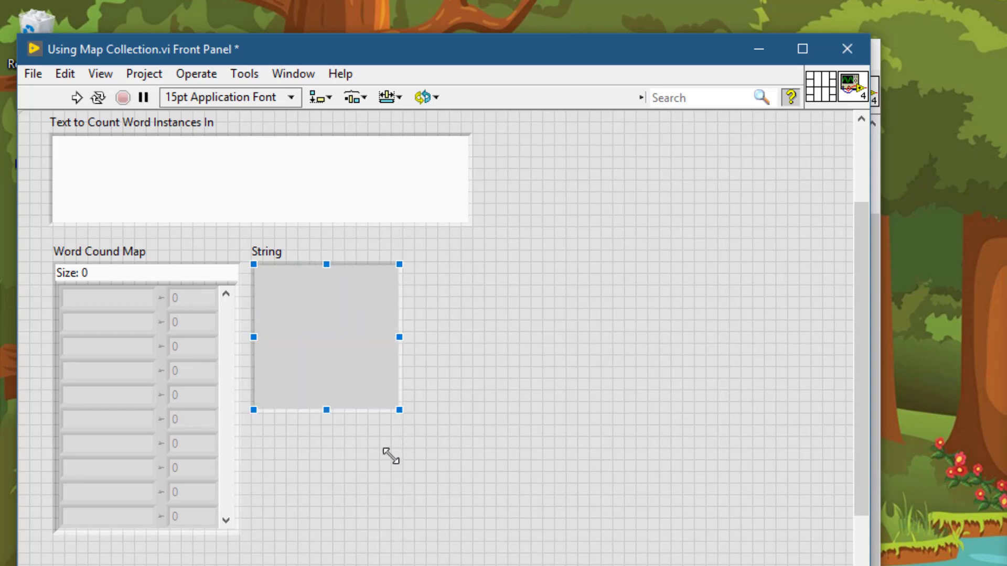
pyautogui.moveTo(398, 409); pyautogui.dragTo(387, 528)
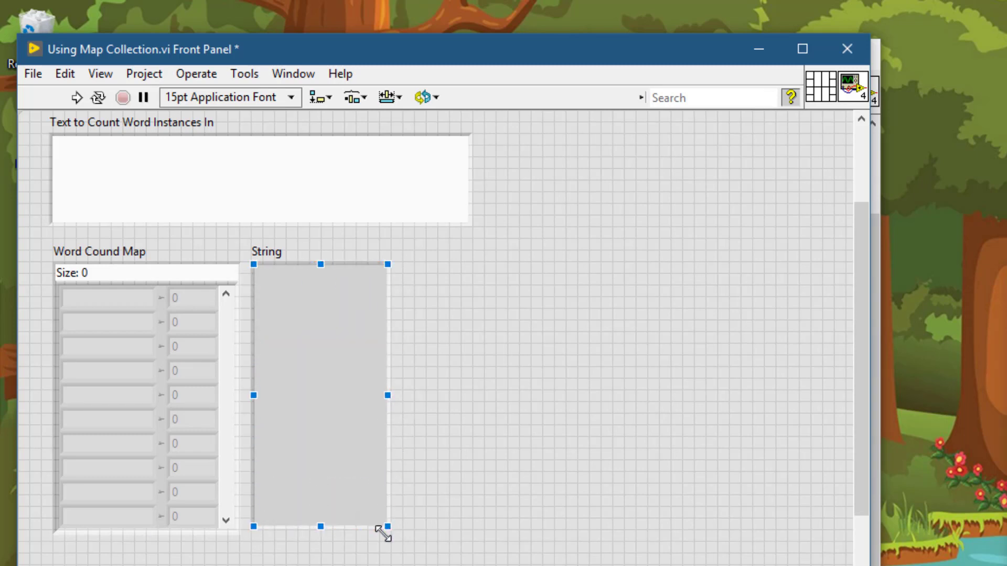
pyautogui.moveTo(384, 532); pyautogui.dragTo(411, 539)
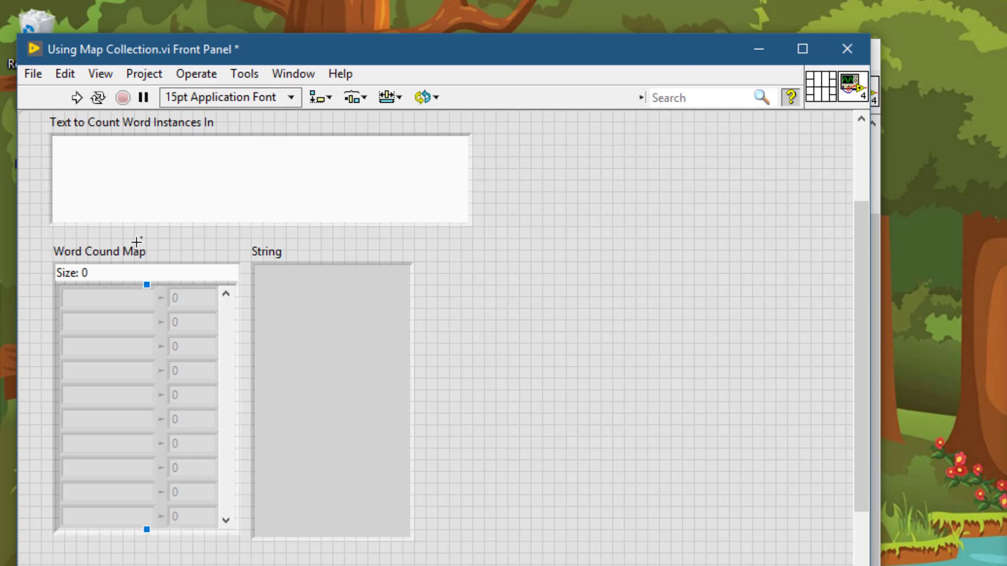
pyautogui.doubleClick(99, 251)
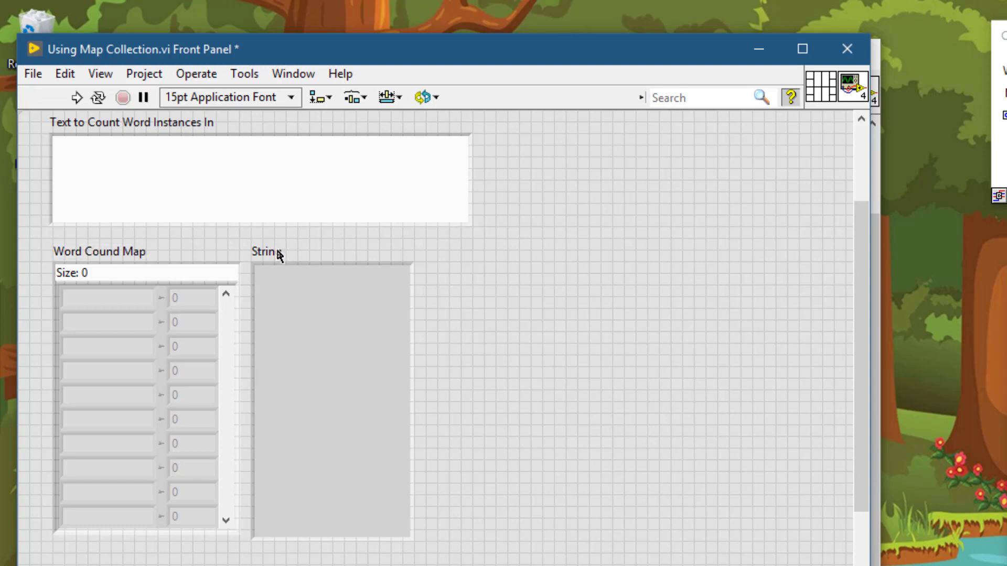
pyautogui.doubleClick(266, 251)
pyautogui.write('Word Cound ')
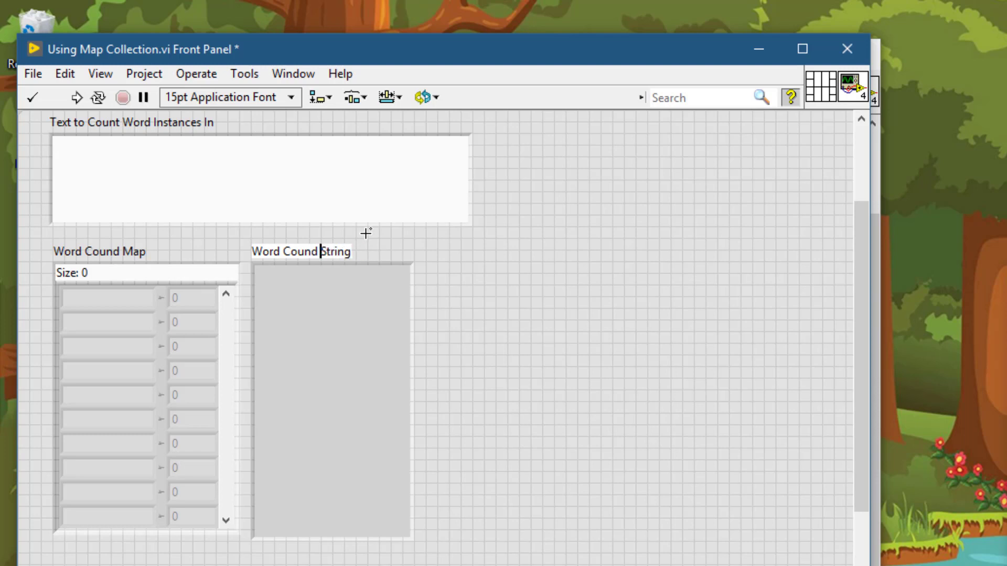
pyautogui.moveTo(435, 208)
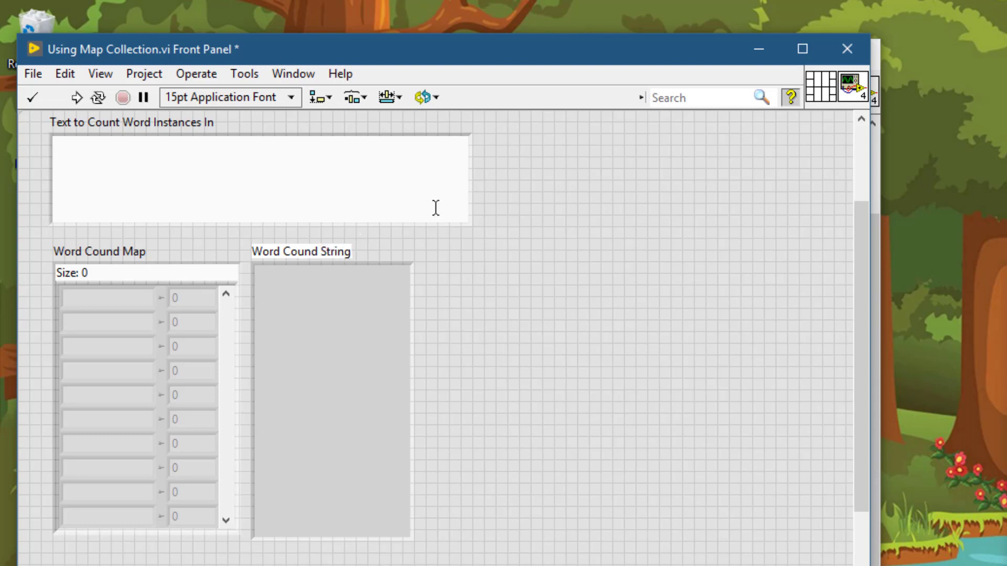
pyautogui.moveTo(467, 177)
pyautogui.write('a')
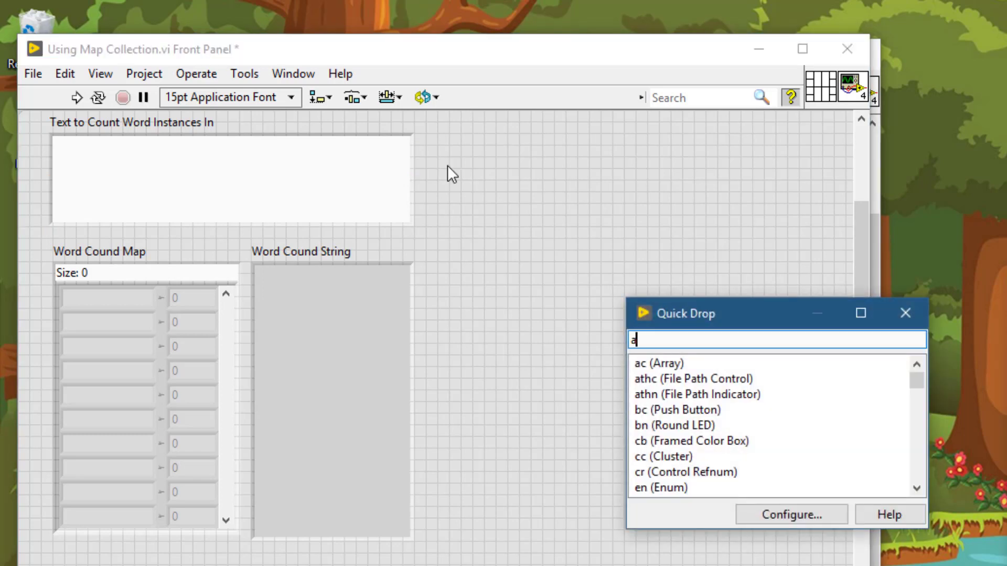
# - Place a string array beside the text box, enlarge it, and label it 'Words to Ignore'
pyautogui.write('rr')
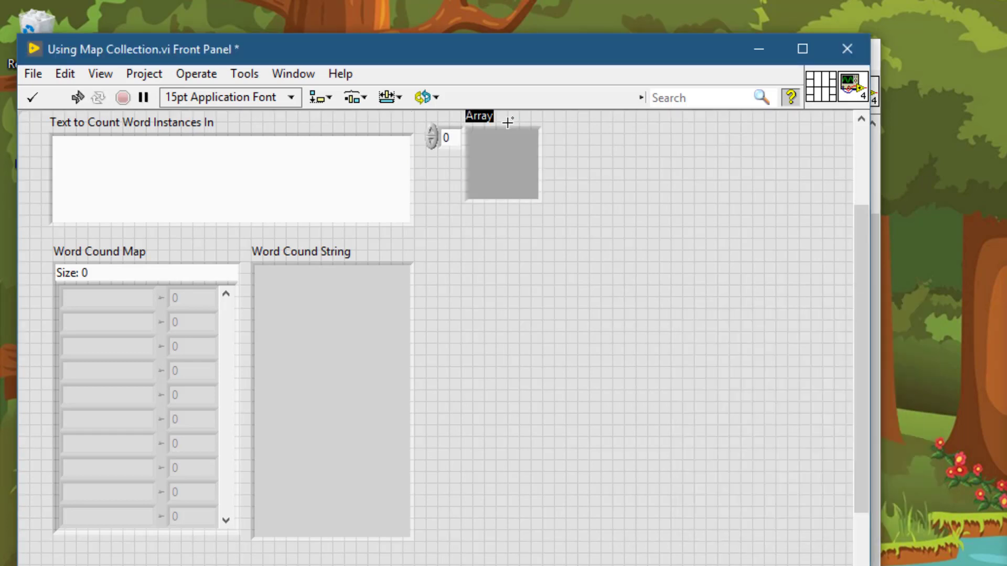
pyautogui.click(502, 177)
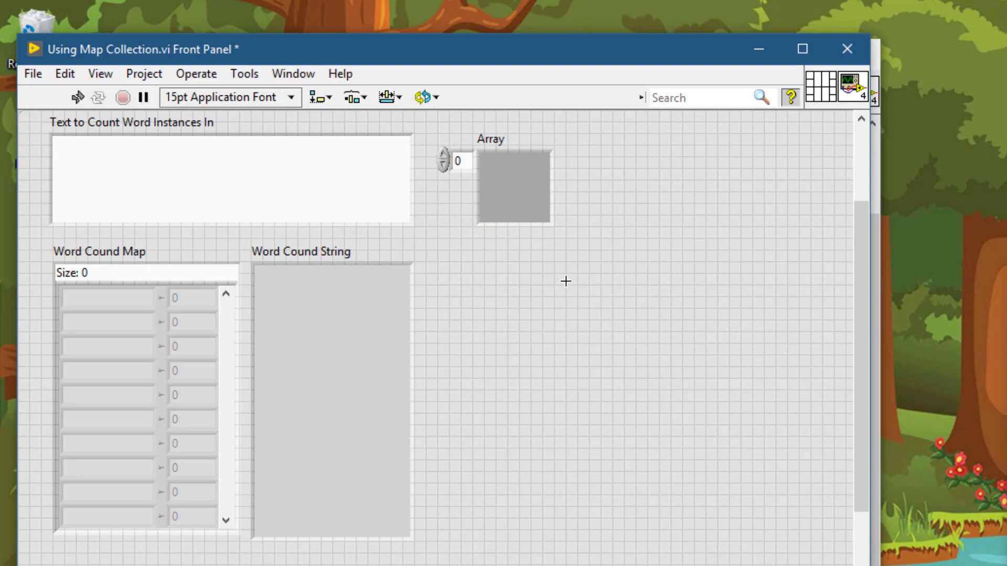
pyautogui.write('st')
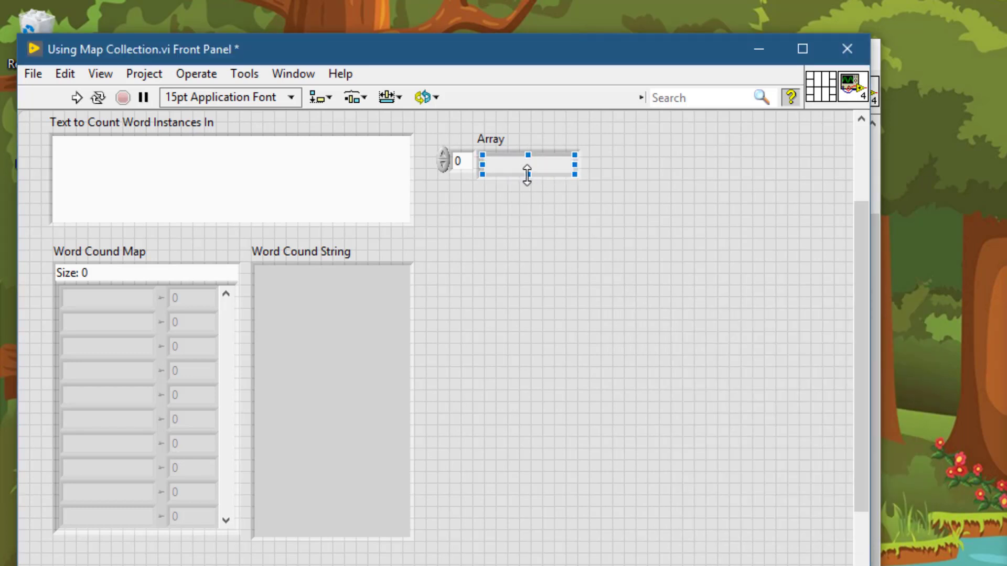
pyautogui.moveTo(526, 172); pyautogui.dragTo(540, 270)
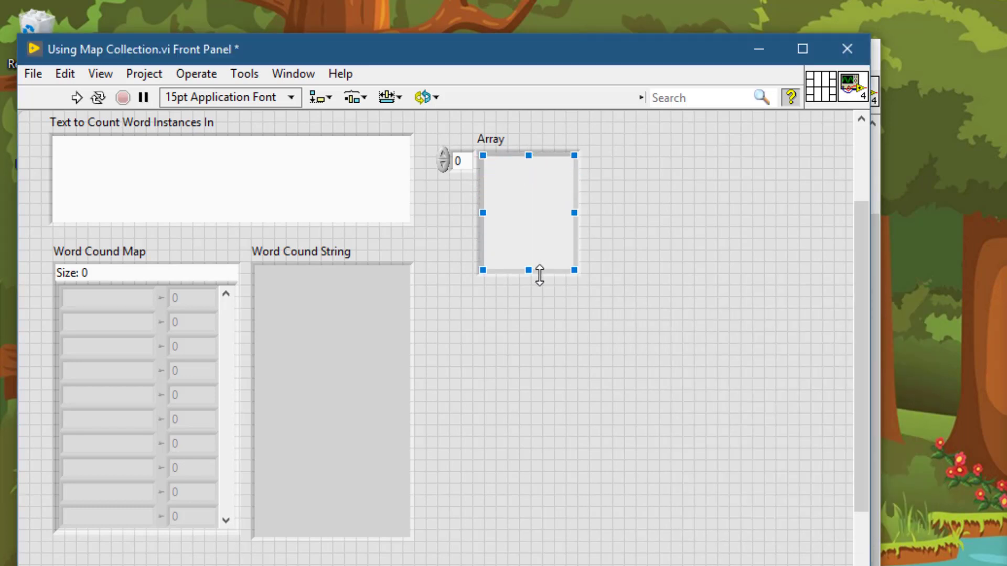
pyautogui.moveTo(539, 270); pyautogui.dragTo(528, 168)
pyautogui.write('Words to Ign')
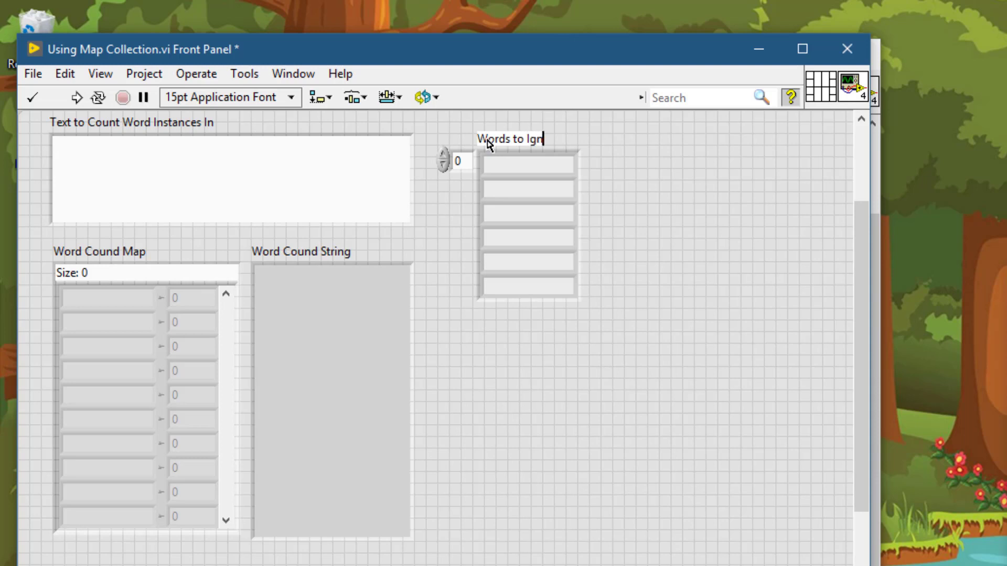
pyautogui.write('ore')
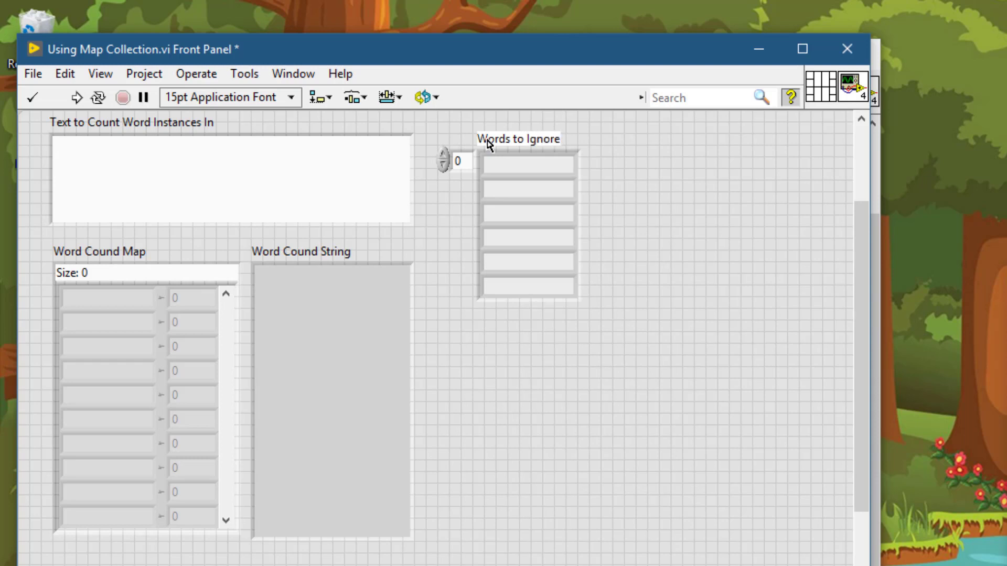
pyautogui.moveTo(450, 269)
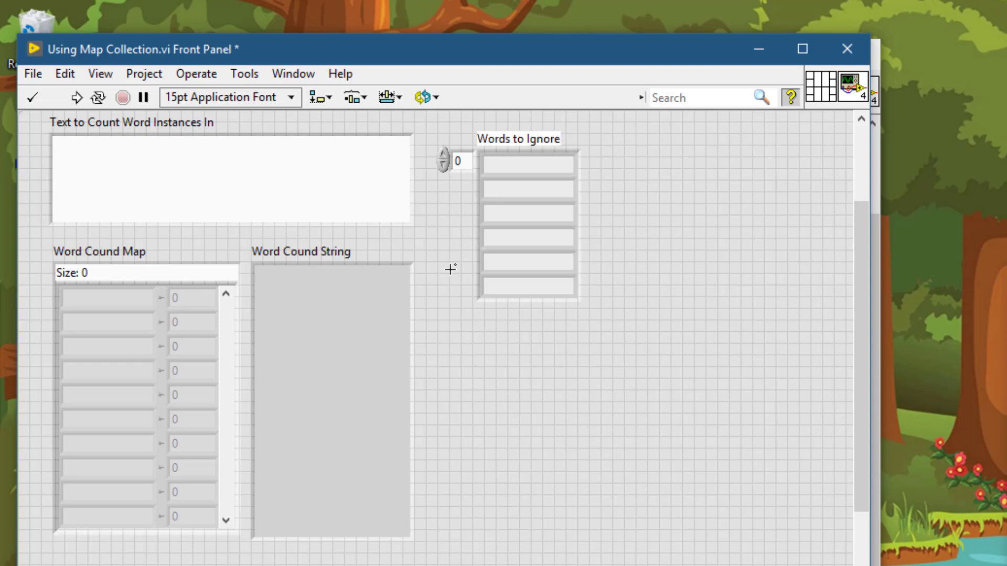
pyautogui.moveTo(72, 387)
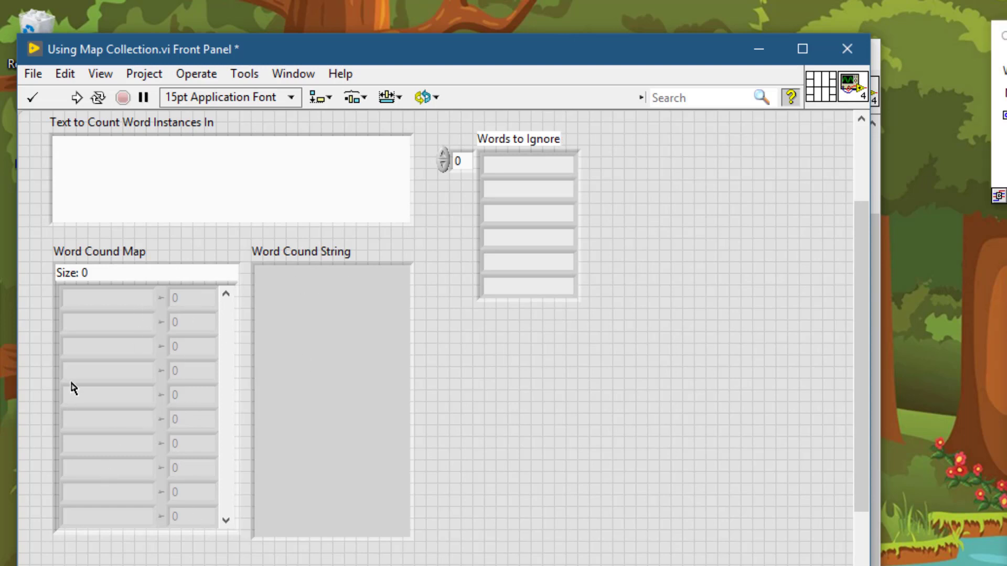
pyautogui.moveTo(763, 412)
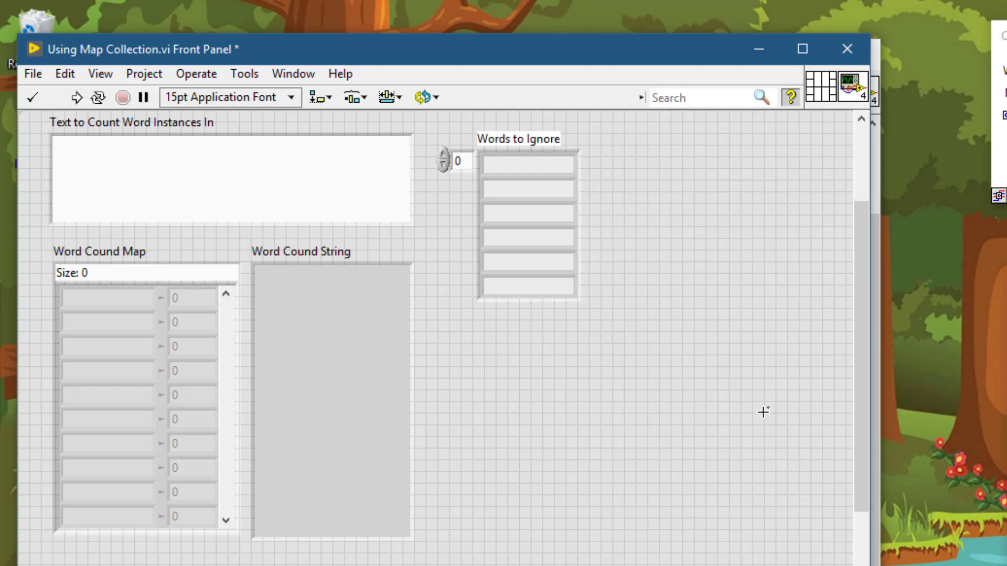
pyautogui.moveTo(801, 449)
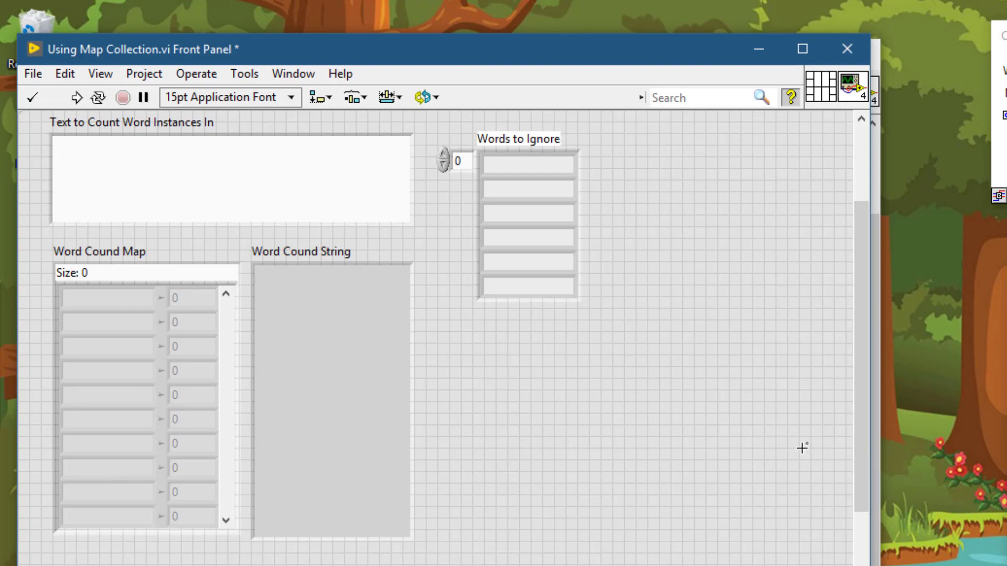
pyautogui.moveTo(872, 473)
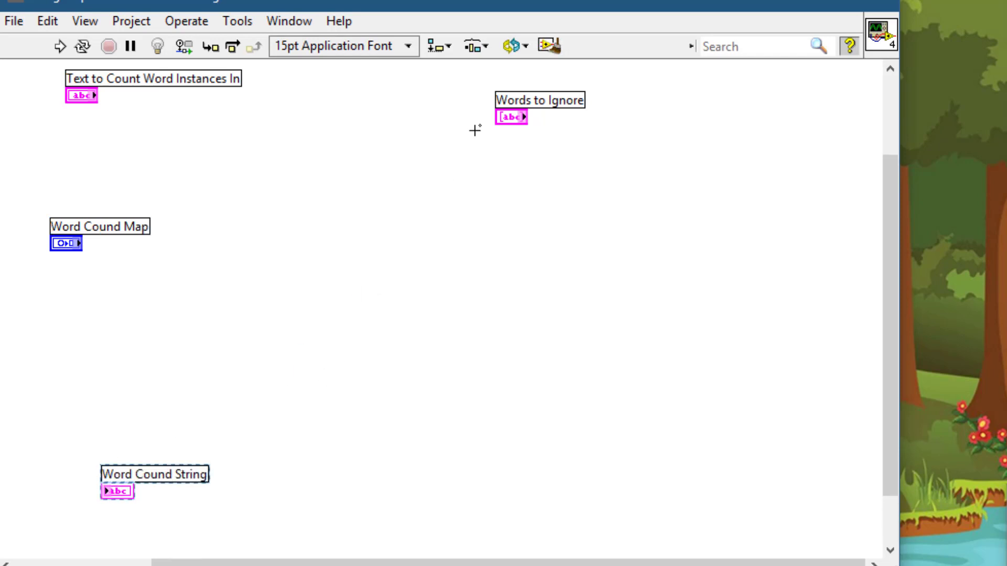
# - Move the Words to Ignore terminal below the map terminal on the block diagram
pyautogui.moveTo(512, 117); pyautogui.dragTo(71, 343)
pyautogui.write('t')
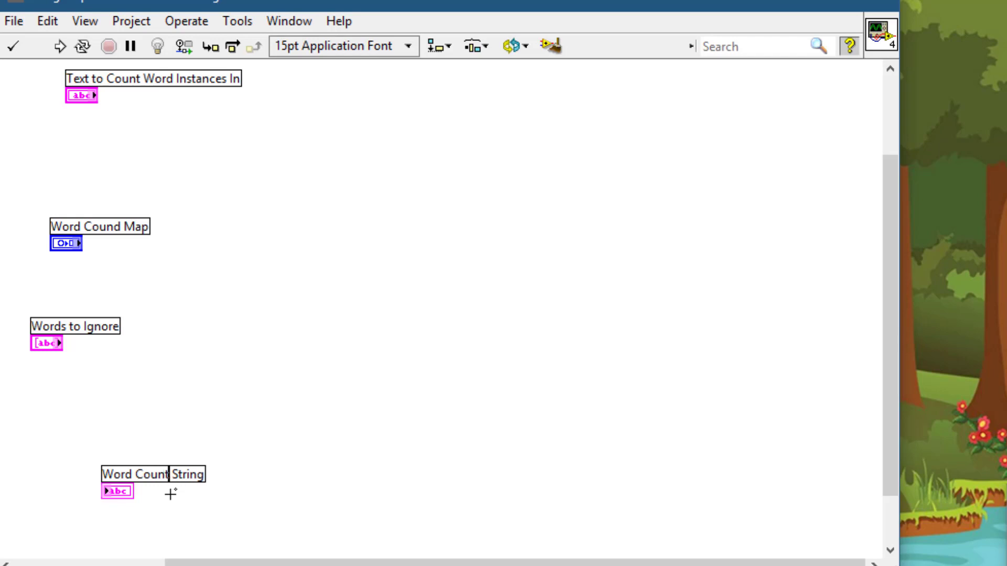
pyautogui.moveTo(116, 239)
pyautogui.write('t')
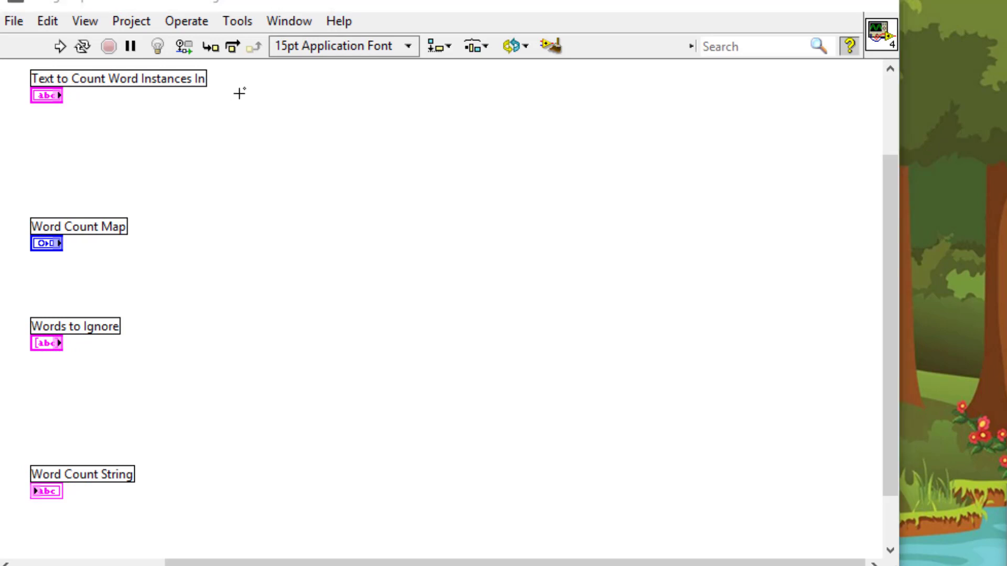
# - Add a While Loop, wire the text input into it, and search for a scan-strings function
pyautogui.write('whi')
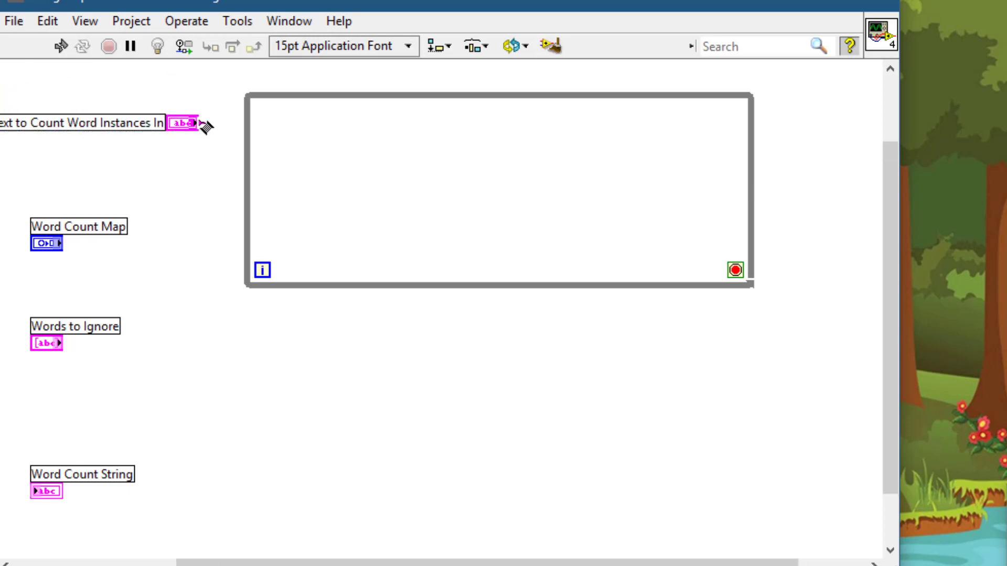
pyautogui.moveTo(193, 124); pyautogui.dragTo(251, 123)
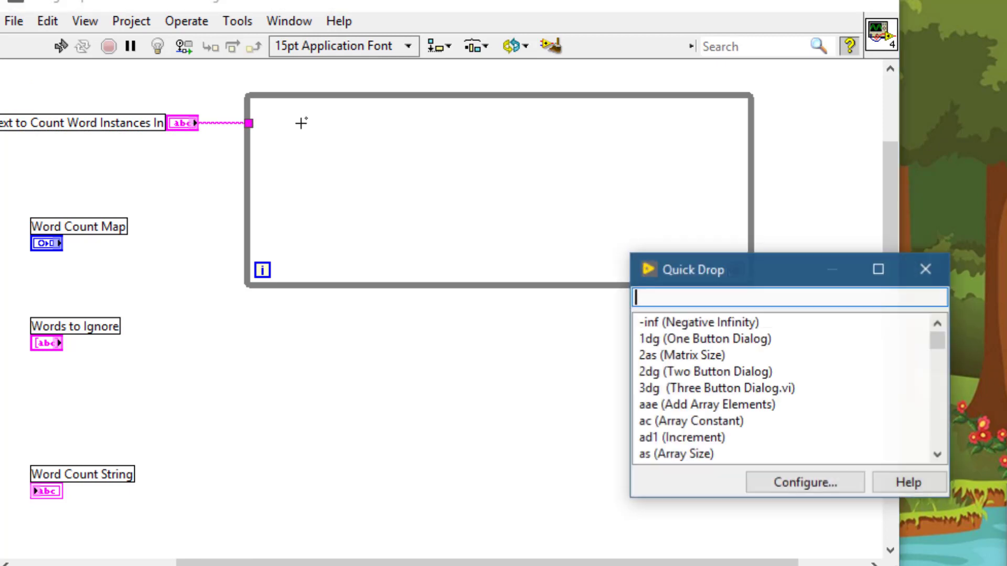
pyautogui.write('scan')
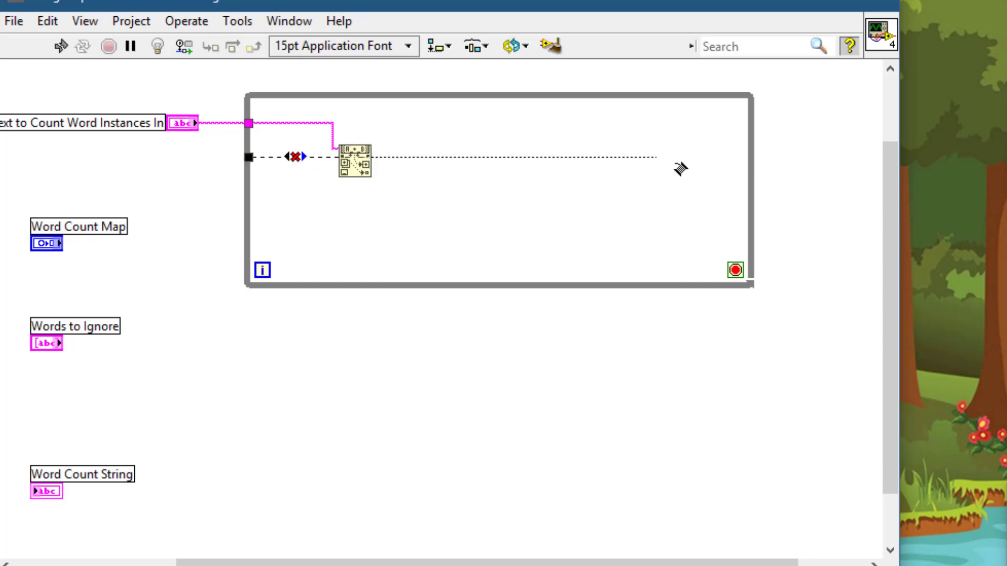
pyautogui.moveTo(751, 160)
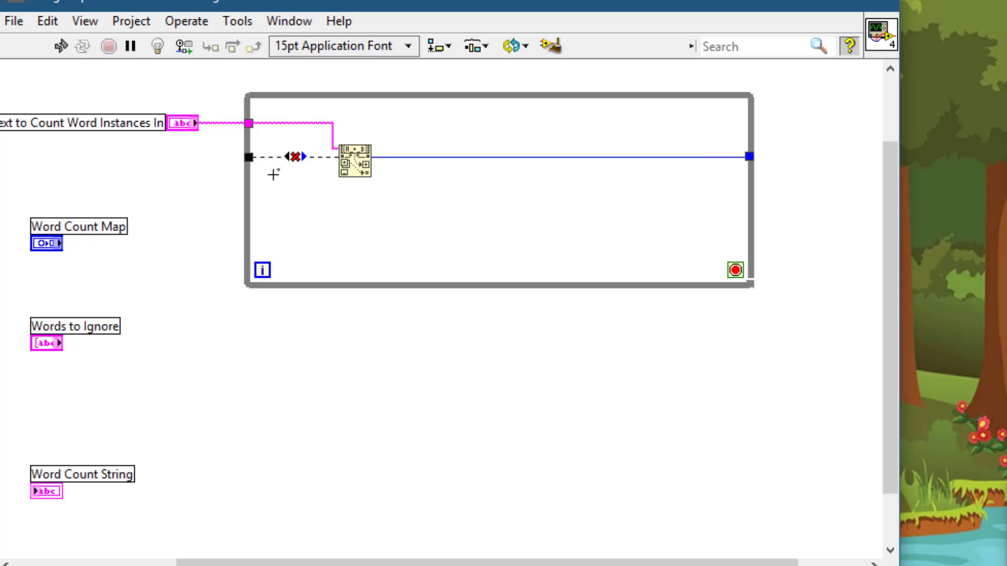
pyautogui.moveTo(400, 166)
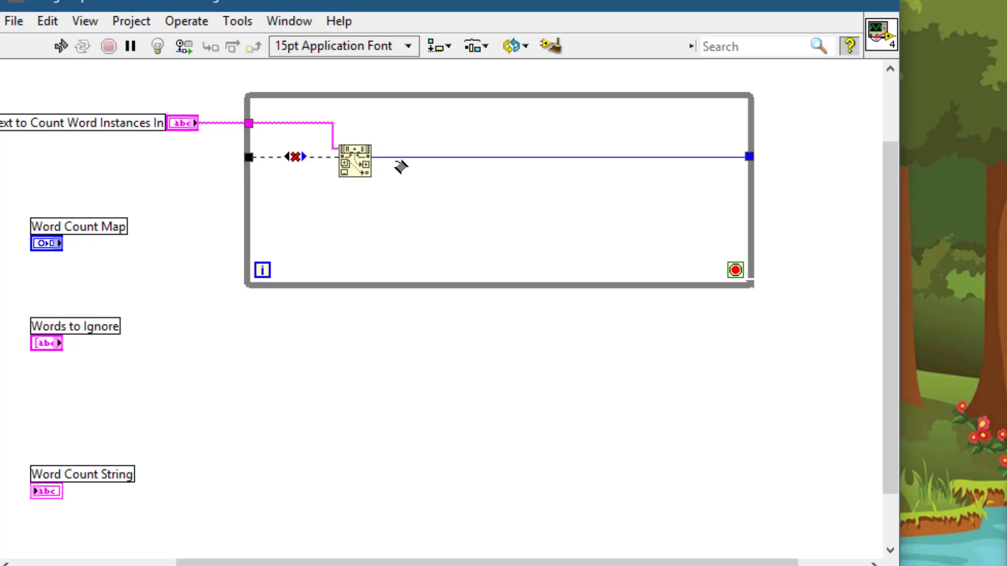
# - Feed the loop's input a 0 constant and convert its tunnels into a shift register
pyautogui.rightClick(401, 166)
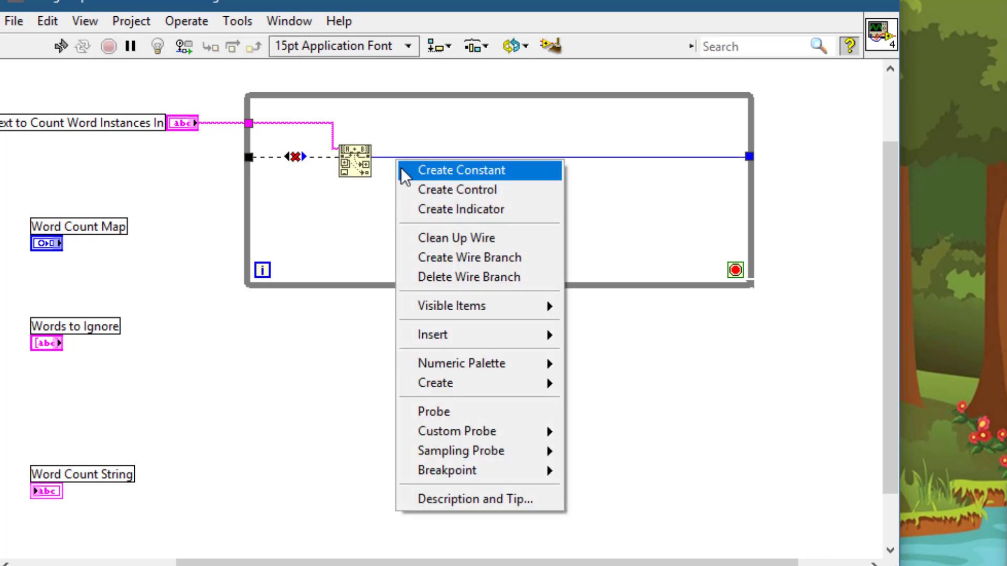
pyautogui.click(461, 169)
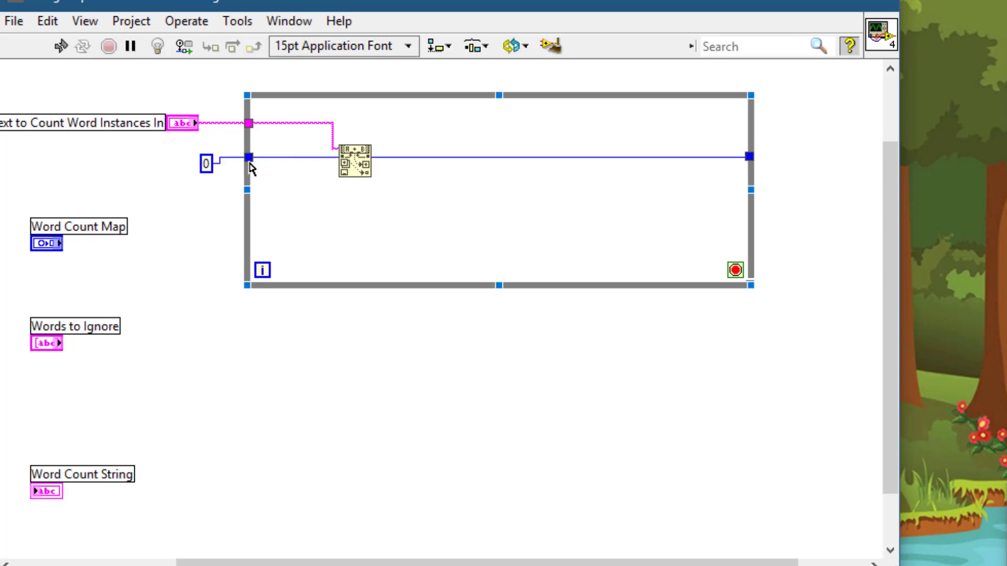
pyautogui.rightClick(251, 158)
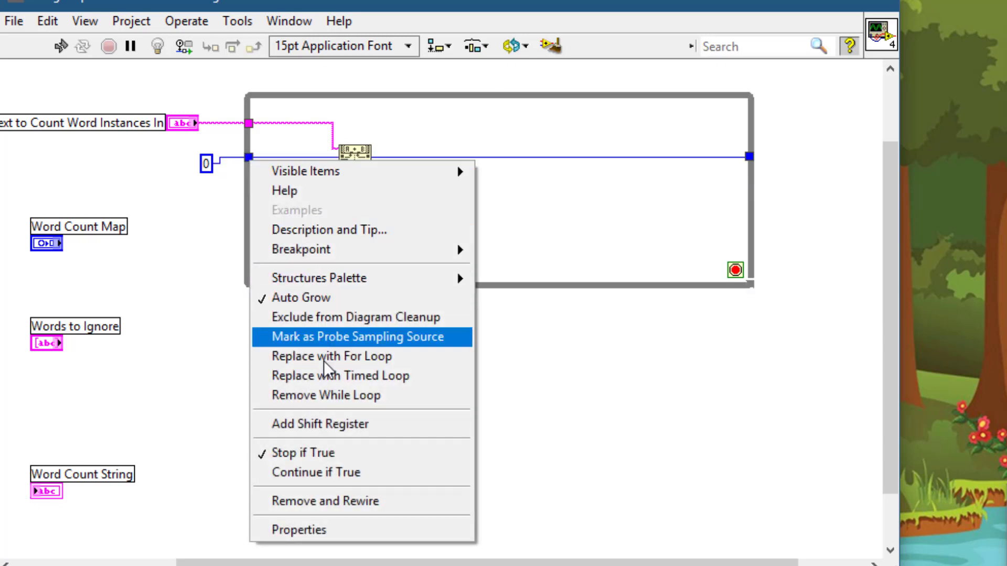
pyautogui.moveTo(334, 424)
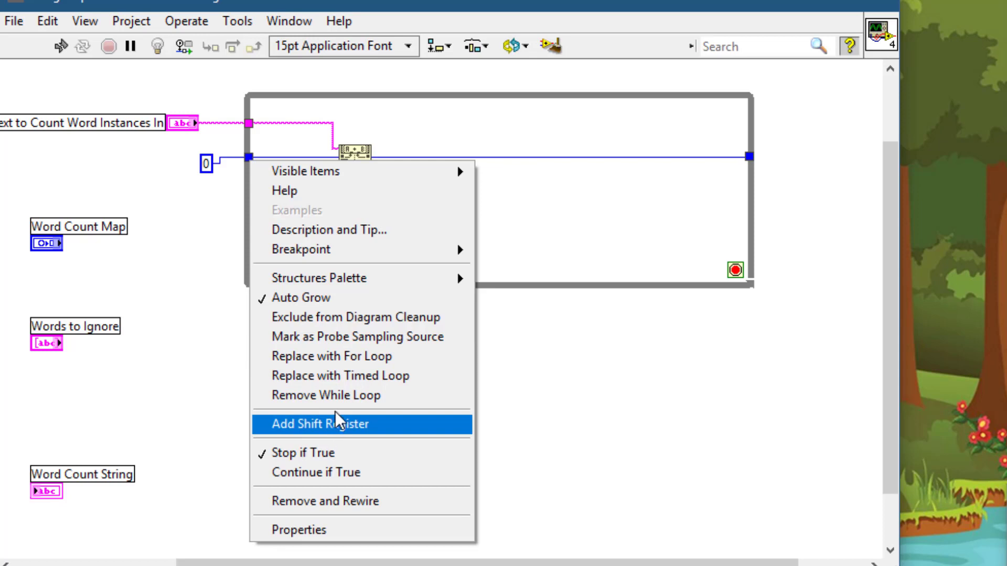
pyautogui.moveTo(332, 386)
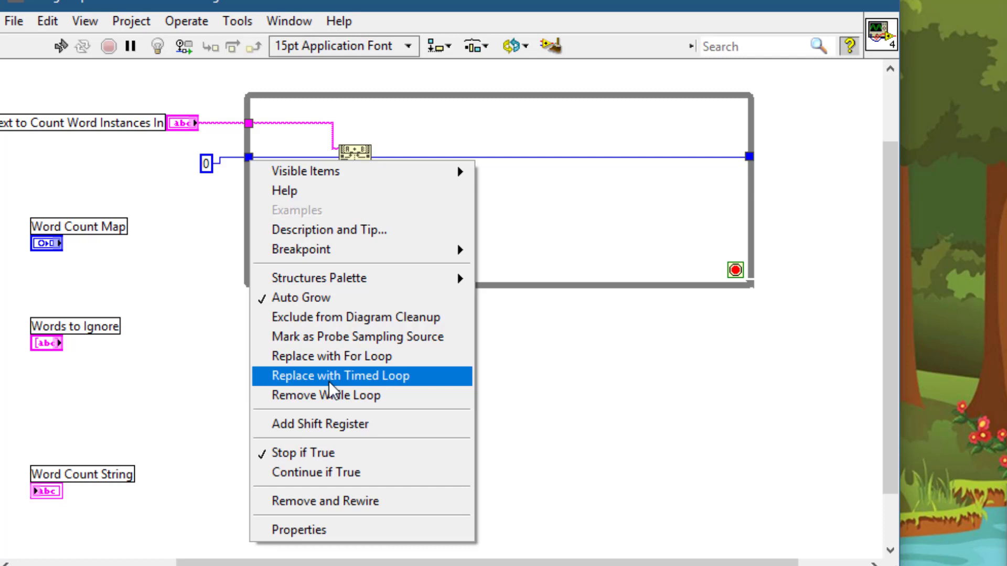
pyautogui.click(339, 375)
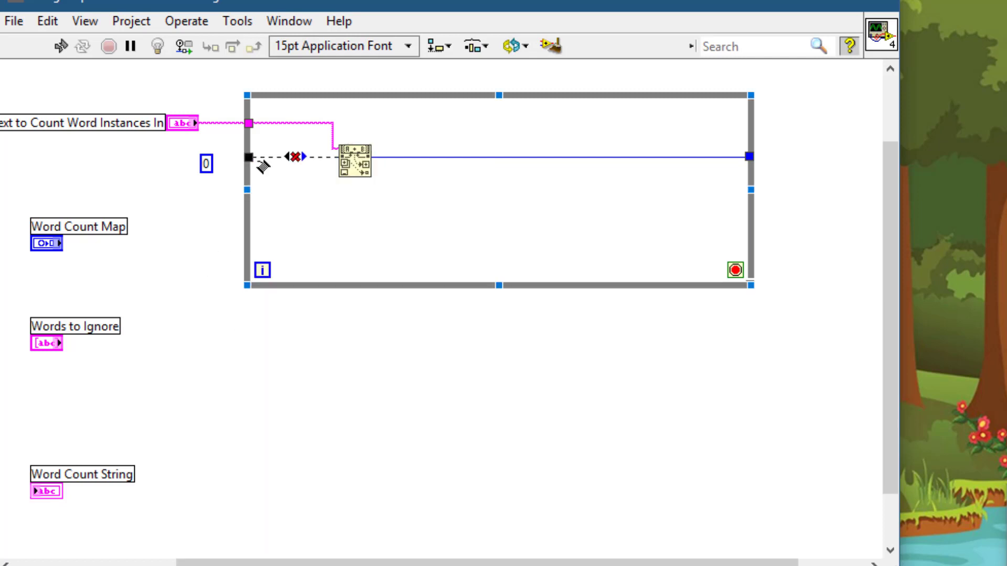
pyautogui.rightClick(251, 157)
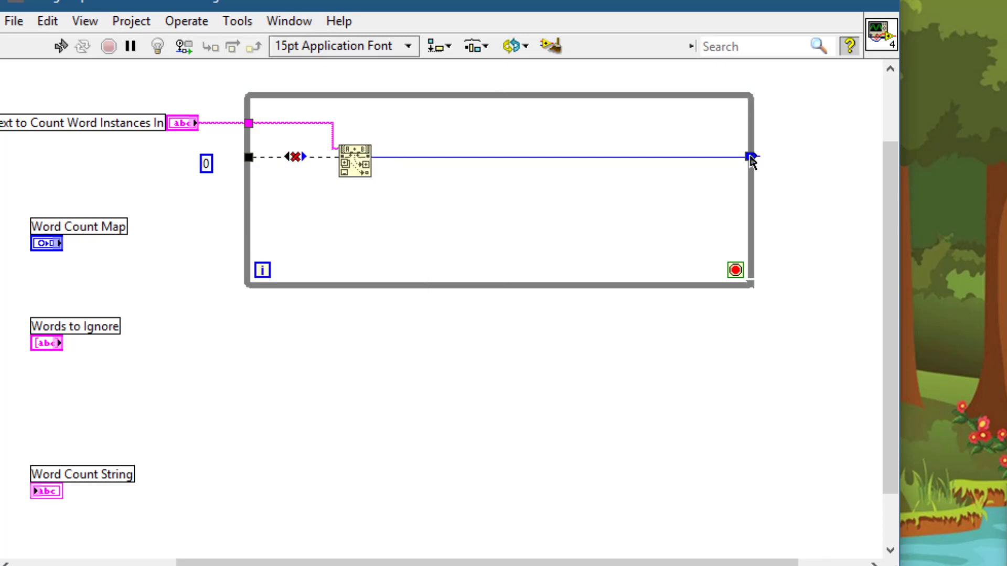
pyautogui.rightClick(749, 157)
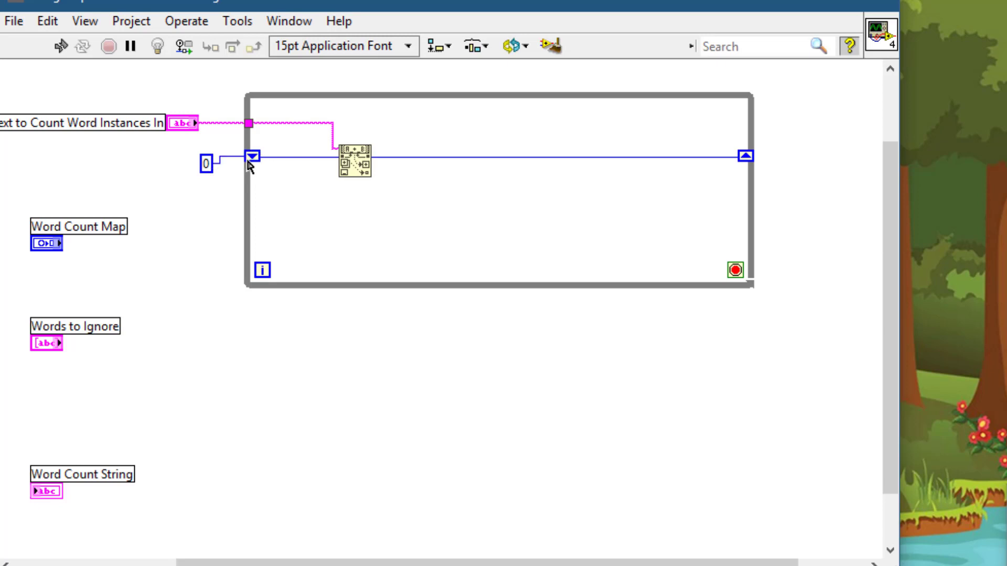
pyautogui.moveTo(251, 158)
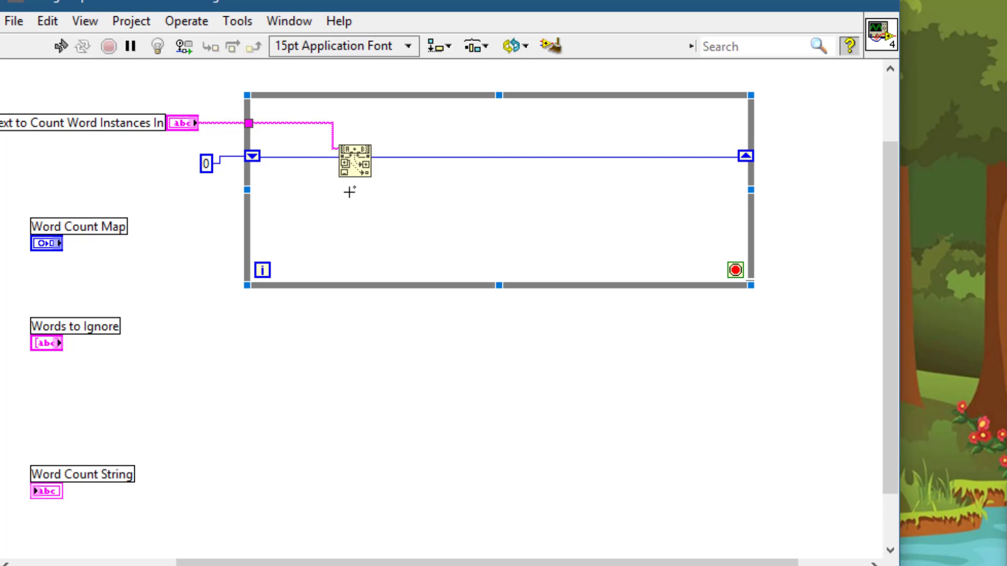
# - Wire a Less Than 0? check to the loop's stop terminal and add a Not Equal To 0? function
pyautogui.press('ctrl+space')
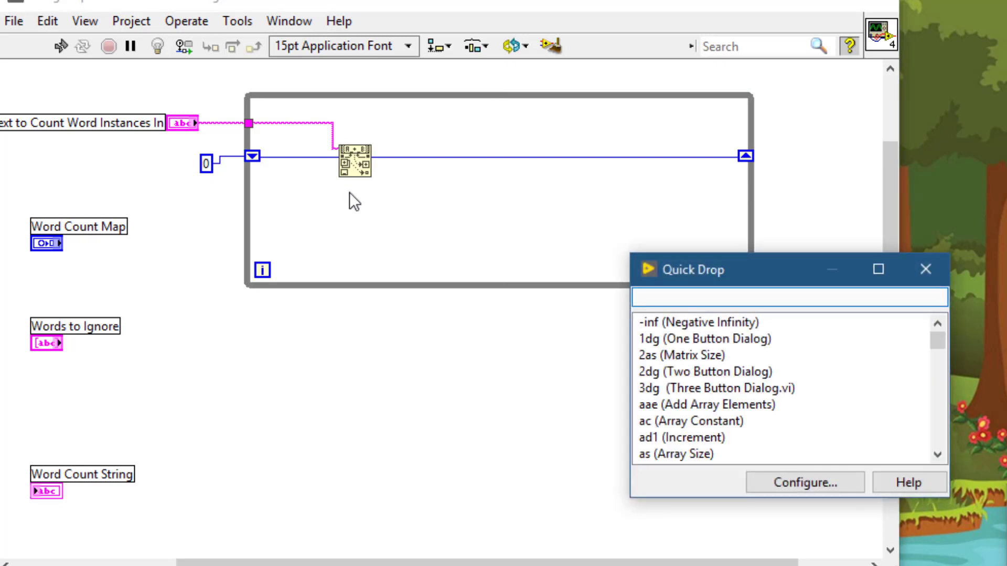
pyautogui.write('less')
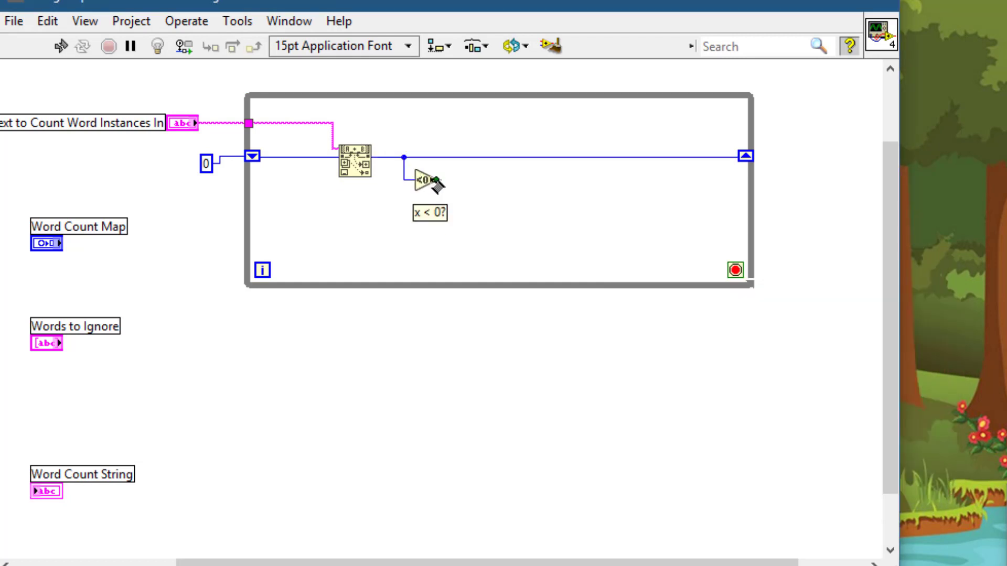
pyautogui.moveTo(430, 179); pyautogui.dragTo(735, 269)
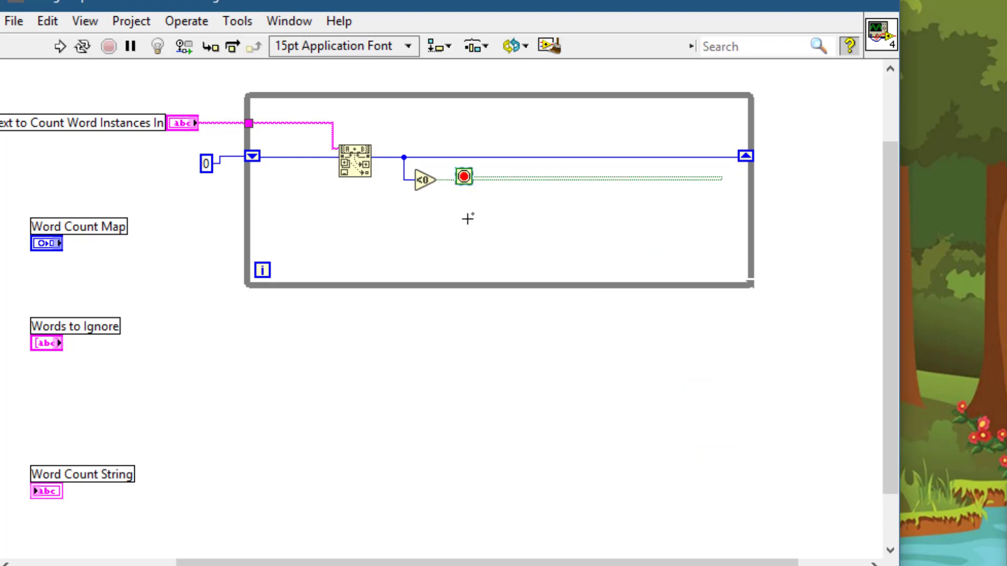
pyautogui.rightClick(453, 178)
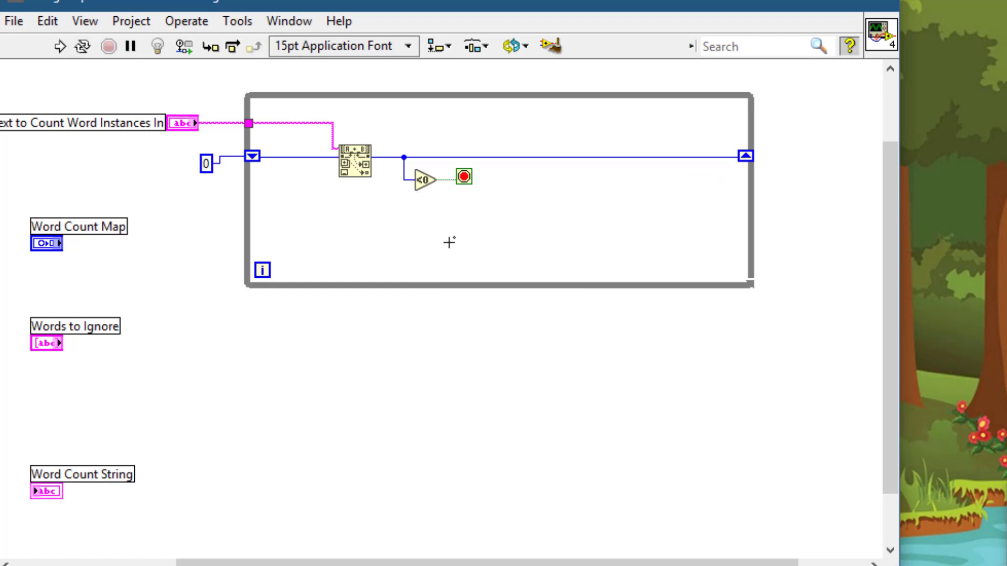
pyautogui.moveTo(310, 206)
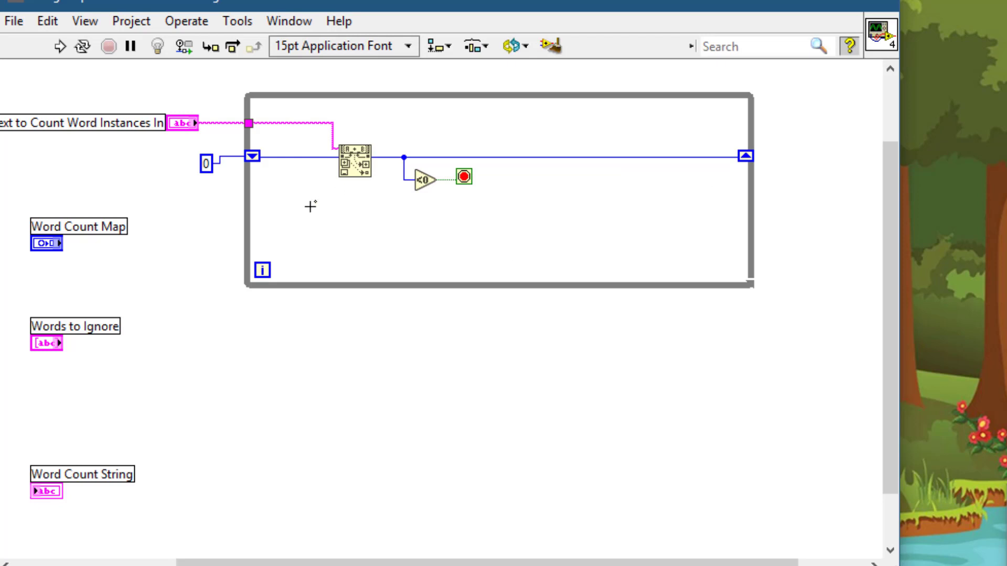
pyautogui.press('ctrl+space')
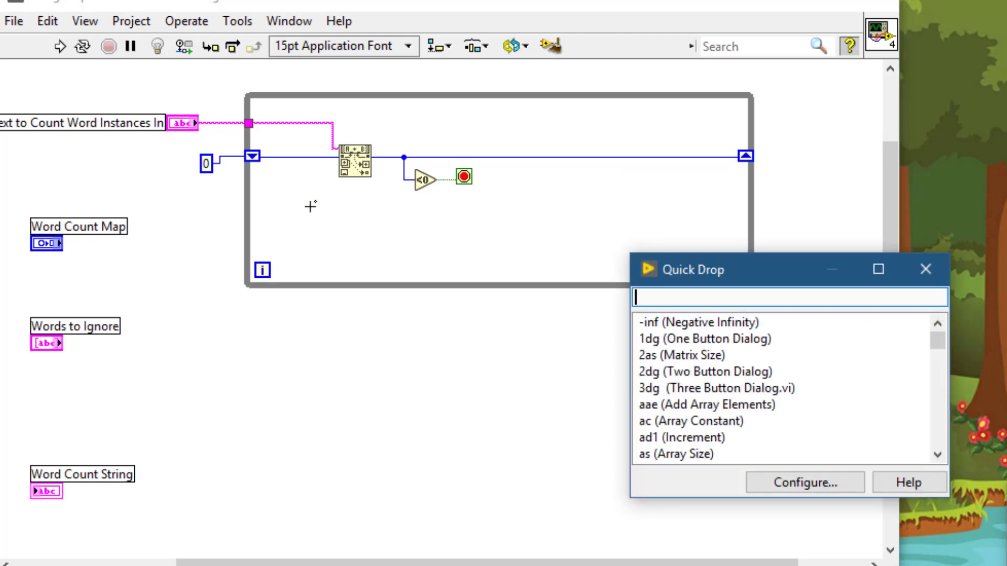
pyautogui.write('not')
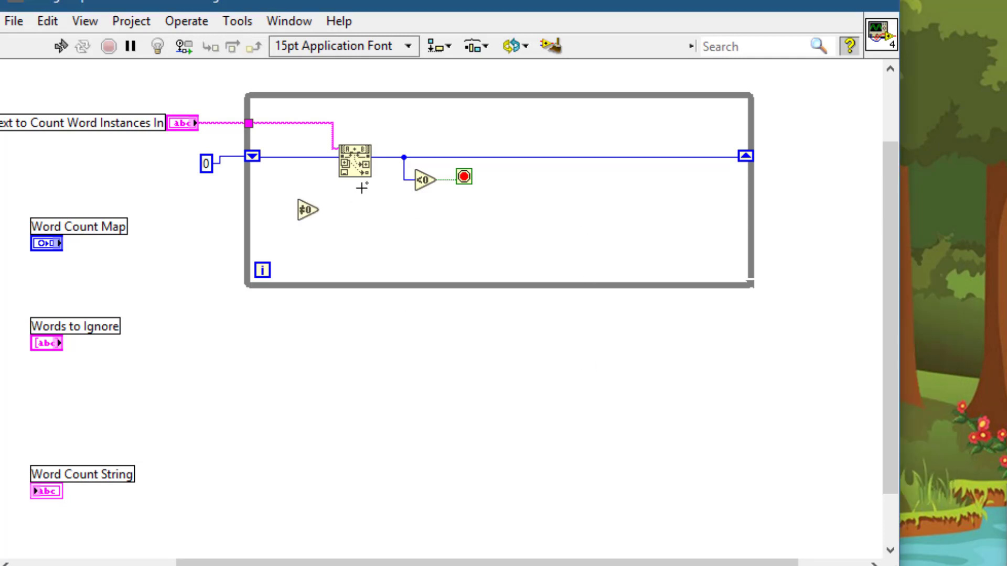
pyautogui.moveTo(359, 173)
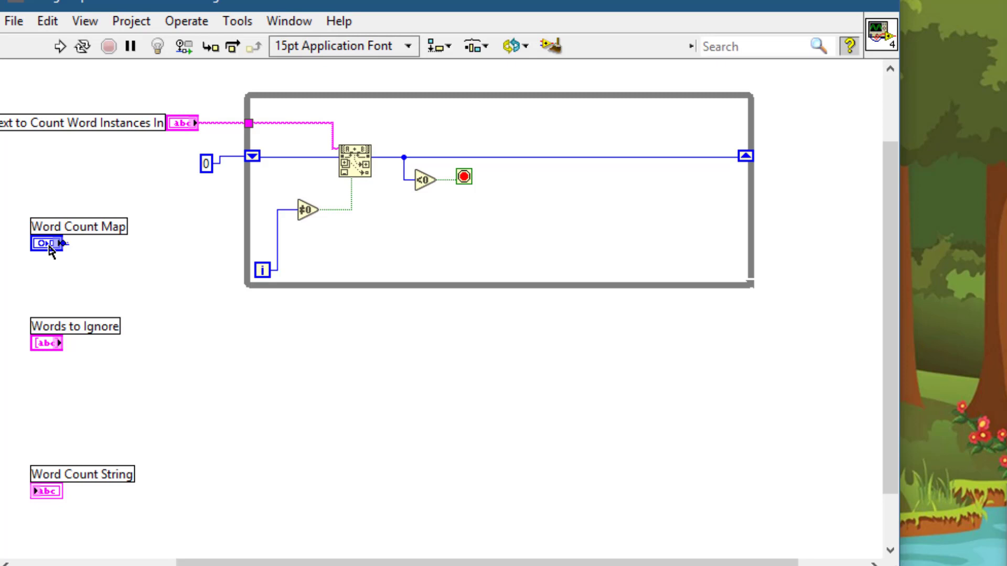
# - Add an In Place Map Access structure inside the loop from the Word Count Map terminal's Map palette
pyautogui.rightClick(46, 243)
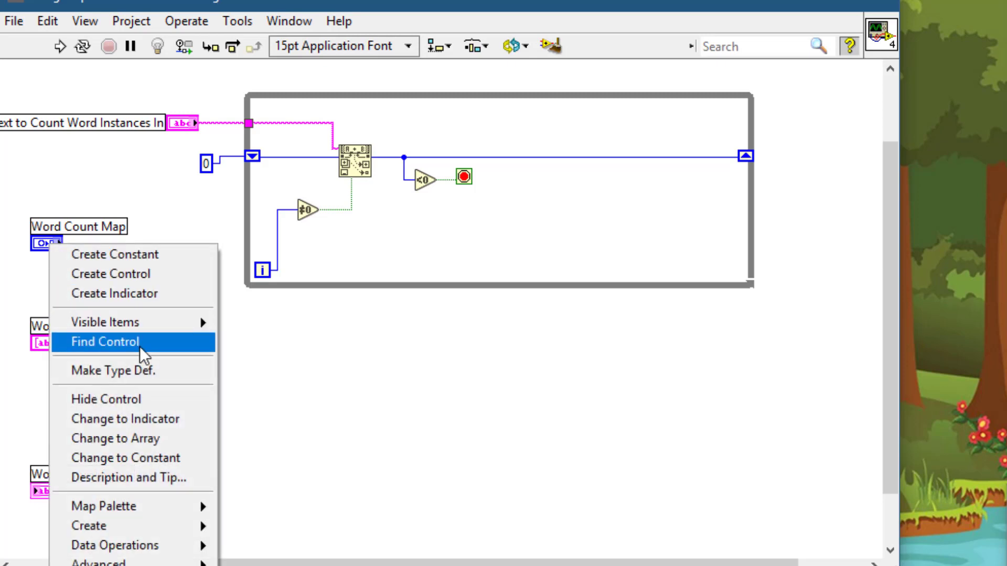
pyautogui.moveTo(125, 355)
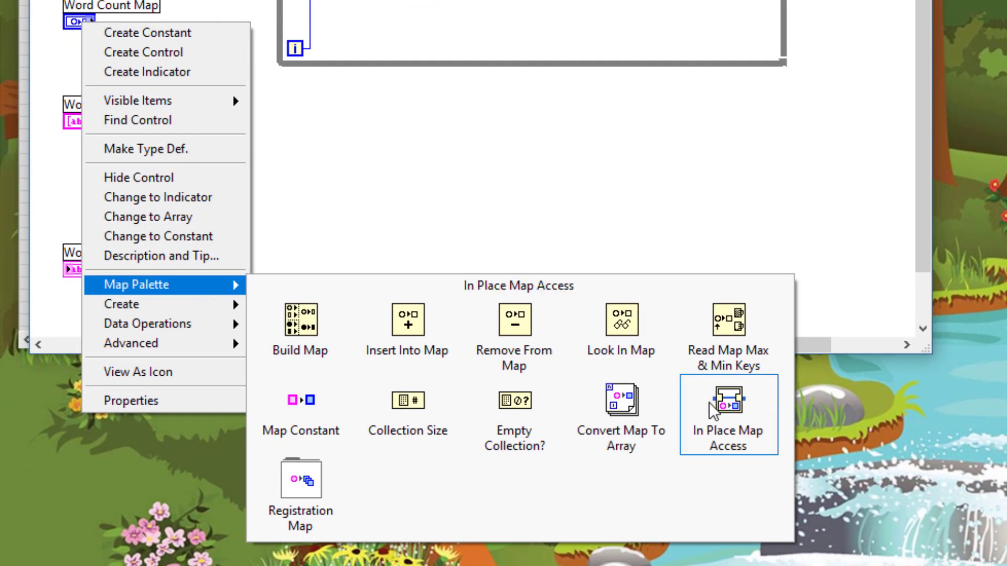
pyautogui.click(727, 414)
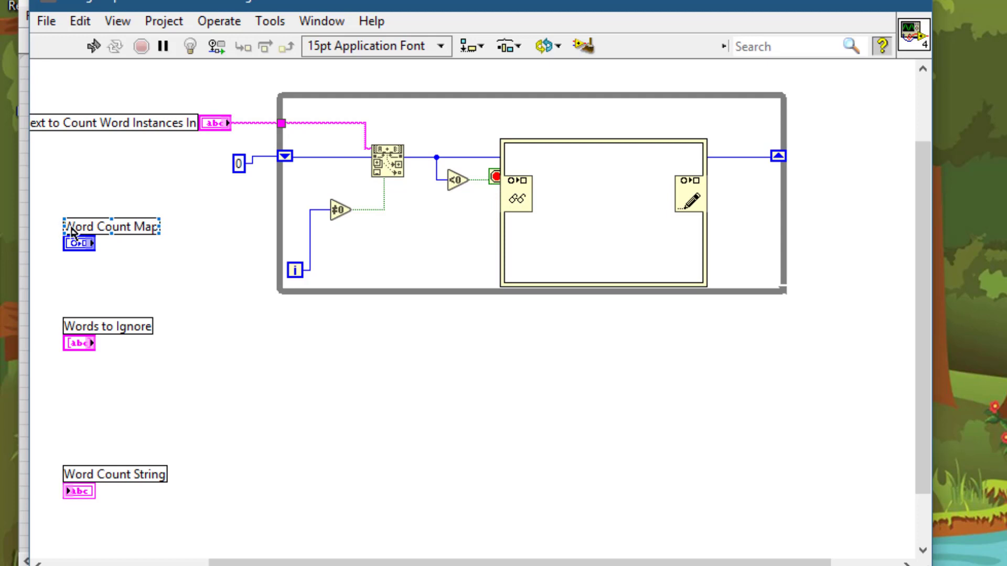
# - Create an empty map constant from Word Count Map and feed it through a new loop shift register
pyautogui.rightClick(80, 243)
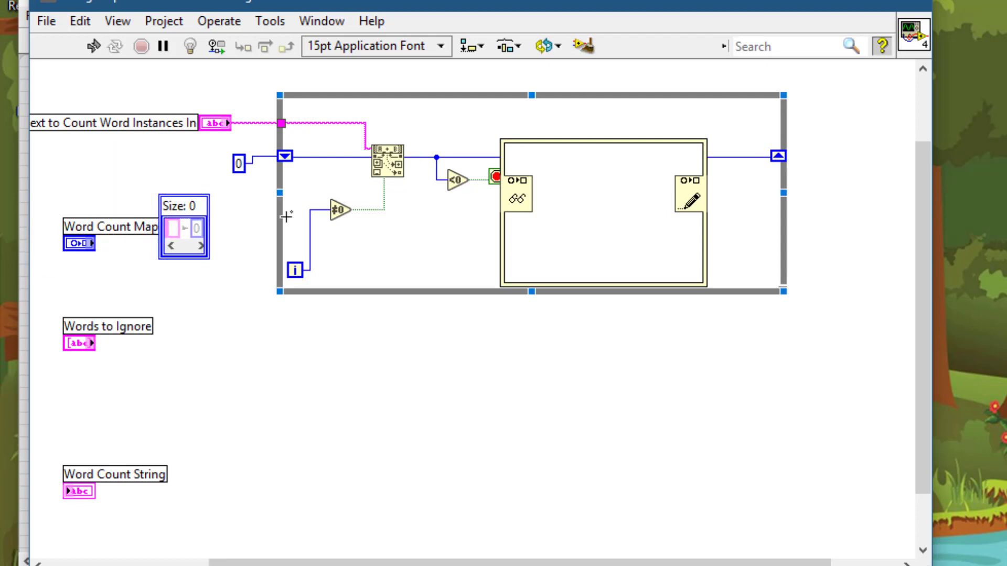
pyautogui.rightClick(279, 221)
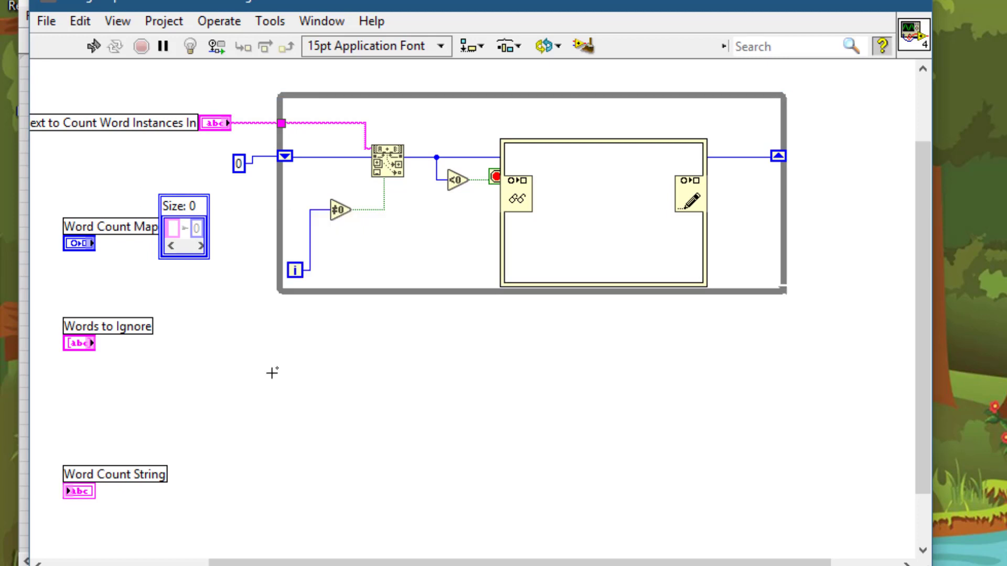
pyautogui.click(183, 227)
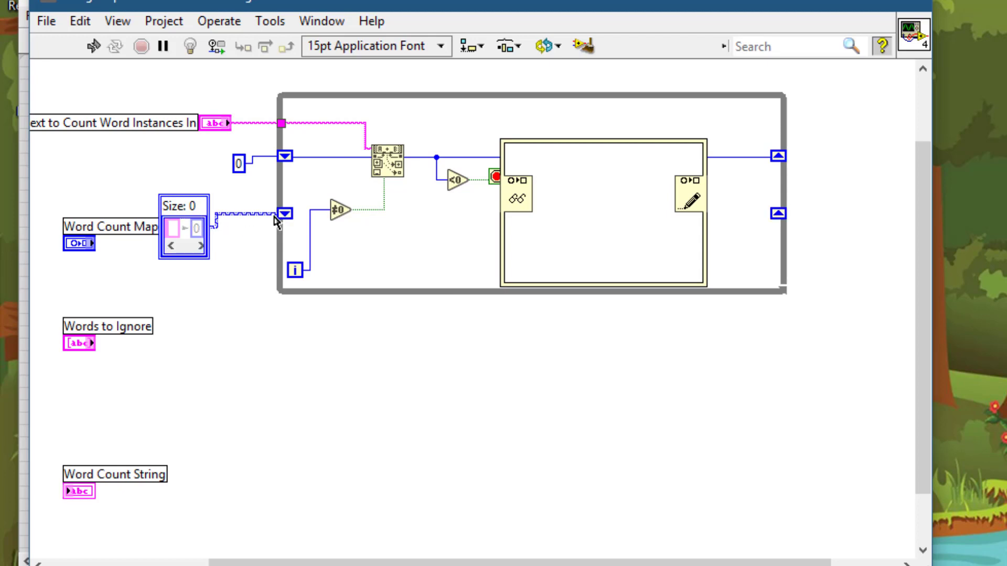
pyautogui.moveTo(482, 191)
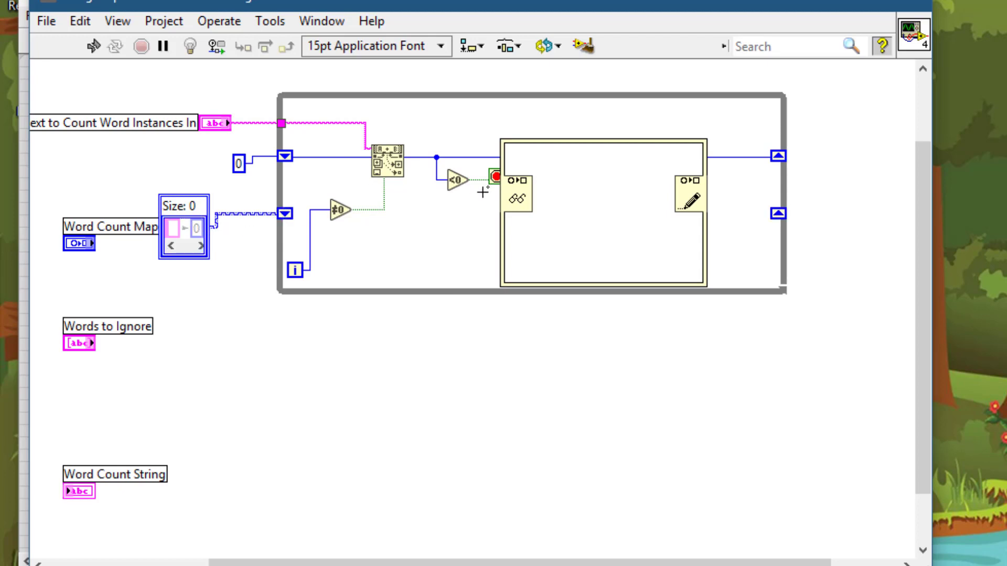
pyautogui.click(514, 192)
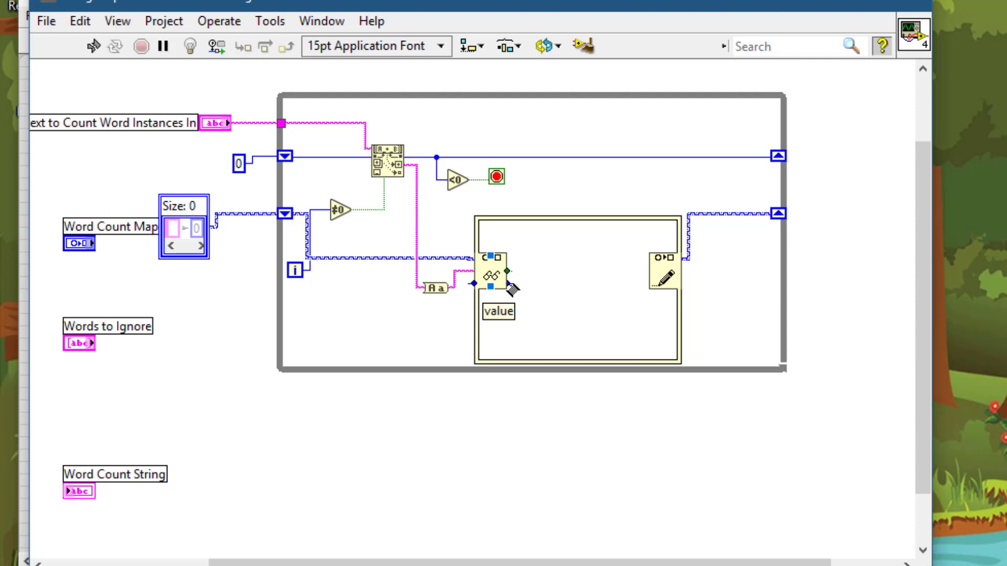
# - Place an Increment between the map value nodes and set the write mode to Add or Modify Entry
pyautogui.write('in')
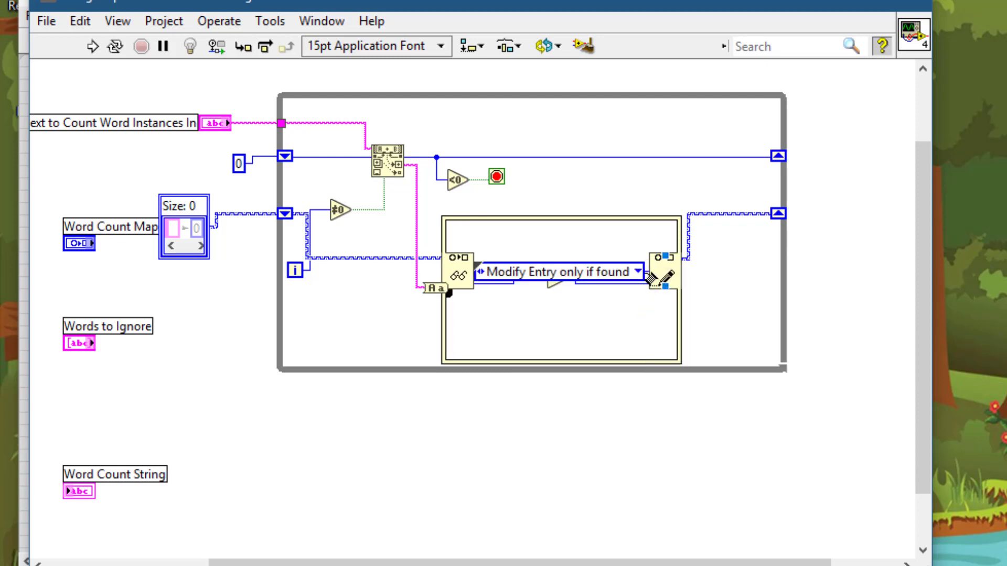
pyautogui.moveTo(613, 281)
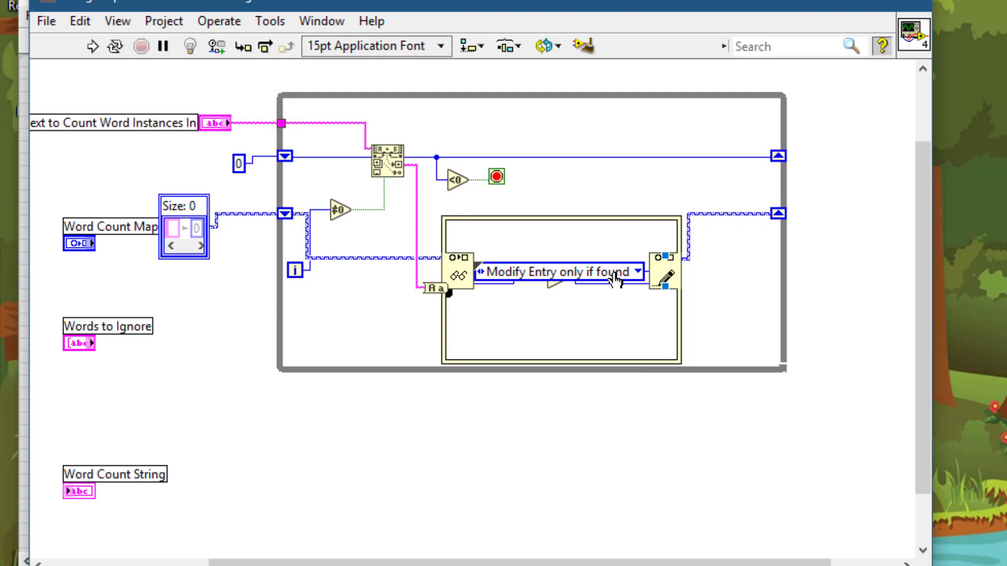
pyautogui.click(558, 271)
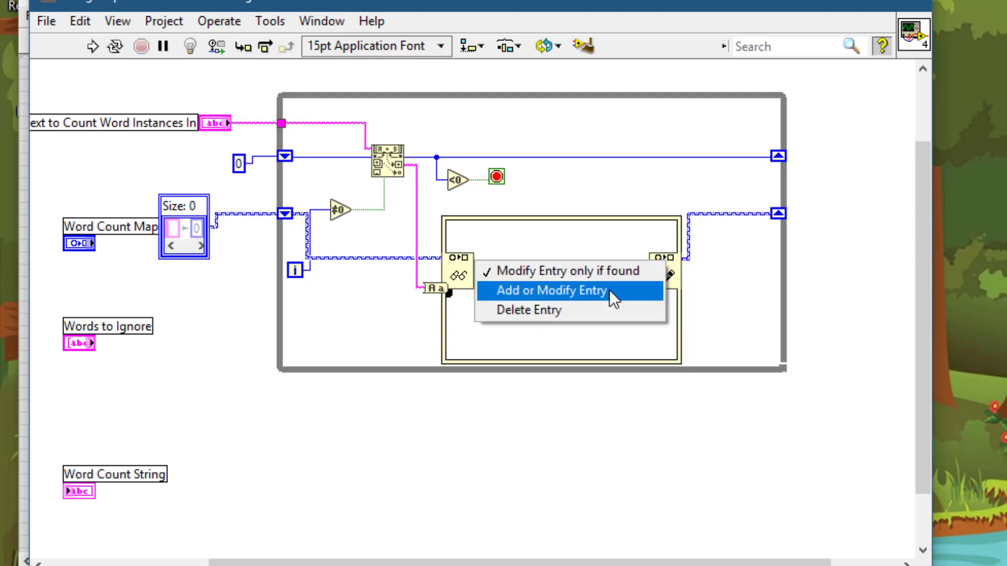
pyautogui.click(551, 291)
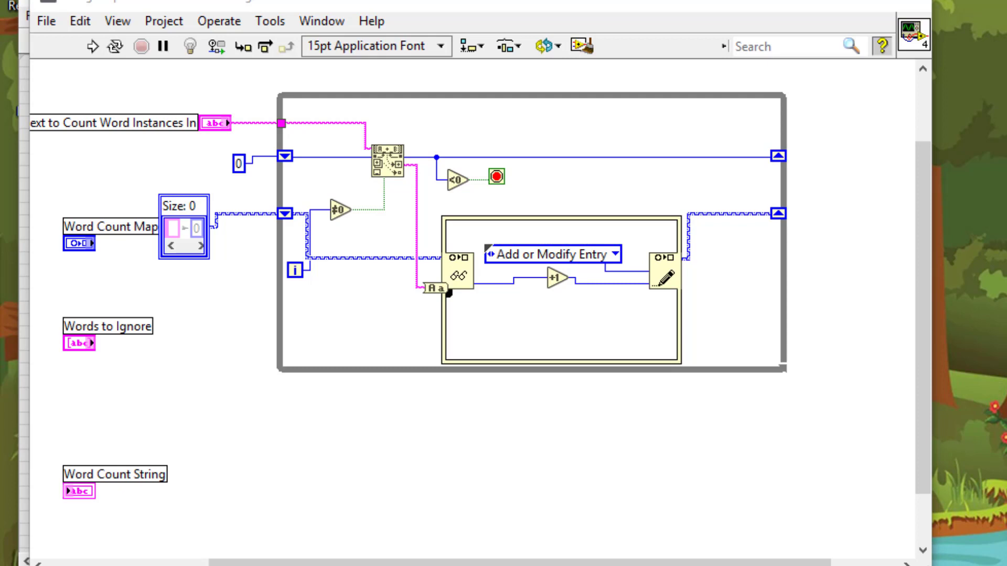
pyautogui.moveTo(518, 88)
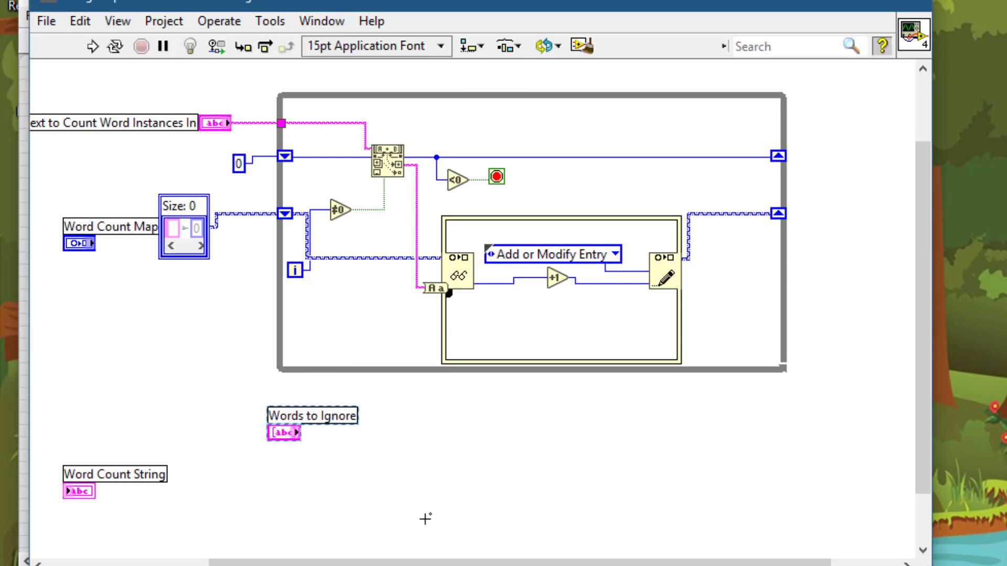
# - Draw a For Loop right of the while loop, with a map shift register and a Remove From Map node
pyautogui.click(78, 492)
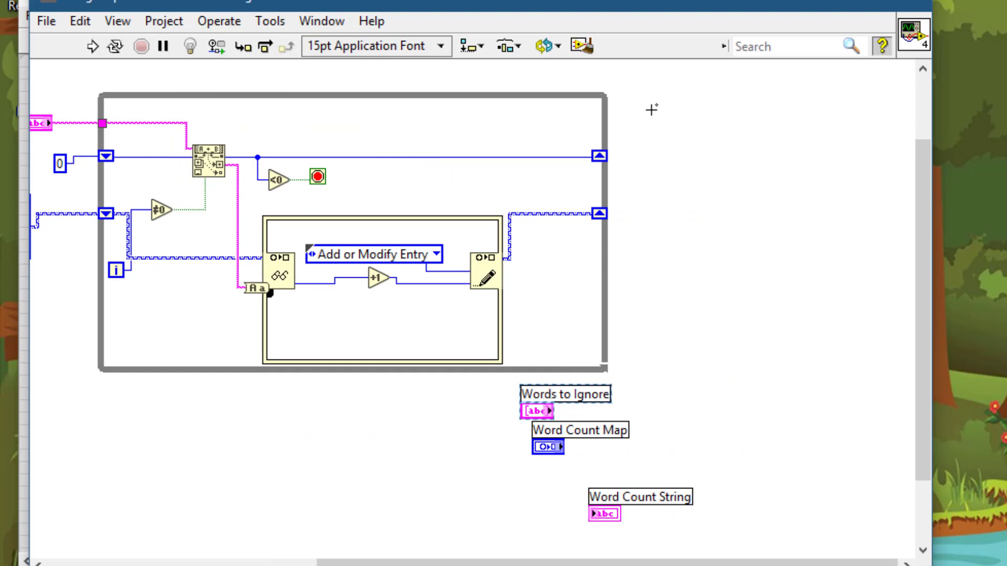
pyautogui.write('for')
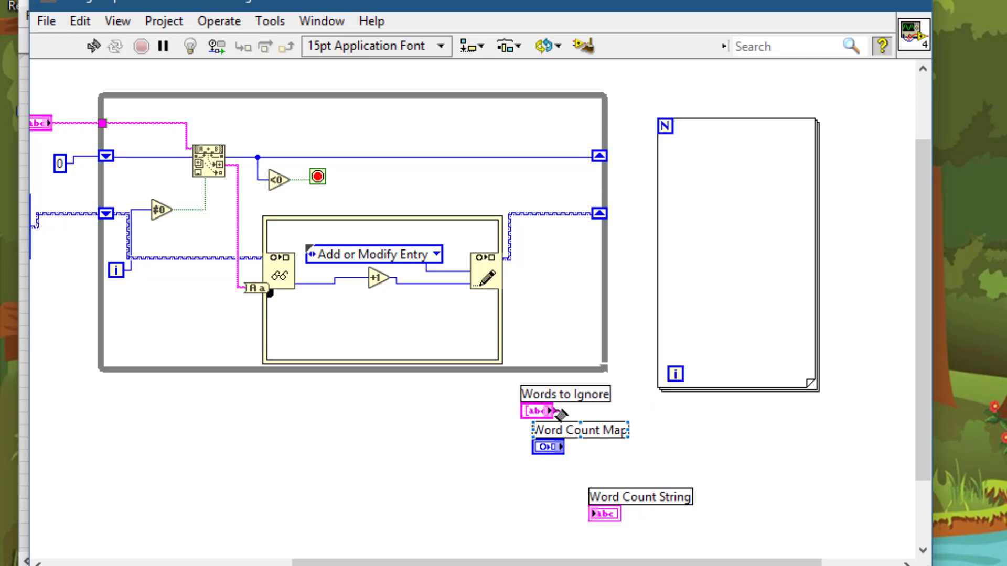
pyautogui.moveTo(555, 412); pyautogui.dragTo(661, 305)
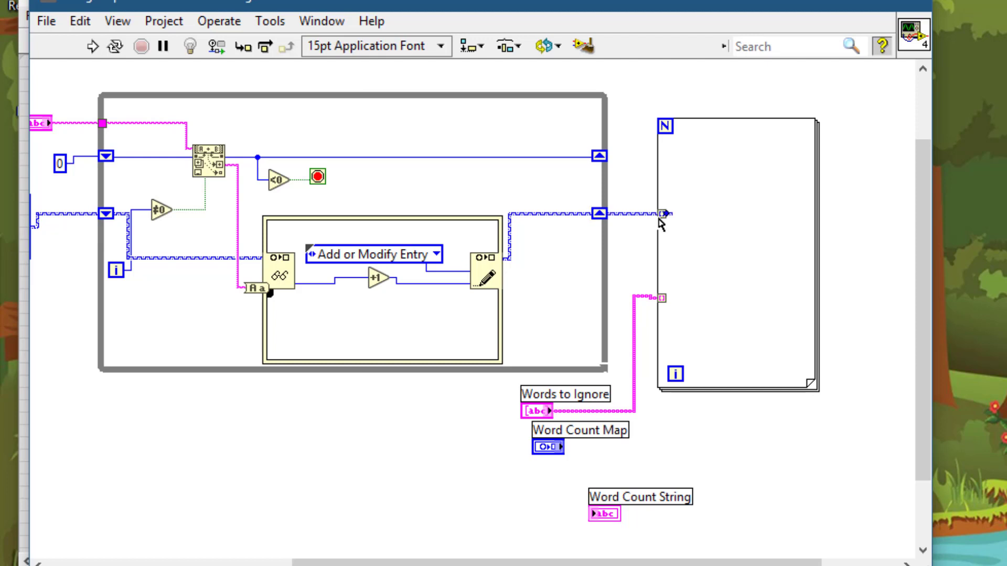
pyautogui.rightClick(661, 214)
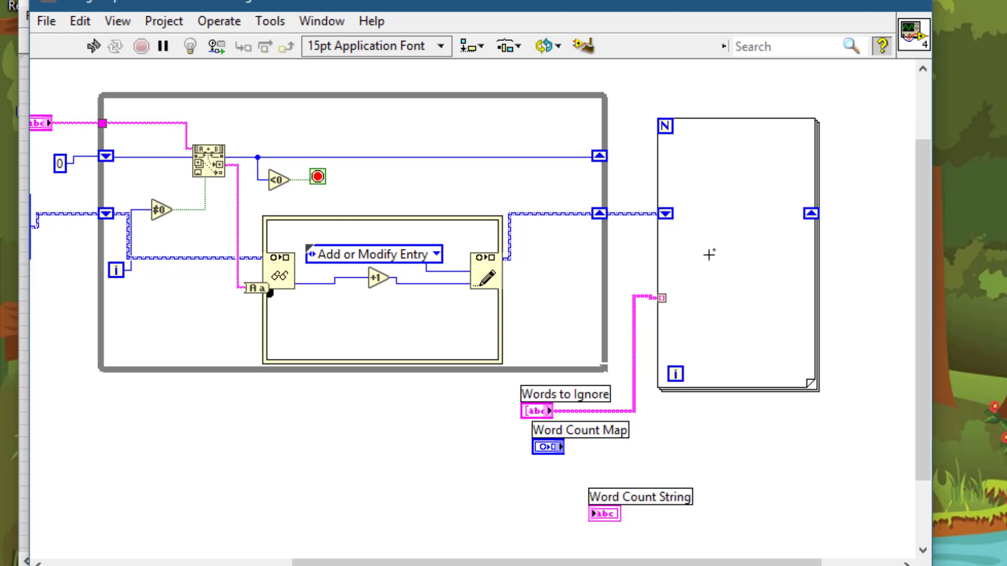
pyautogui.write('re')
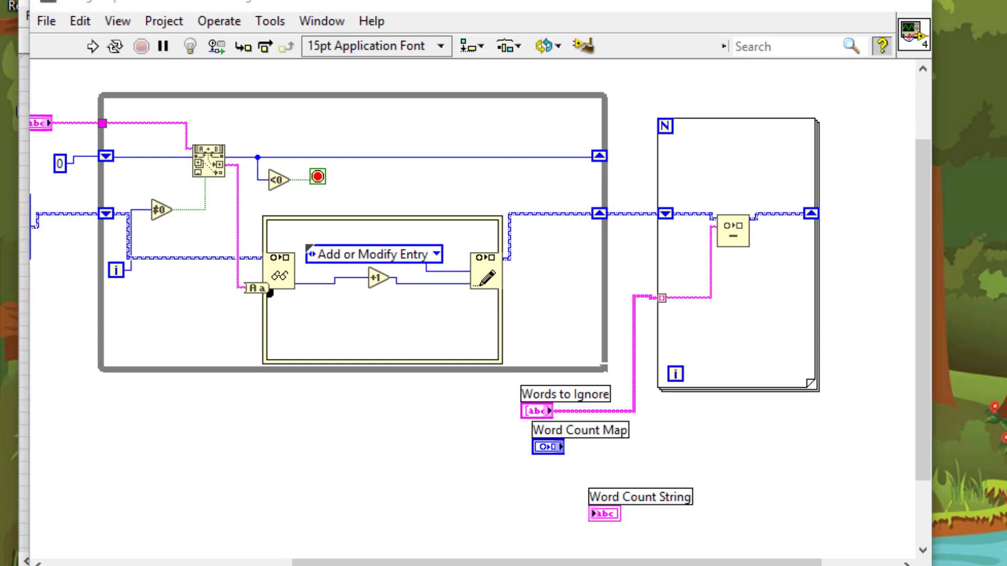
pyautogui.moveTo(475, 521)
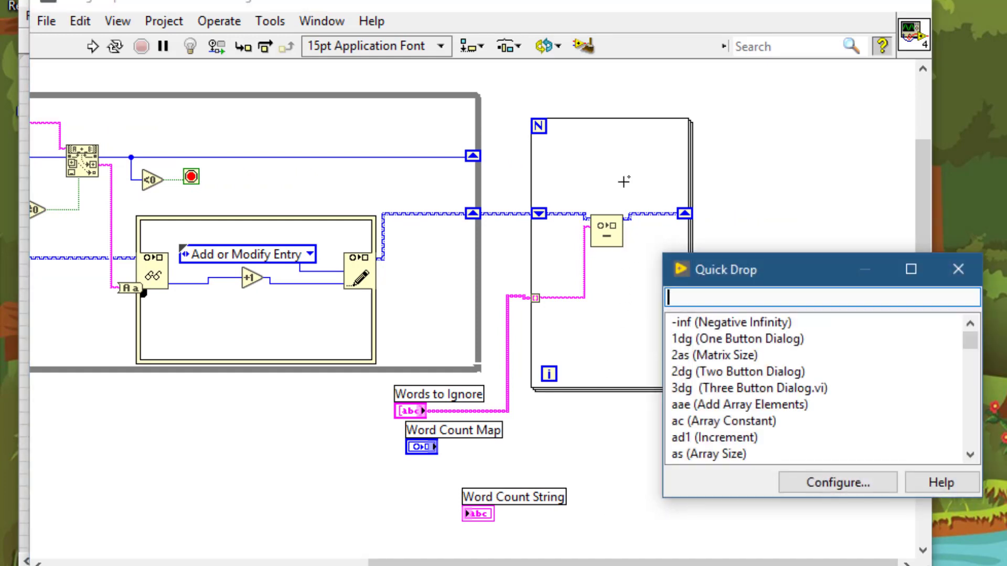
# - Add a third For Loop unbundling map entries into Word and Count for Format Into String
pyautogui.write('for')
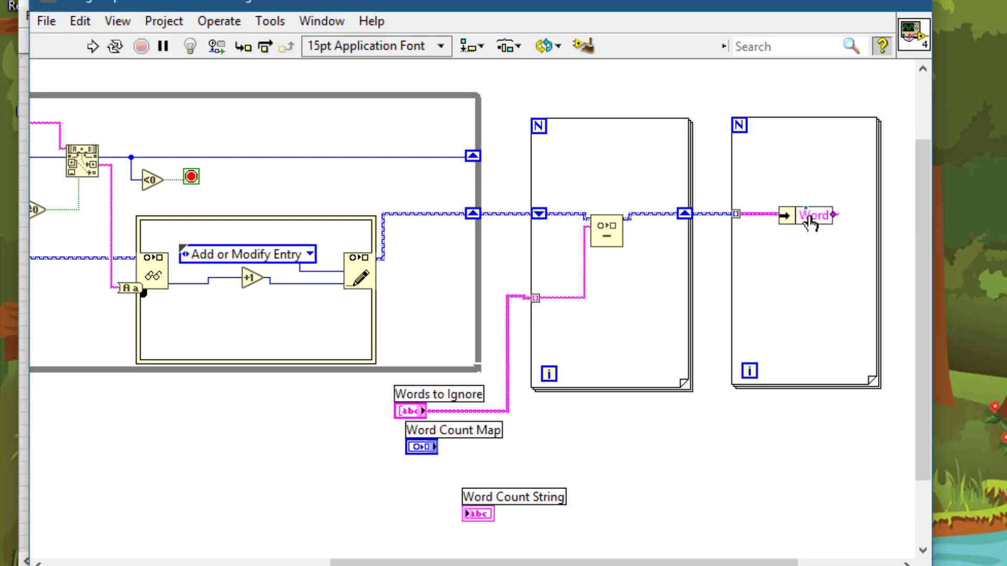
pyautogui.moveTo(808, 221)
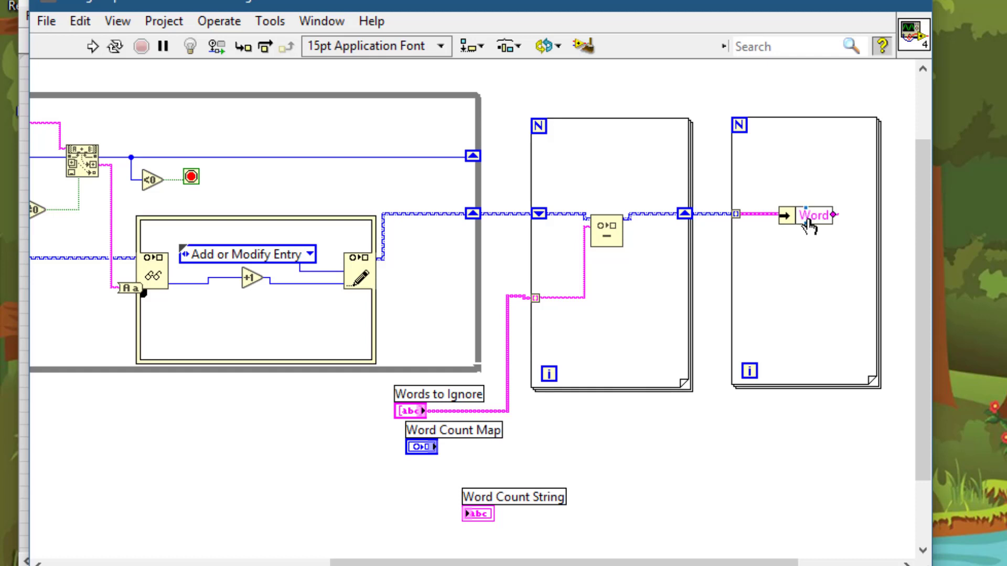
pyautogui.moveTo(803, 229)
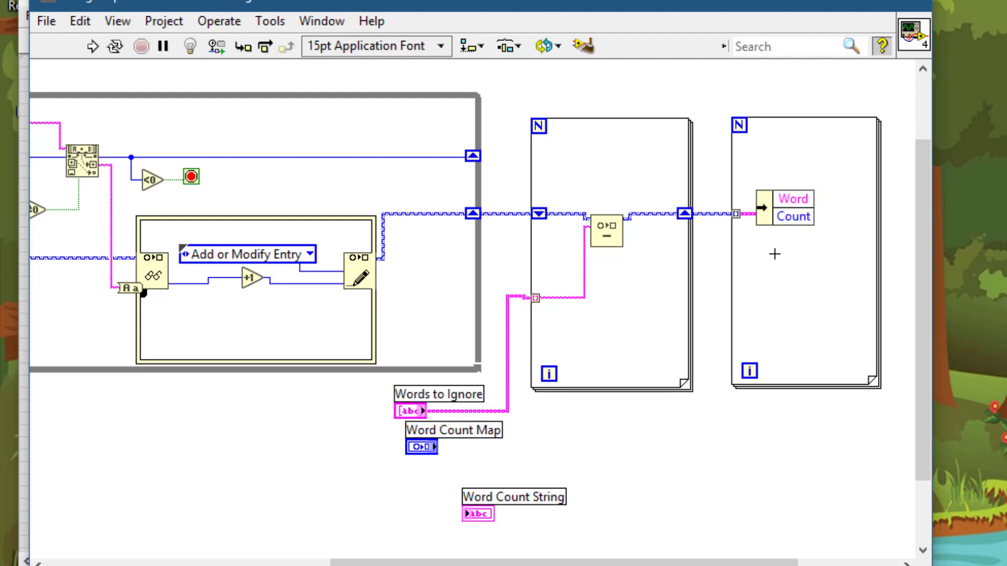
pyautogui.moveTo(775, 255)
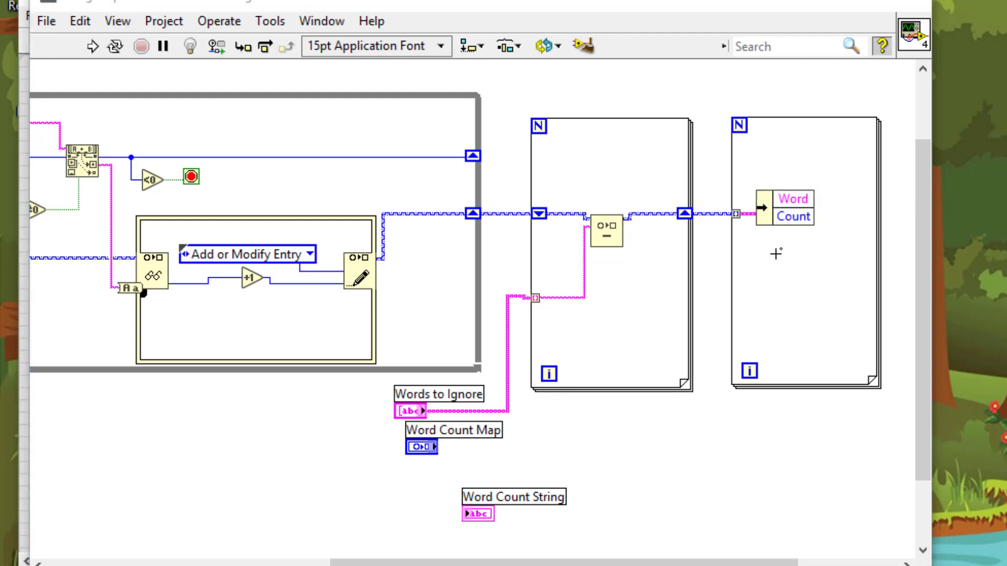
pyautogui.write('for')
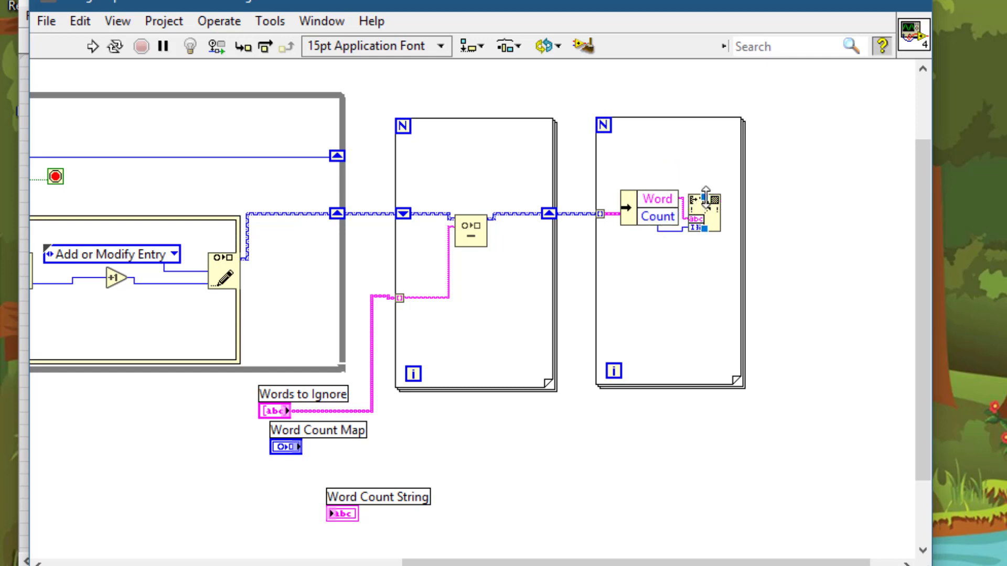
# - Give Format Into String a "%s: %d\n" constant and make its output tunnel a shift register
pyautogui.rightClick(700, 205)
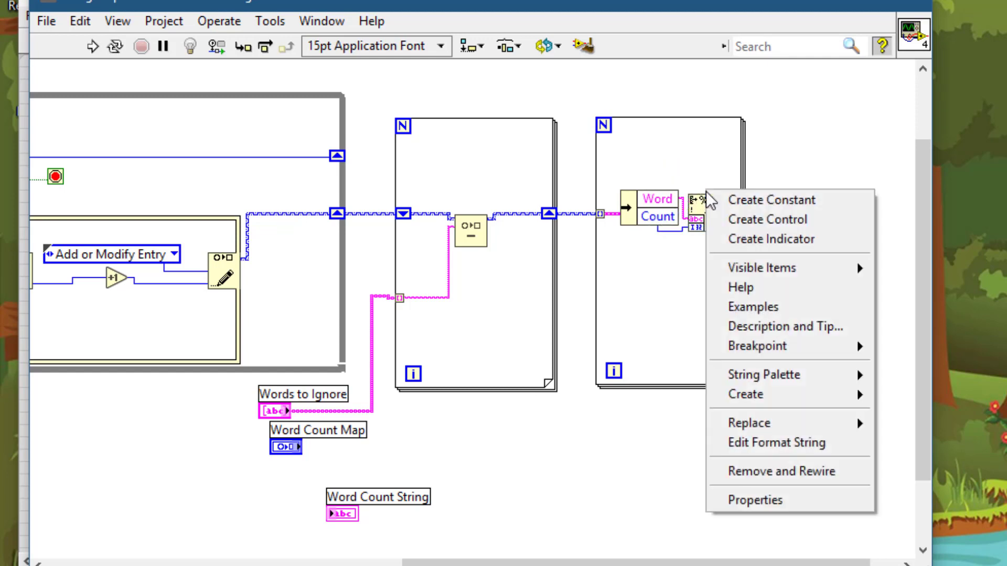
pyautogui.click(771, 200)
pyautogui.write('%s:')
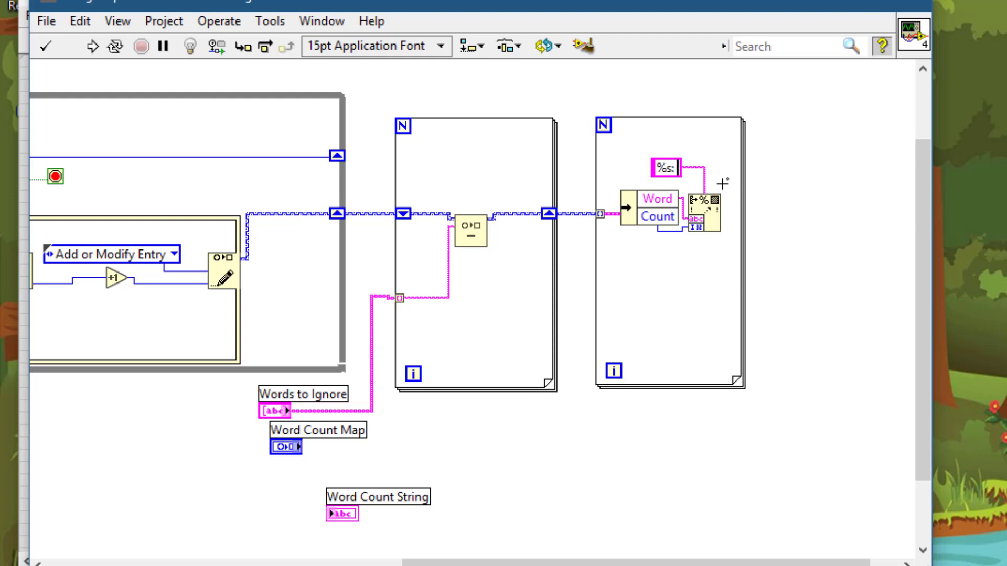
pyautogui.write('%d\\n')
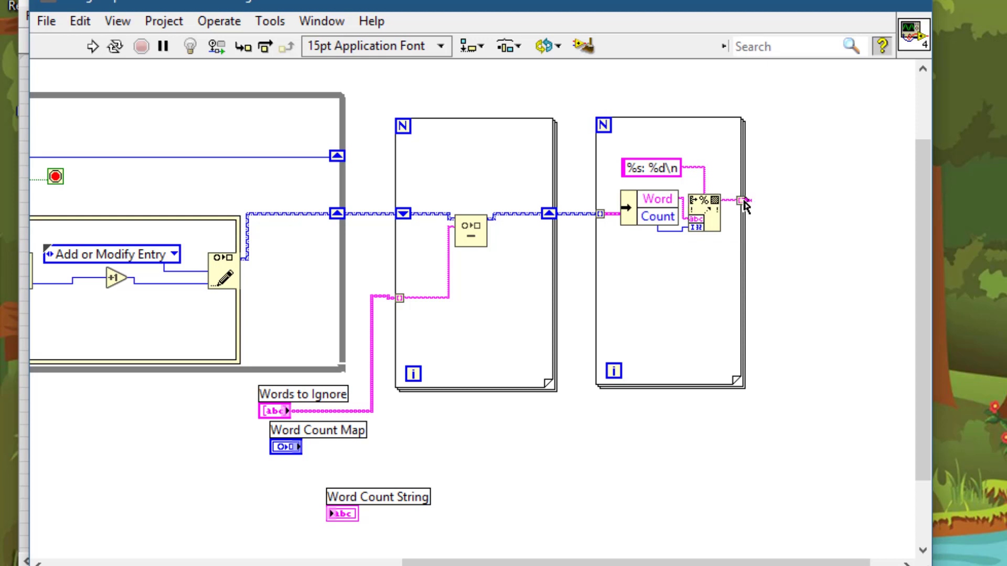
pyautogui.rightClick(743, 208)
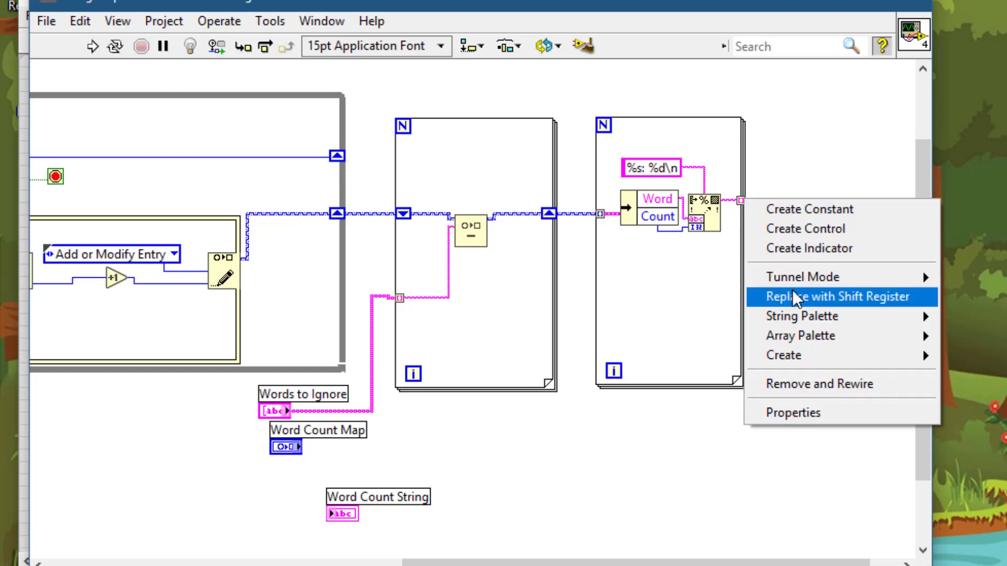
pyautogui.click(838, 295)
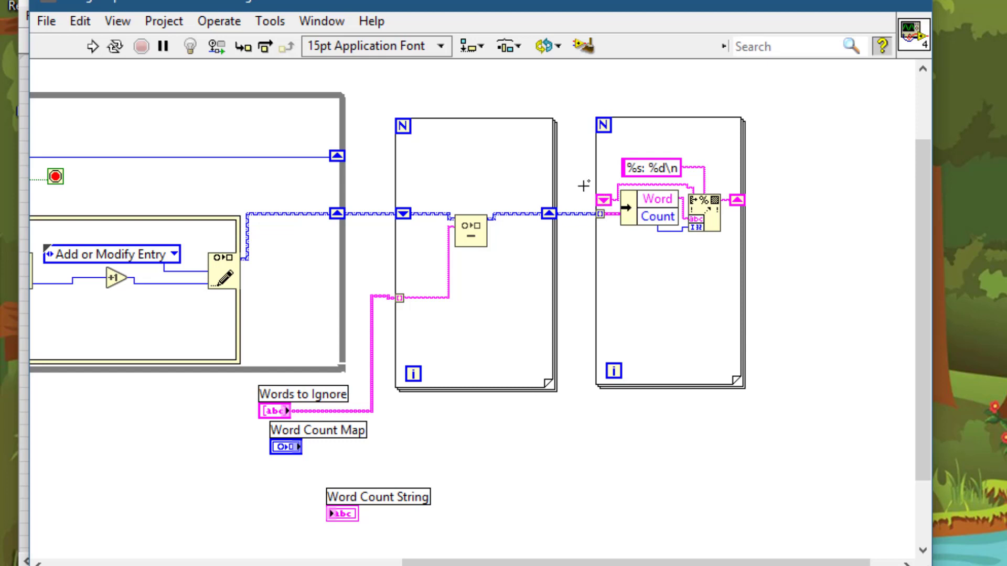
pyautogui.moveTo(592, 103)
pyautogui.write('empty s')
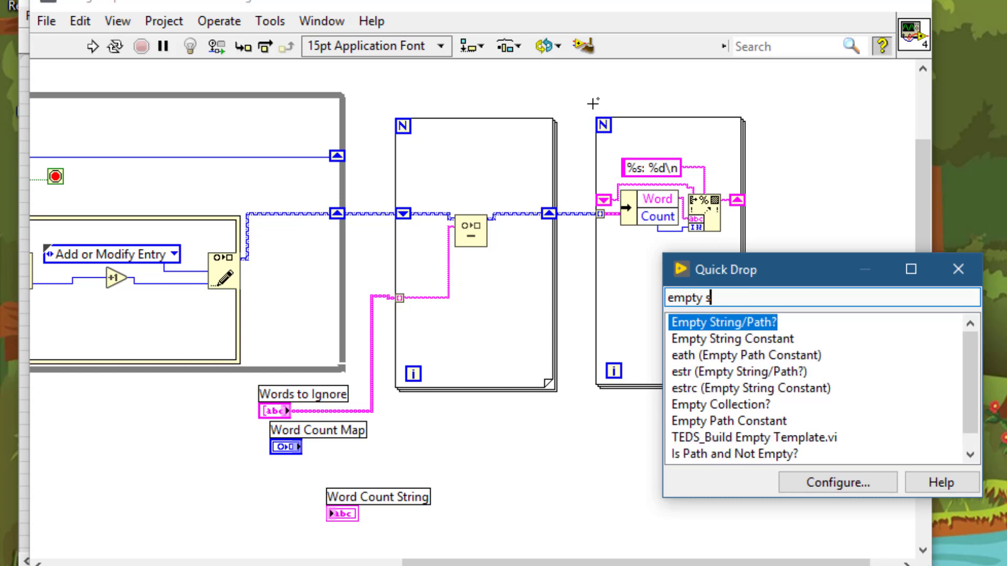
pyautogui.moveTo(730, 360)
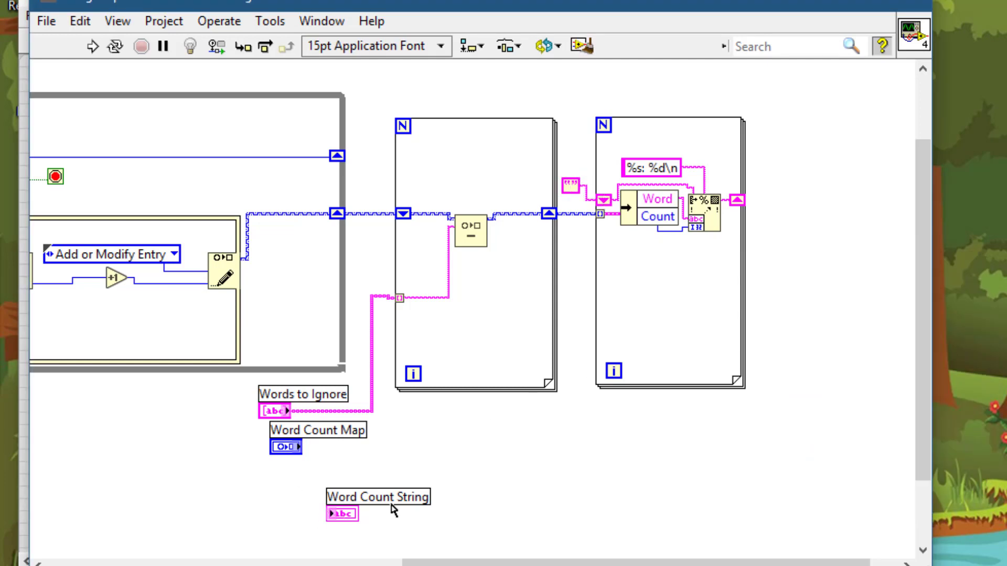
# - Move Word Count String right of the third loop and Word Count Map below it
pyautogui.moveTo(378, 507); pyautogui.dragTo(810, 196)
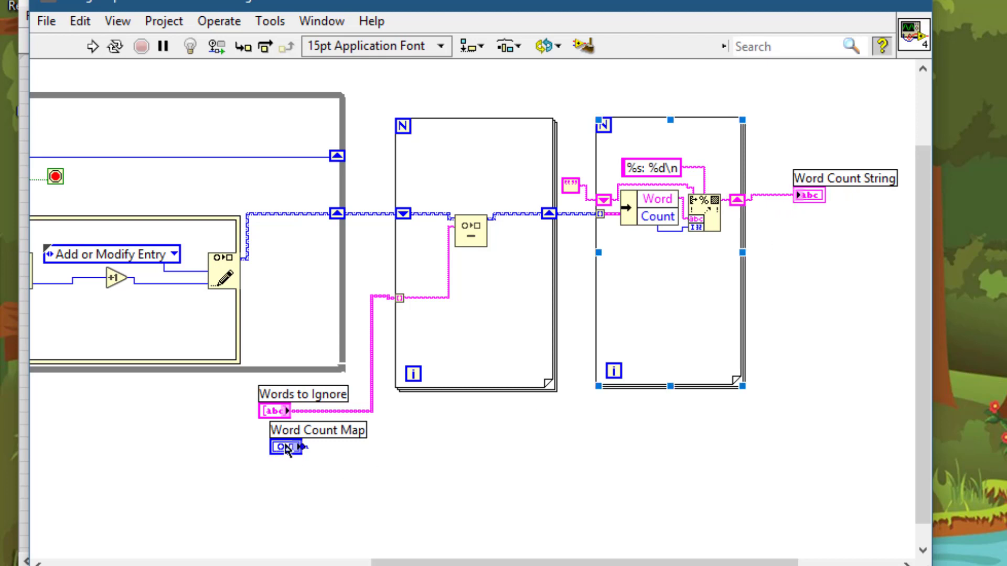
pyautogui.moveTo(289, 446); pyautogui.dragTo(610, 441)
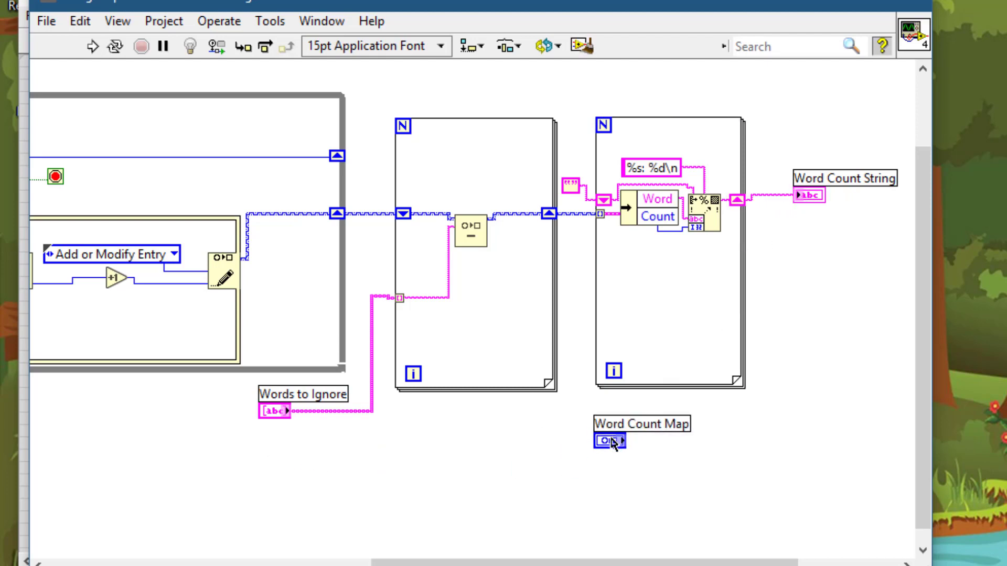
pyautogui.rightClick(609, 441)
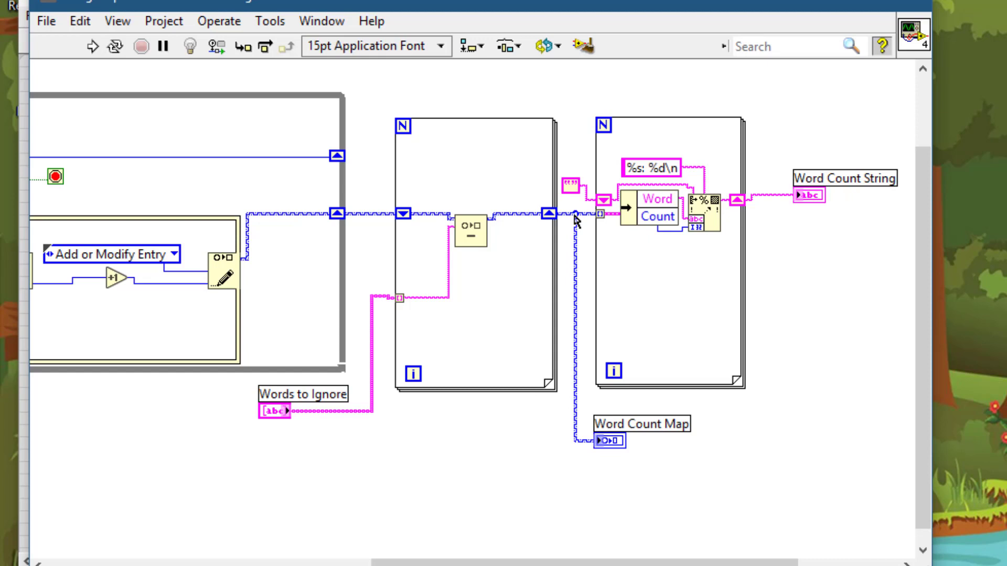
pyautogui.moveTo(581, 45)
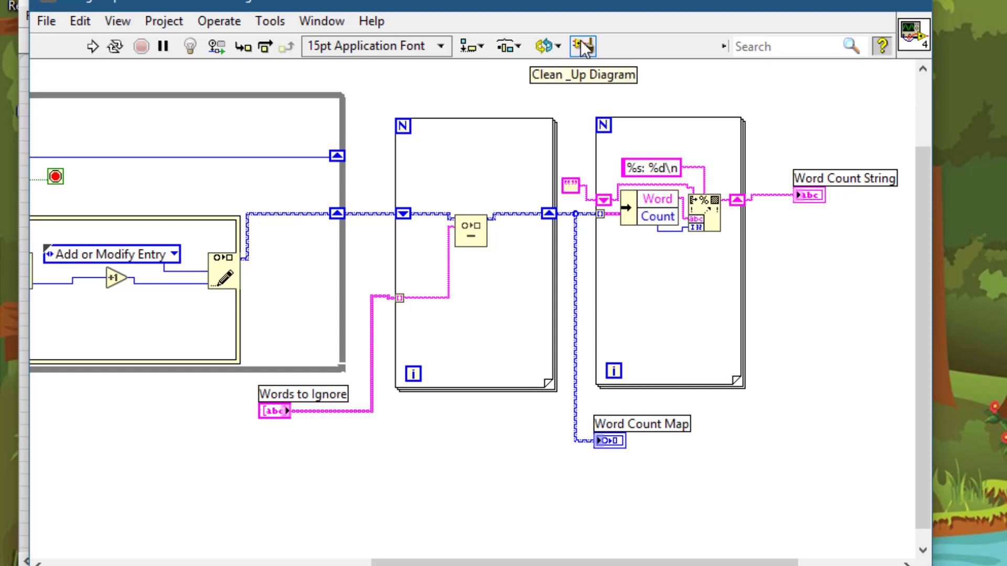
# - Run Clean Up Diagram on the block diagram and scroll left across the tidied layout
pyautogui.click(580, 46)
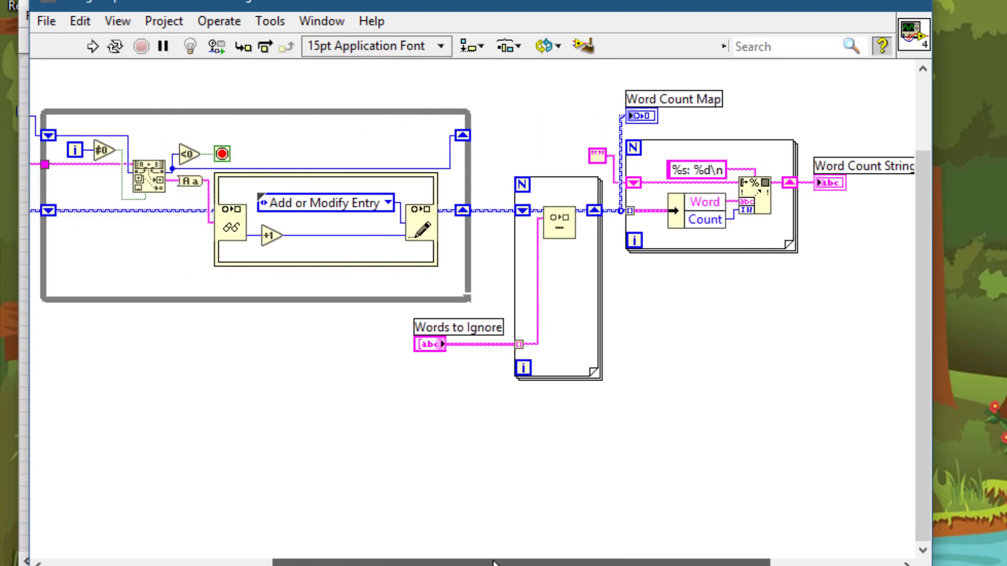
pyautogui.hscroll(-3)
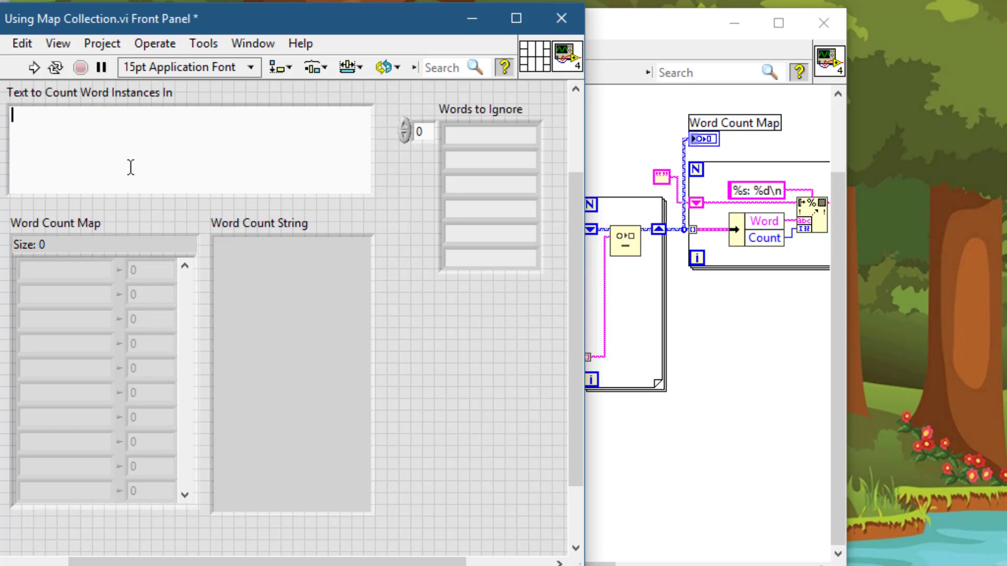
# - Type a sentence calling LabVIEW a cool programming language into the text control
pyautogui.write('LabV')
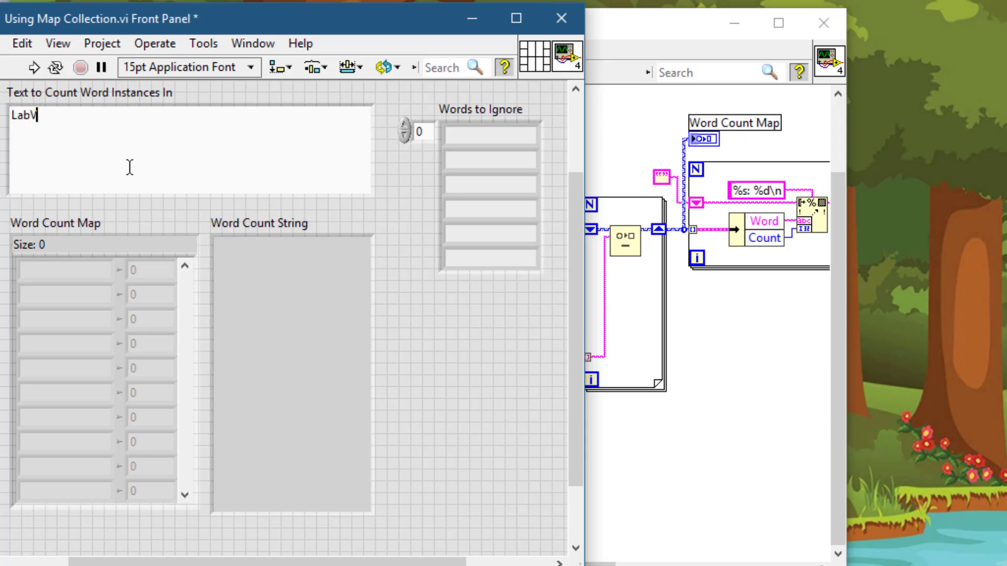
pyautogui.write('IEW is')
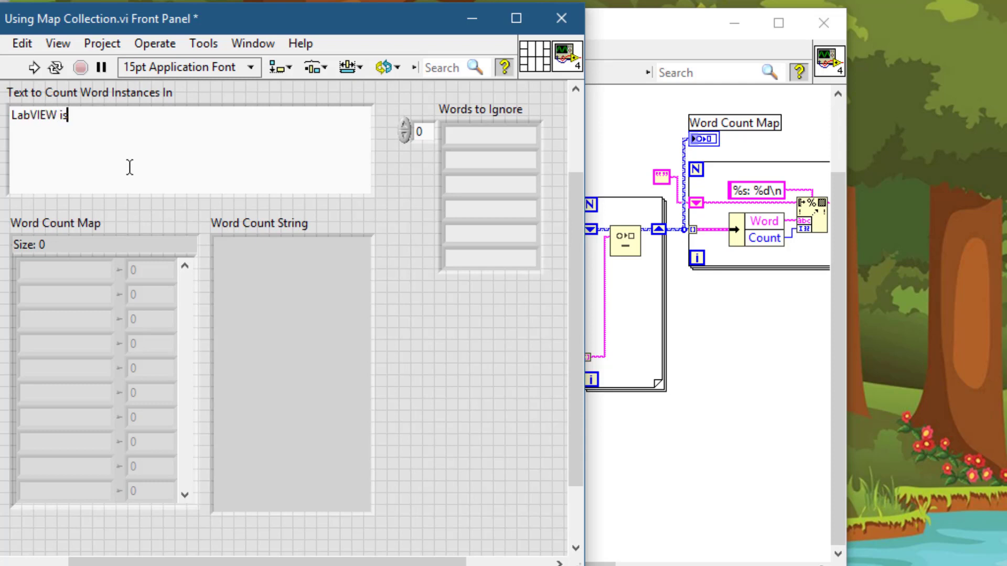
pyautogui.write('a coo')
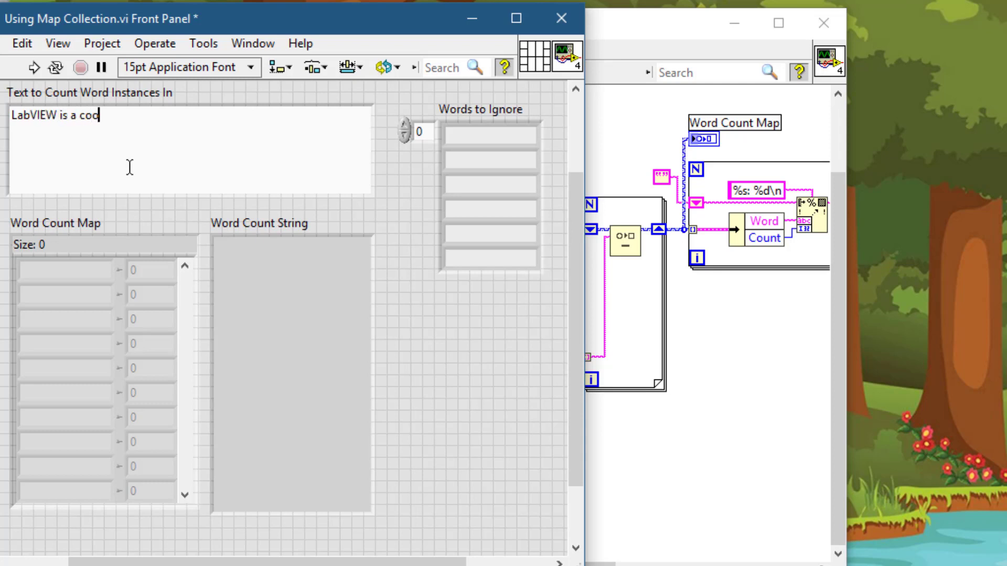
pyautogui.write('l pro')
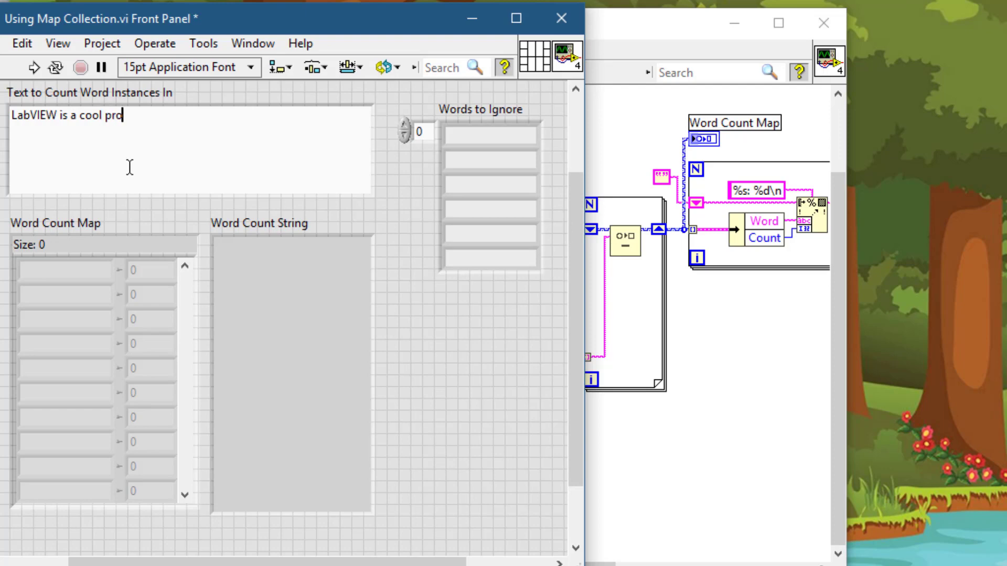
pyautogui.write('gramming lang')
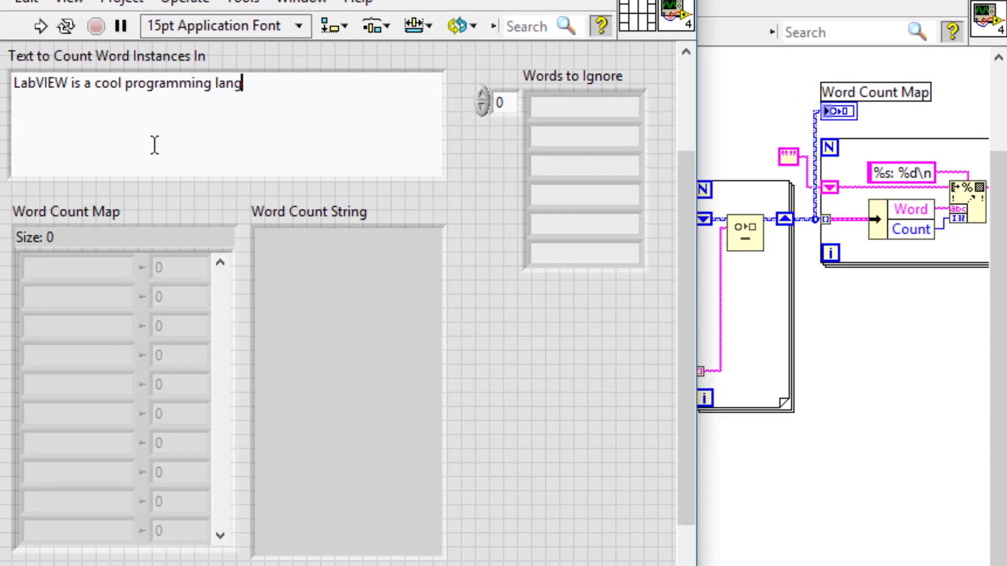
pyautogui.write('uage')
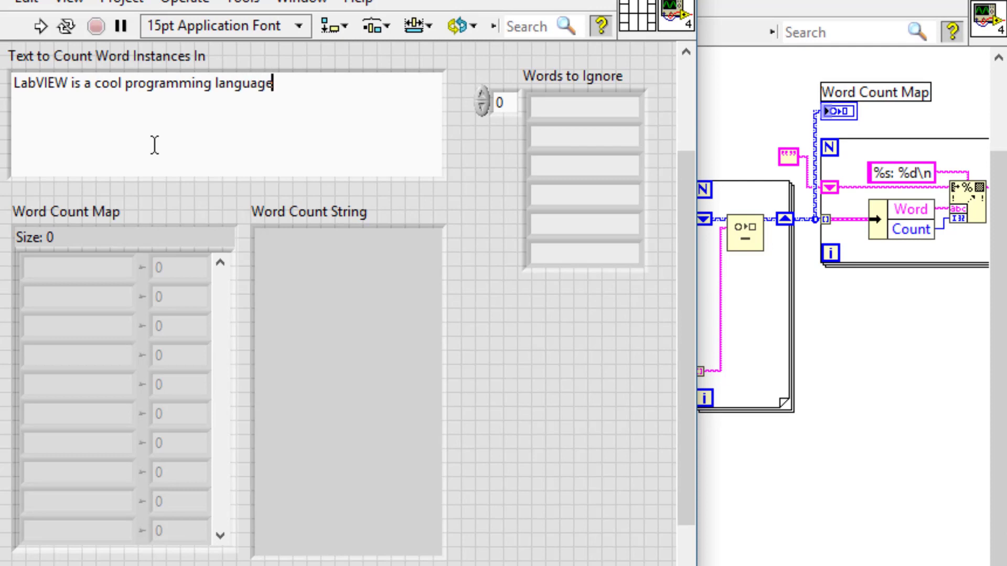
pyautogui.write('.')
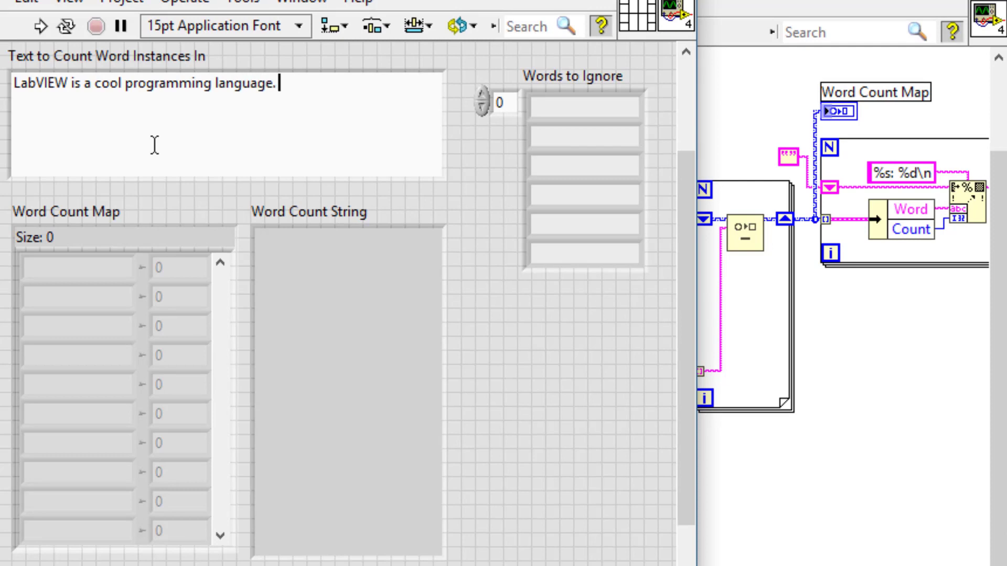
pyautogui.write('" "')
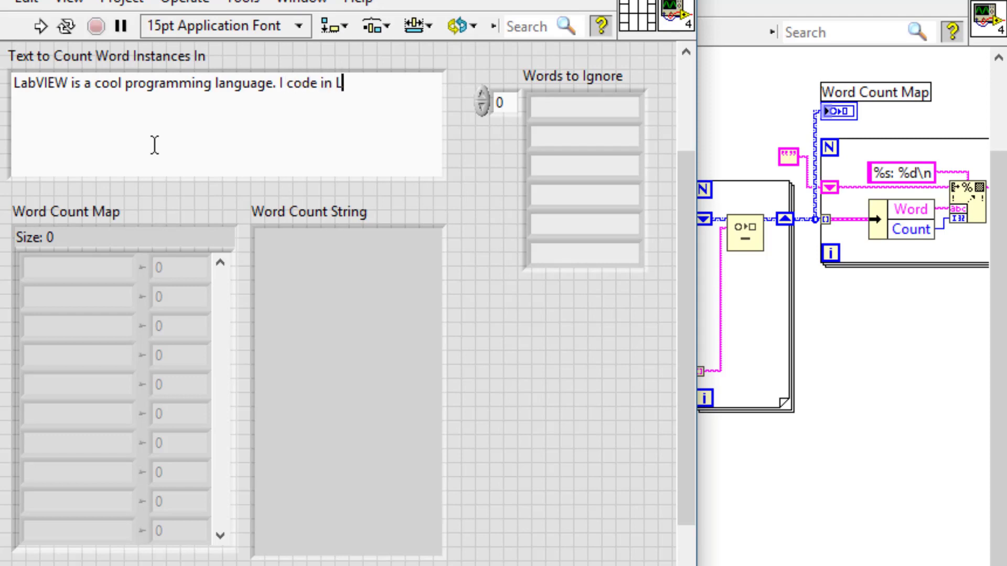
pyautogui.write('abVIEW')
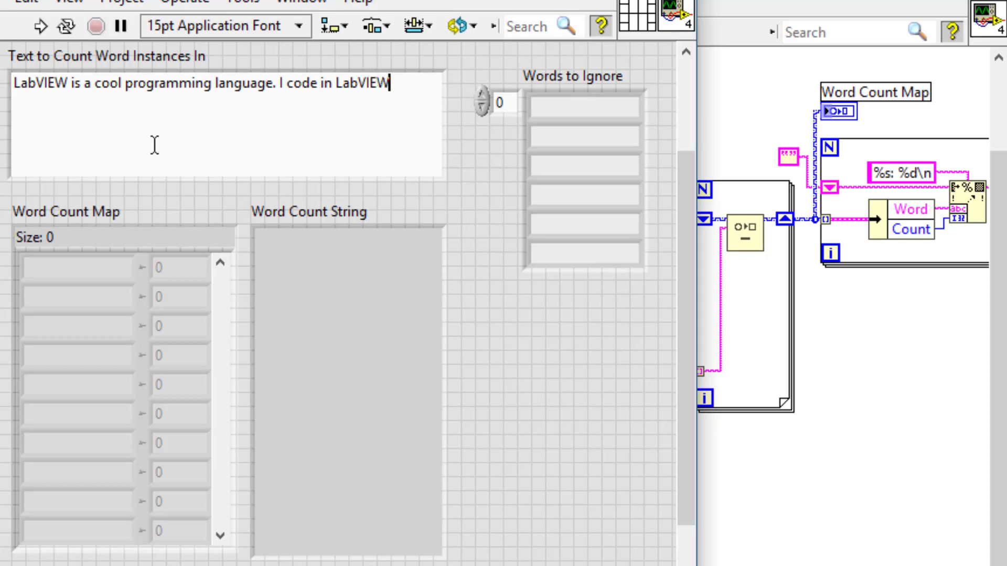
pyautogui.write('.')
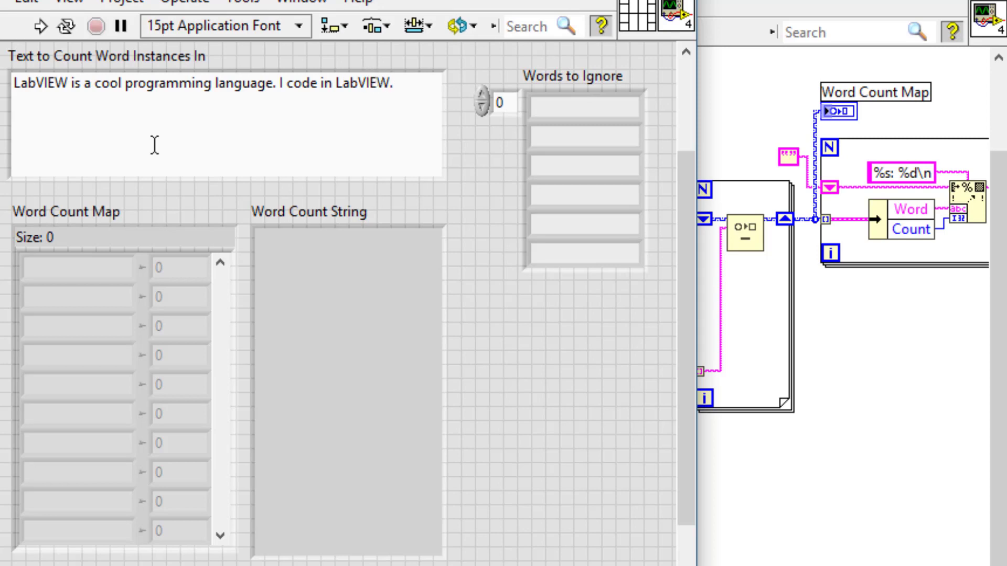
# - Append 'It is a graphical programming language.' followed by 'The the a a a a'
pyautogui.click(401, 84)
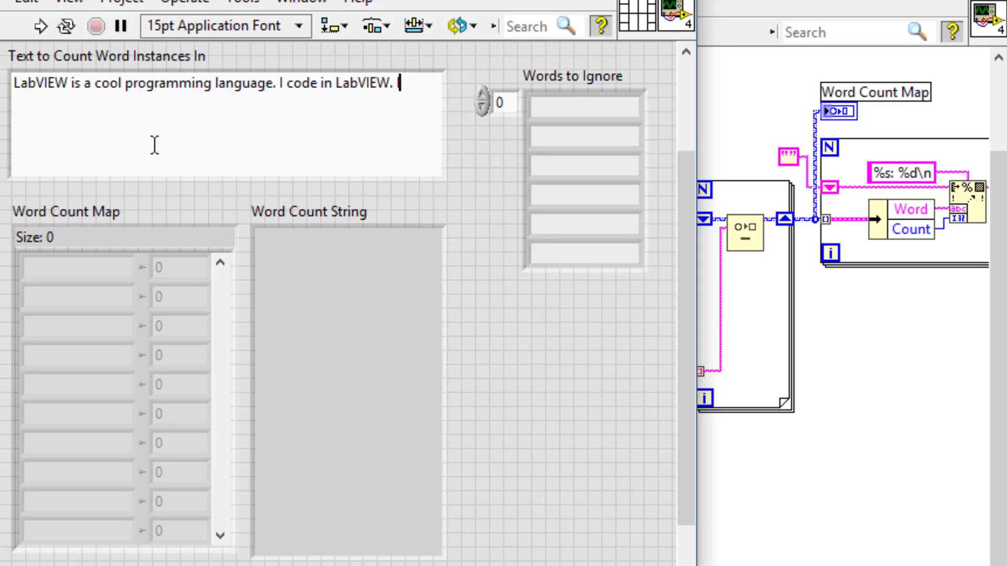
pyautogui.write('It is a')
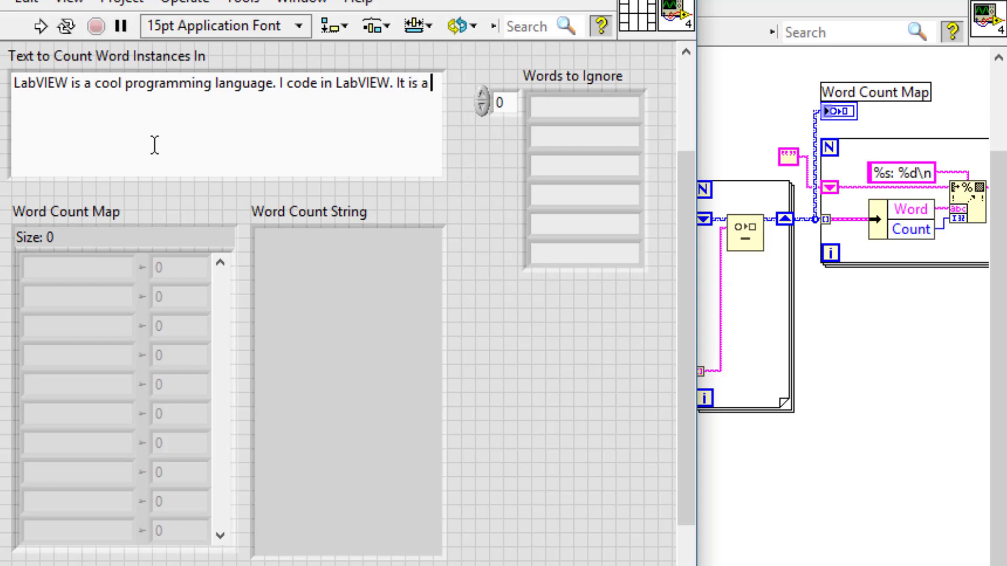
pyautogui.write('graphical')
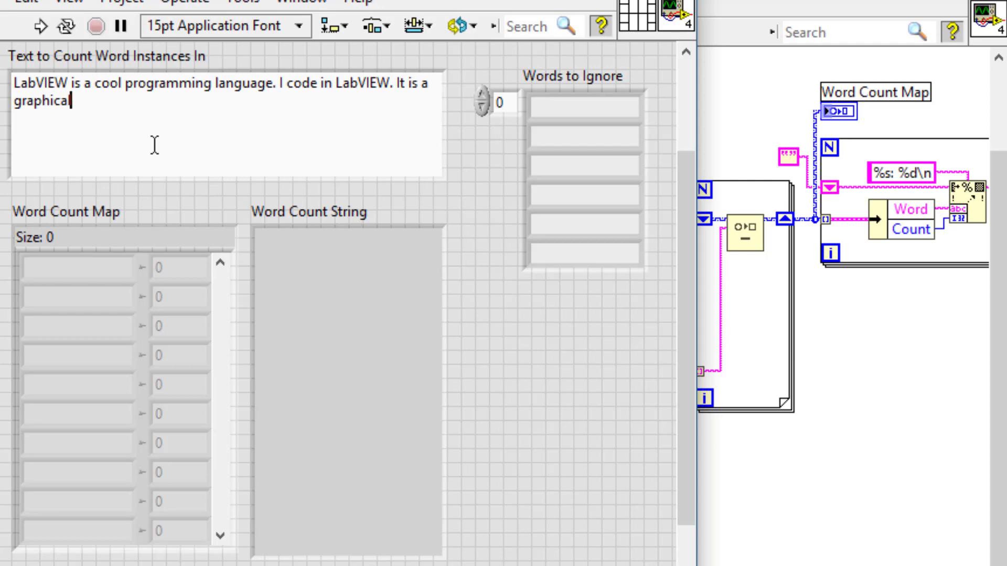
pyautogui.write('pro')
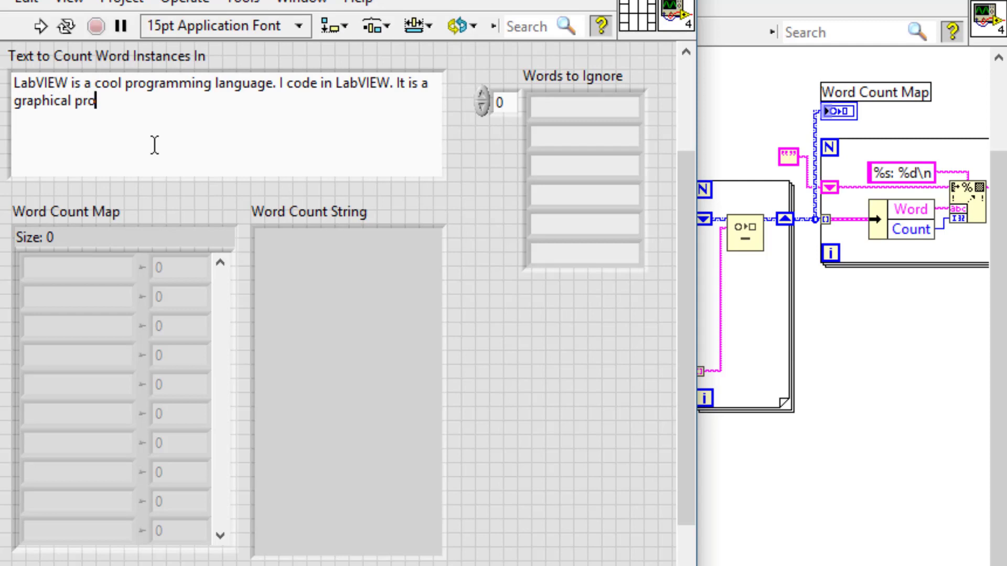
pyautogui.write('gramming')
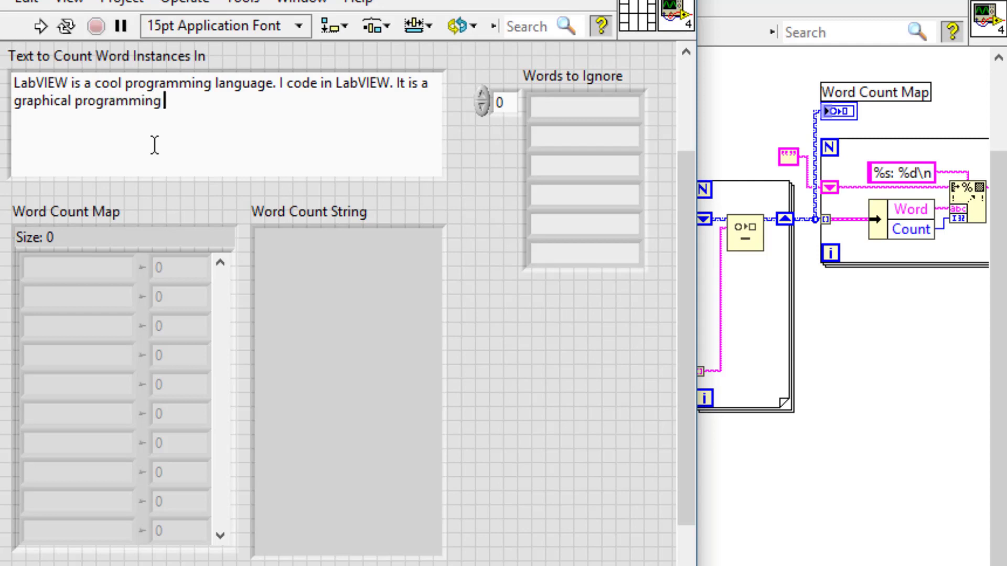
pyautogui.write('langu')
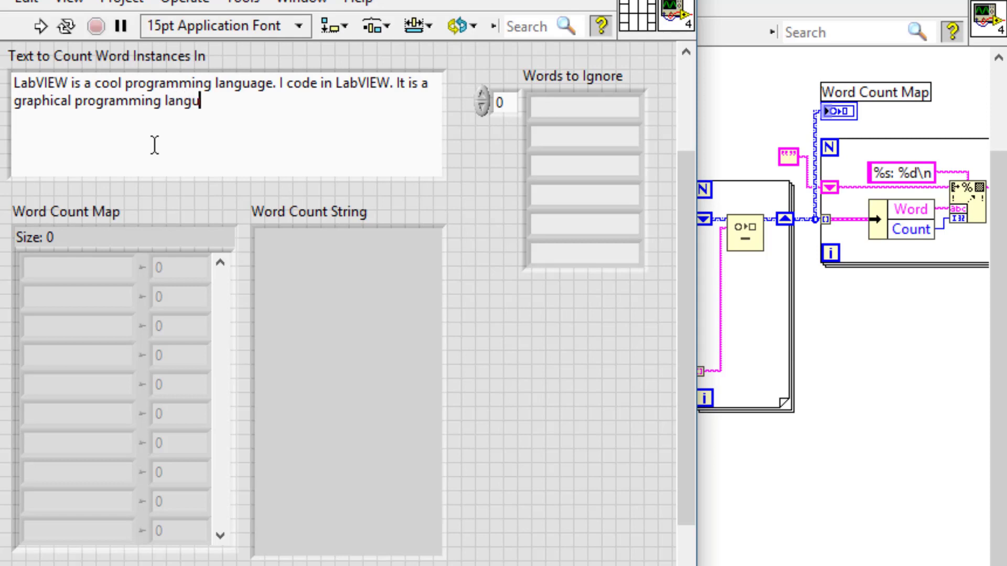
pyautogui.write('age')
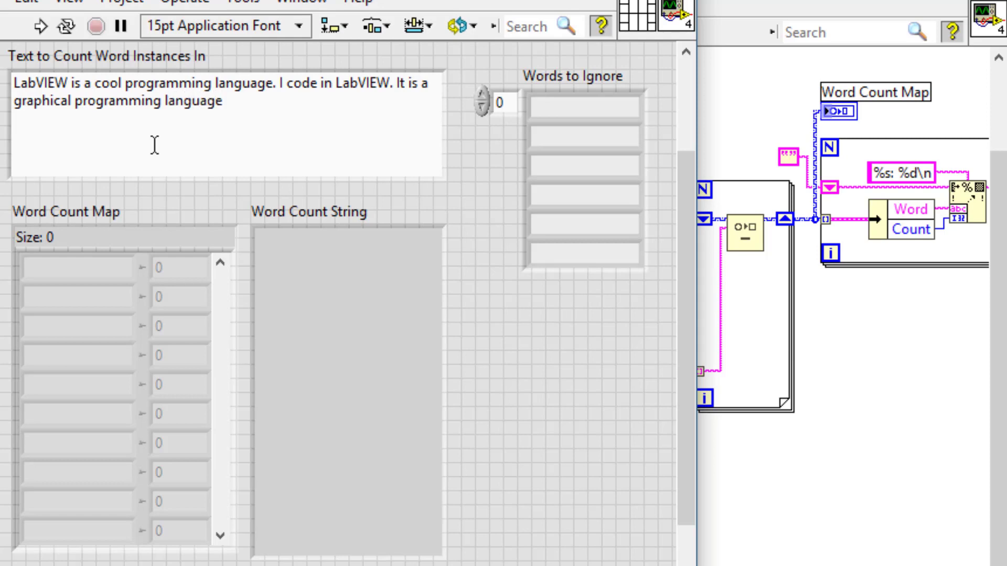
pyautogui.write('.')
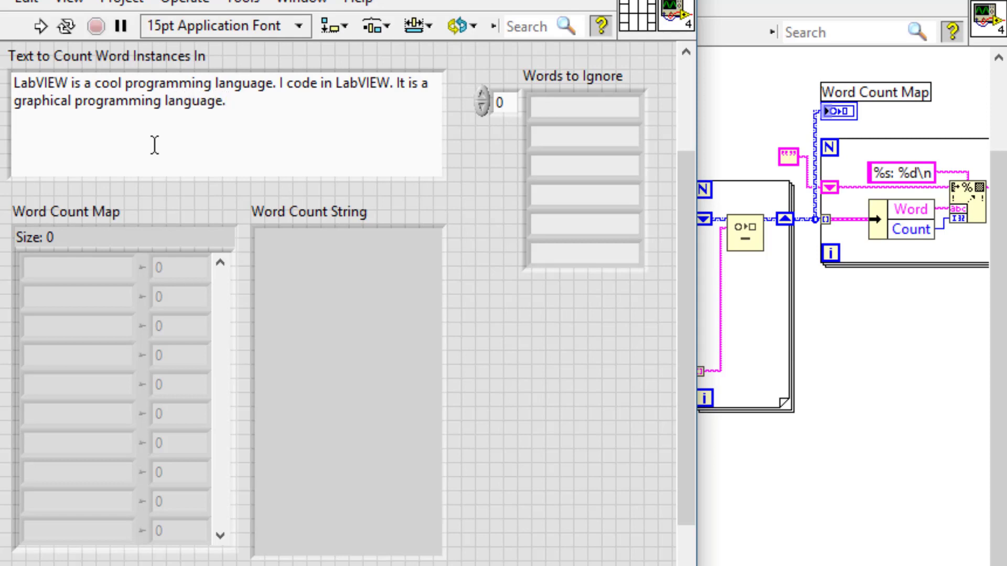
pyautogui.write('The the a a')
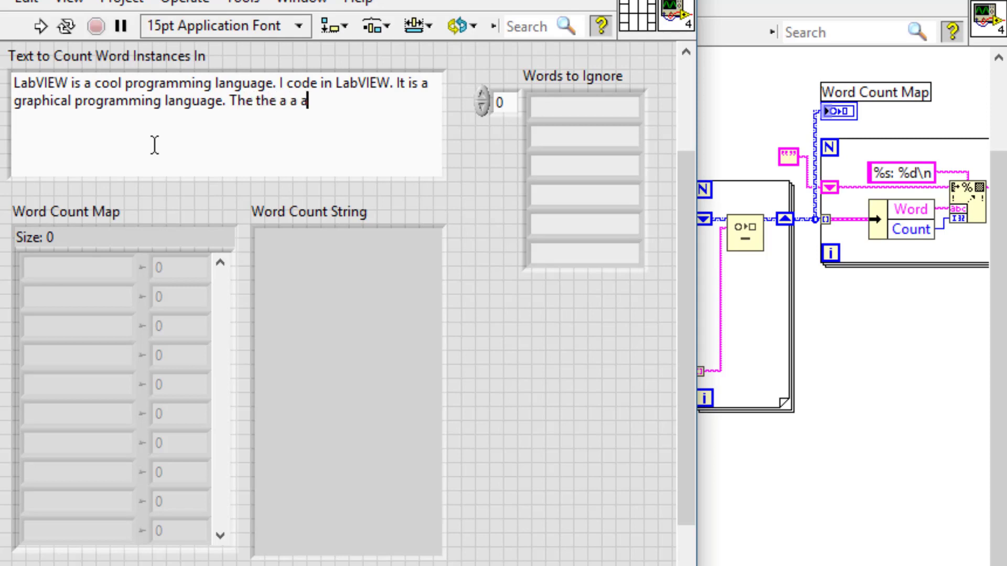
pyautogui.write('a')
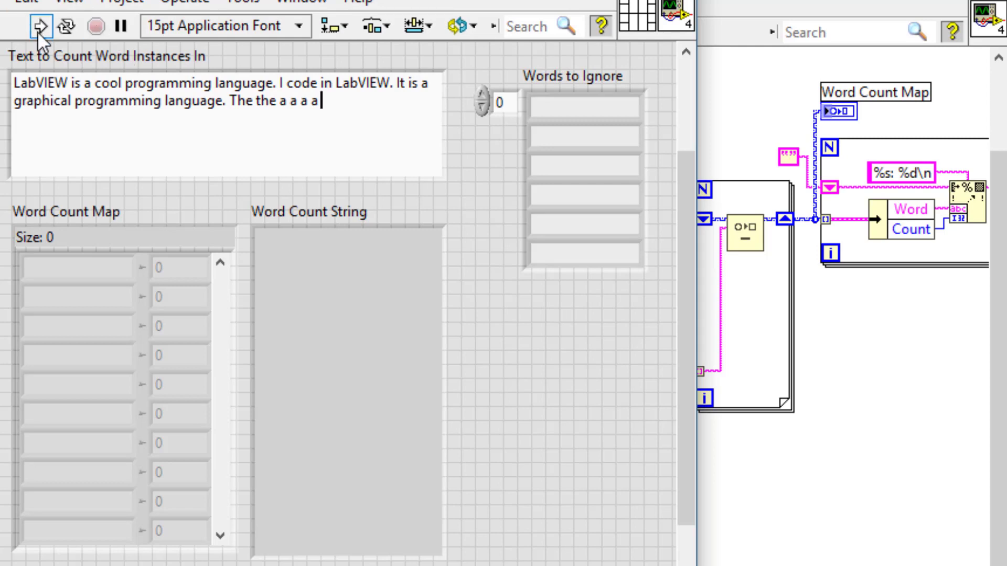
# - Run the VI and scroll Word Count Map to view its 14 word-count entries
pyautogui.click(40, 26)
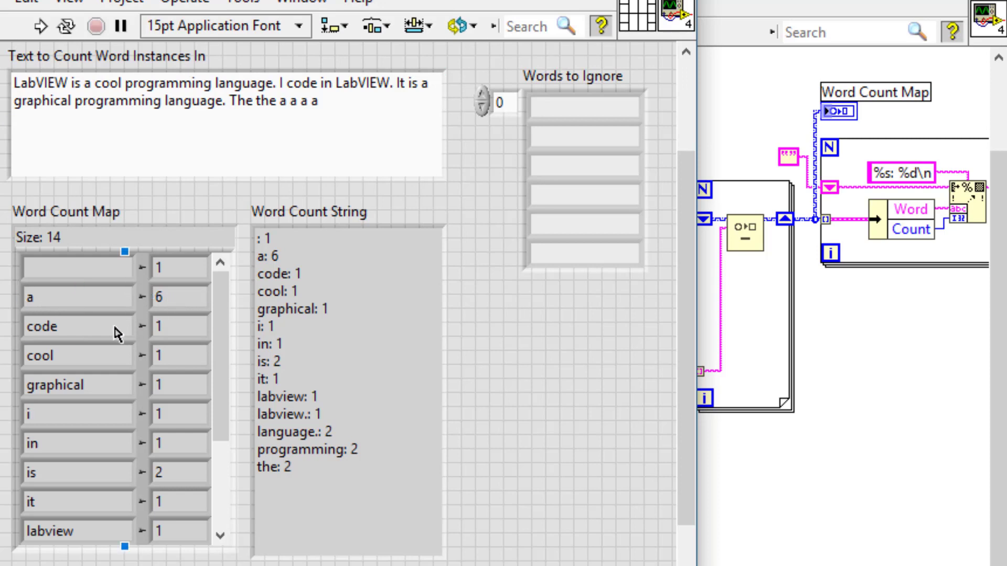
pyautogui.moveTo(141, 531)
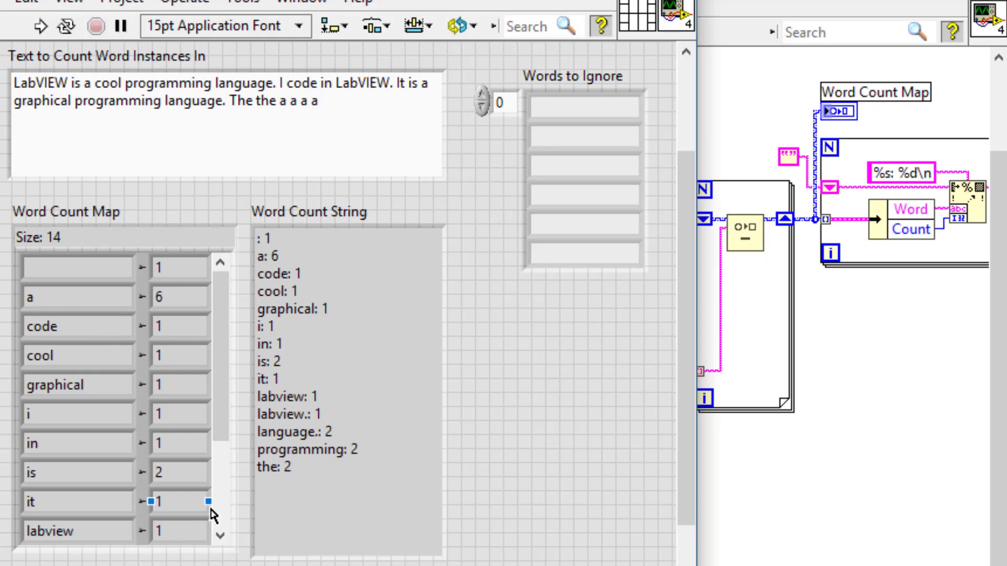
pyautogui.click(220, 534)
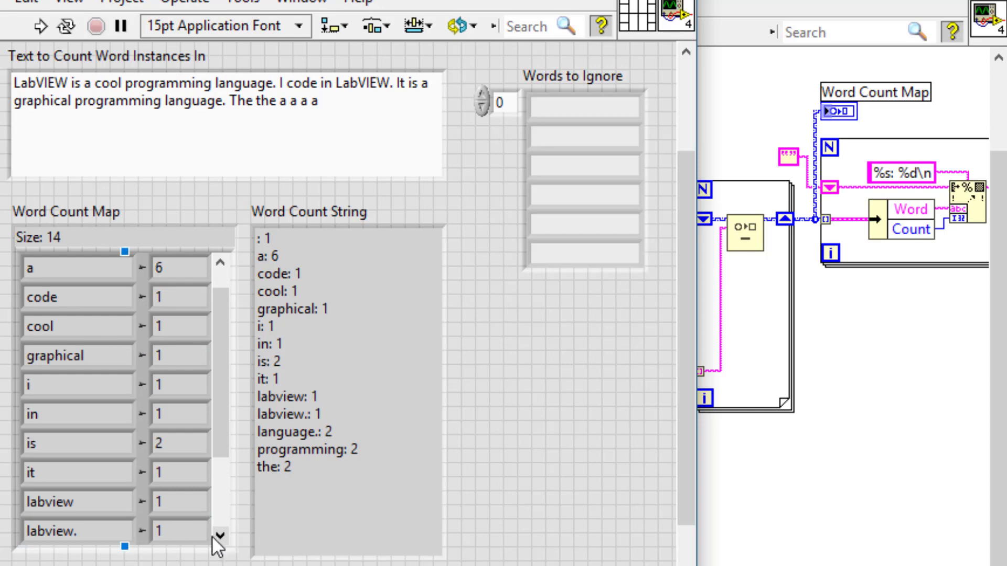
pyautogui.moveTo(217, 546)
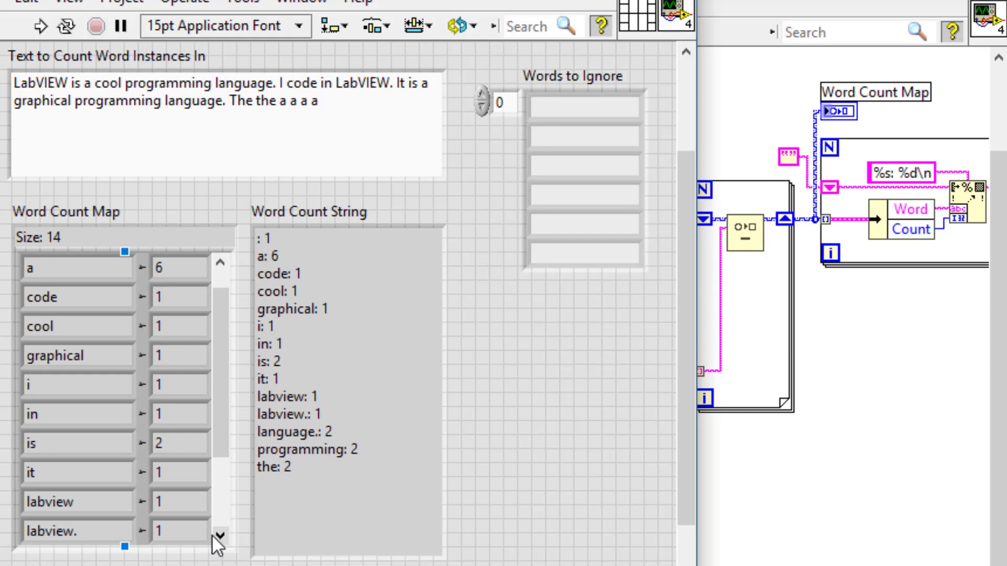
pyautogui.moveTo(223, 546)
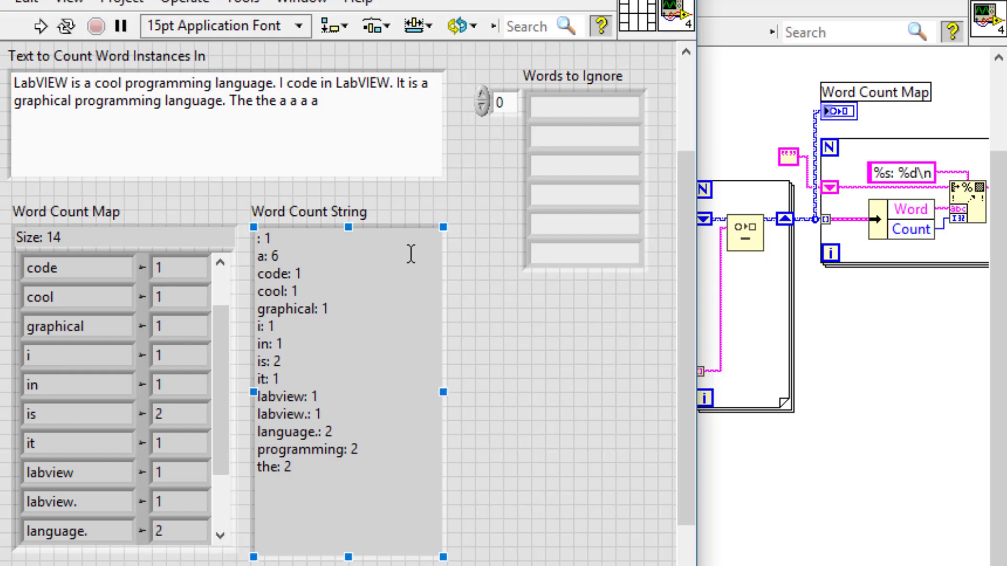
# - Enter '.' as the first word to ignore, rerun the VI, and select the next ignore entries
pyautogui.click(584, 103)
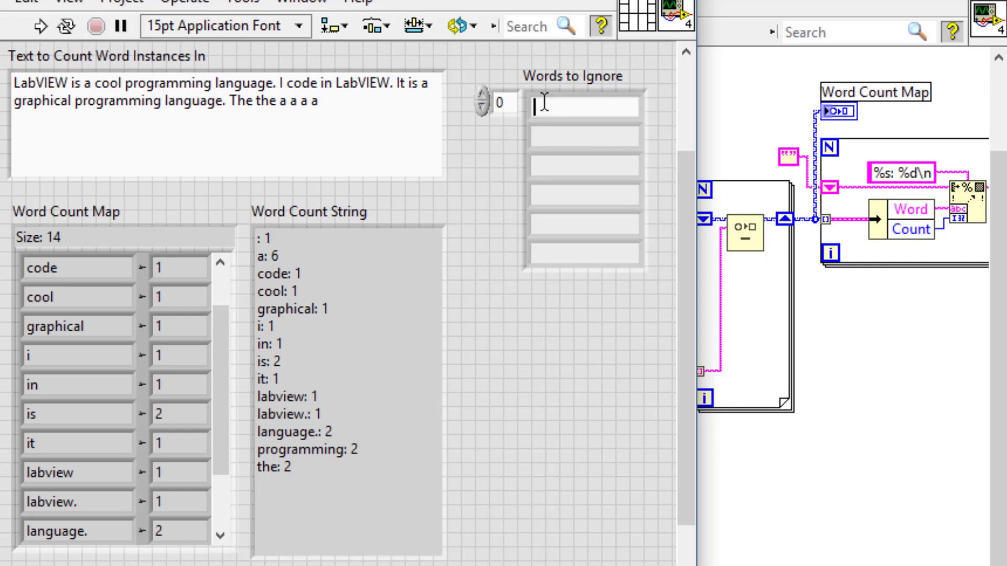
pyautogui.moveTo(477, 192)
pyautogui.write('.')
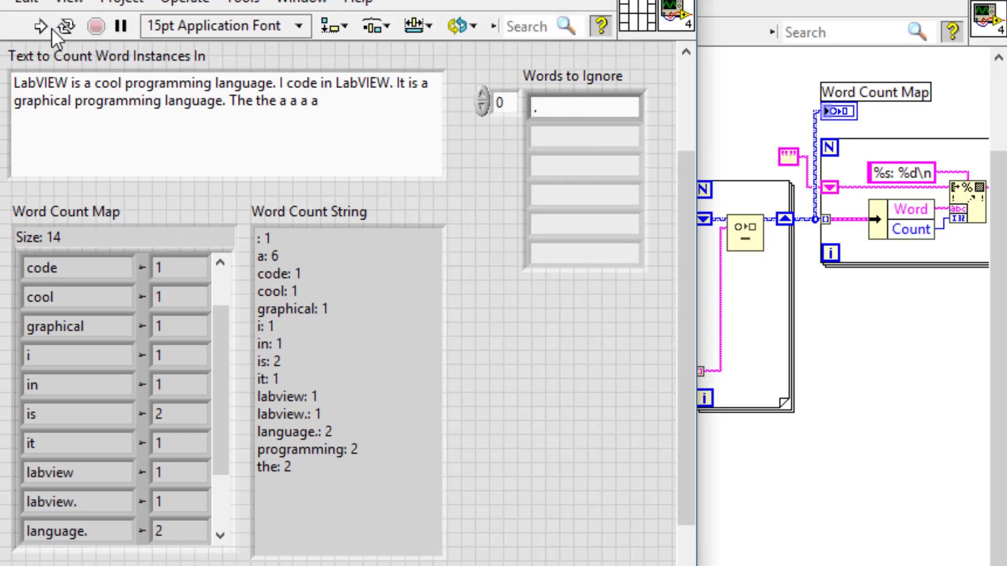
pyautogui.moveTo(37, 25)
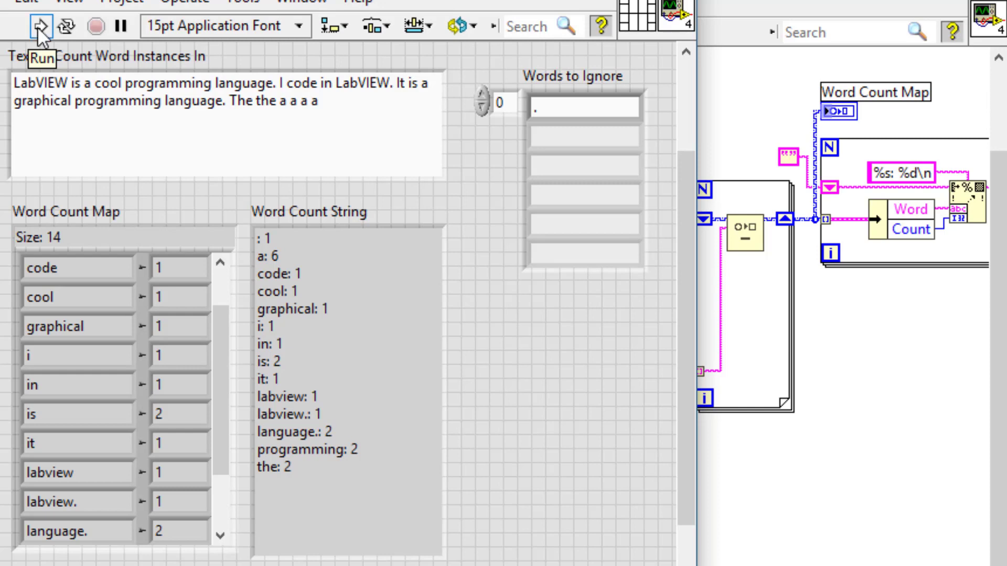
pyautogui.click(39, 26)
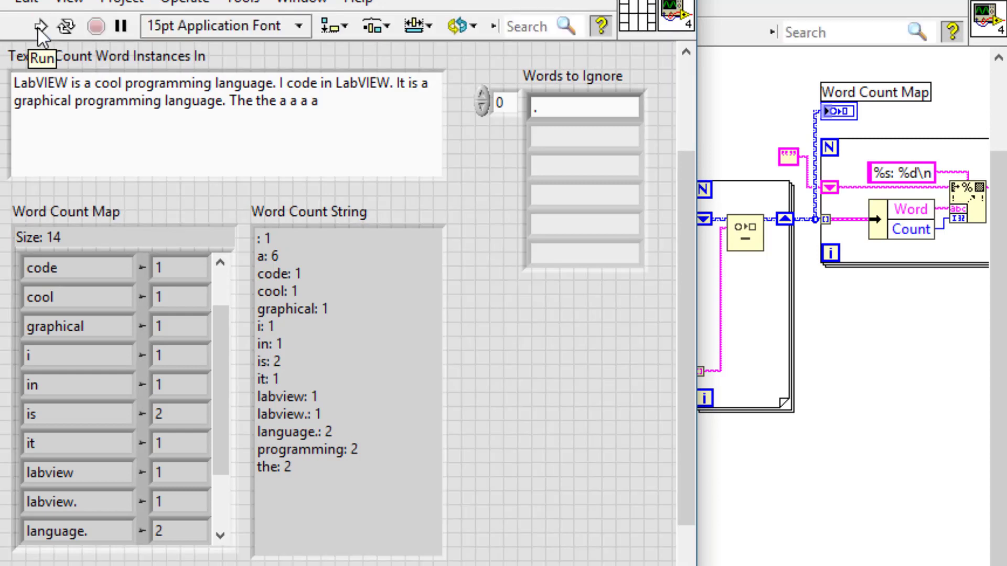
pyautogui.click(583, 162)
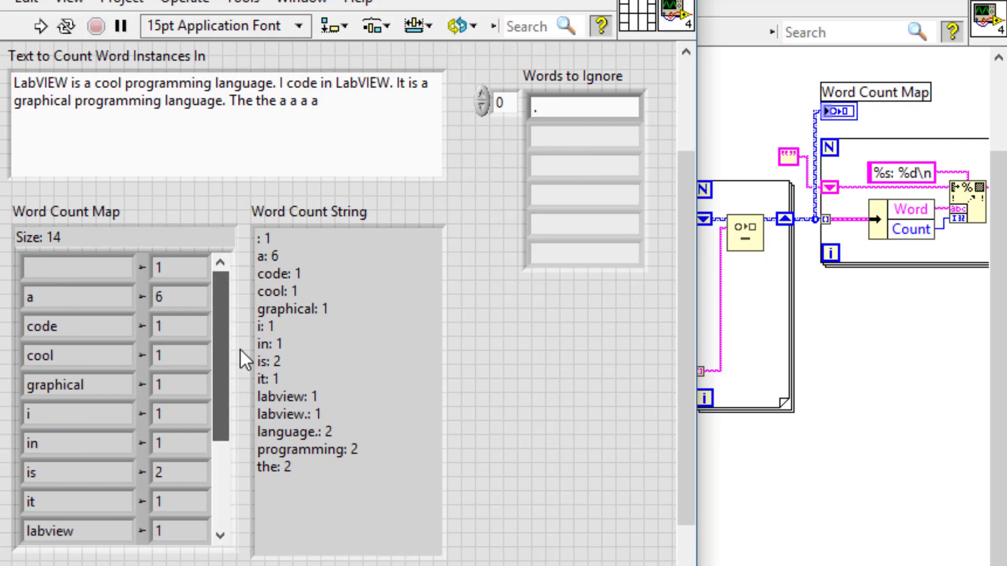
pyautogui.click(583, 135)
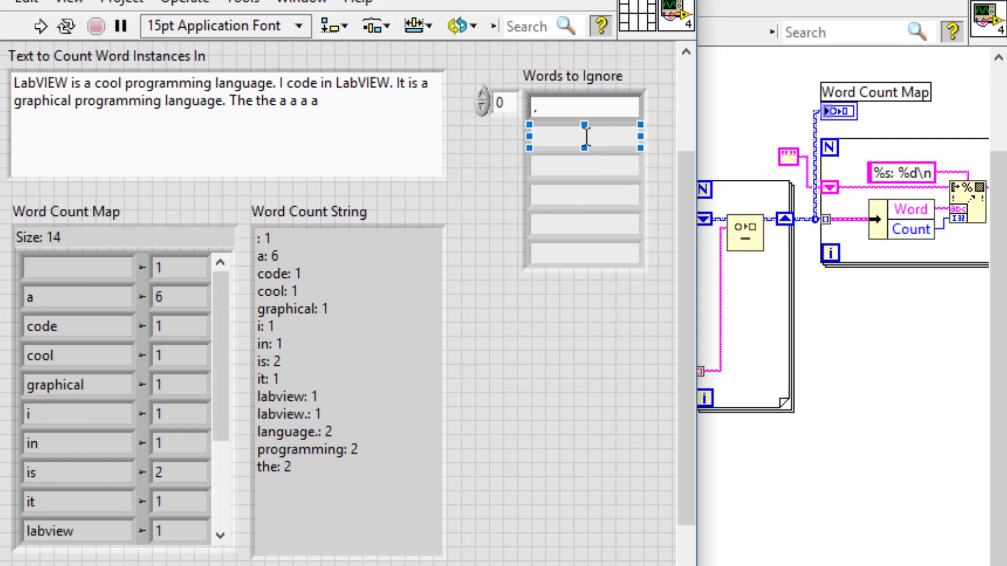
pyautogui.click(583, 135)
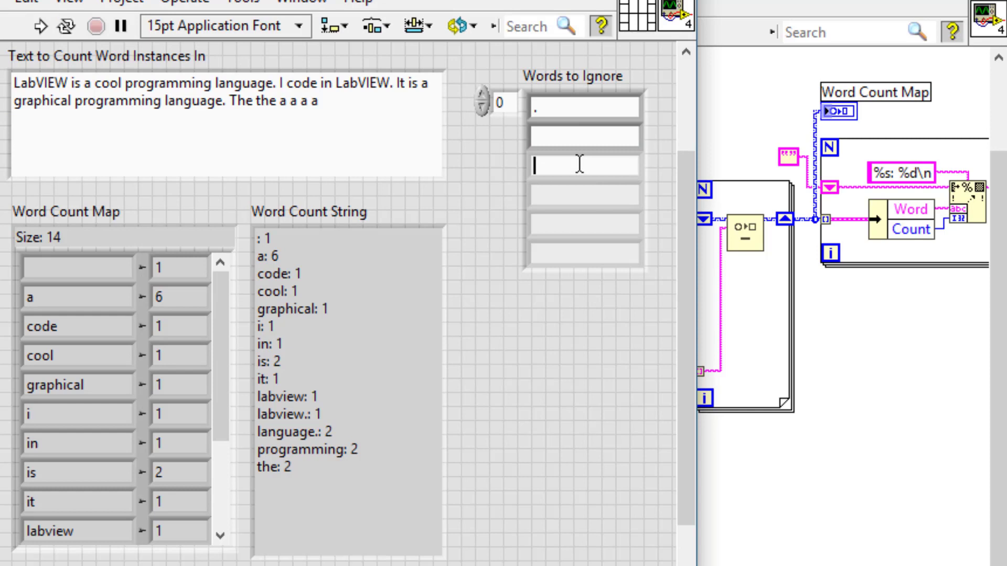
# - Add 'a' to Words to Ignore and rerun the VI
pyautogui.write('a')
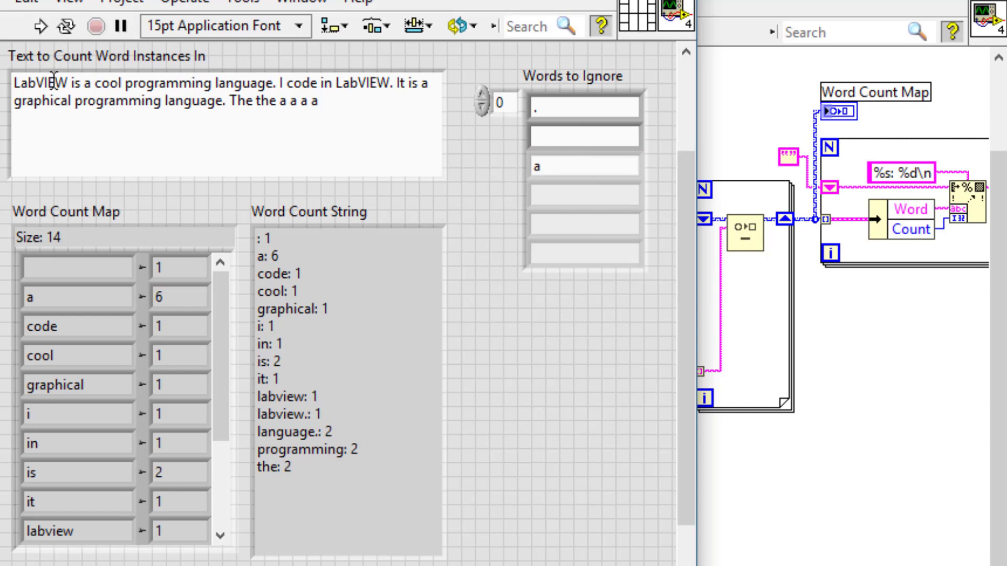
pyautogui.click(31, 26)
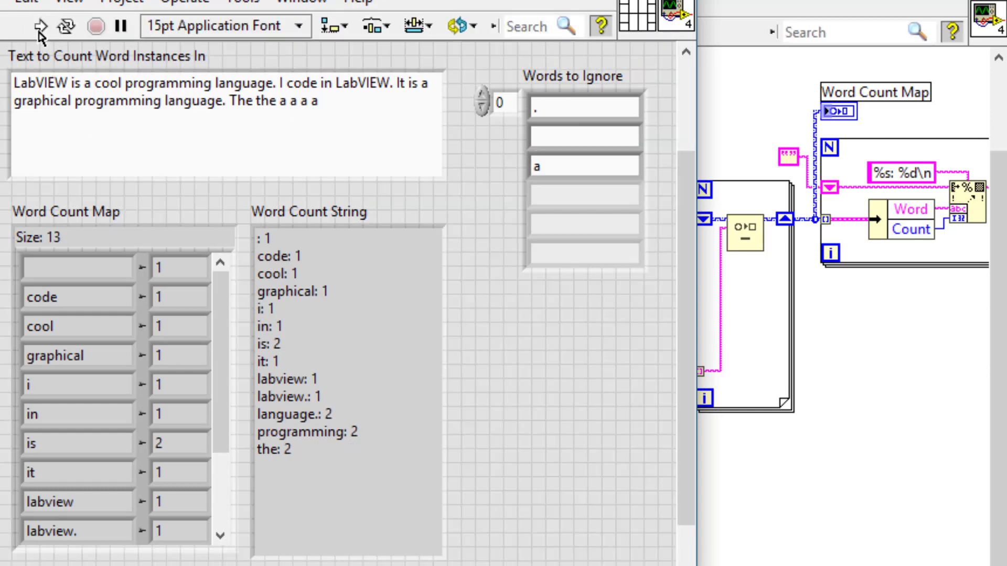
pyautogui.moveTo(40, 25)
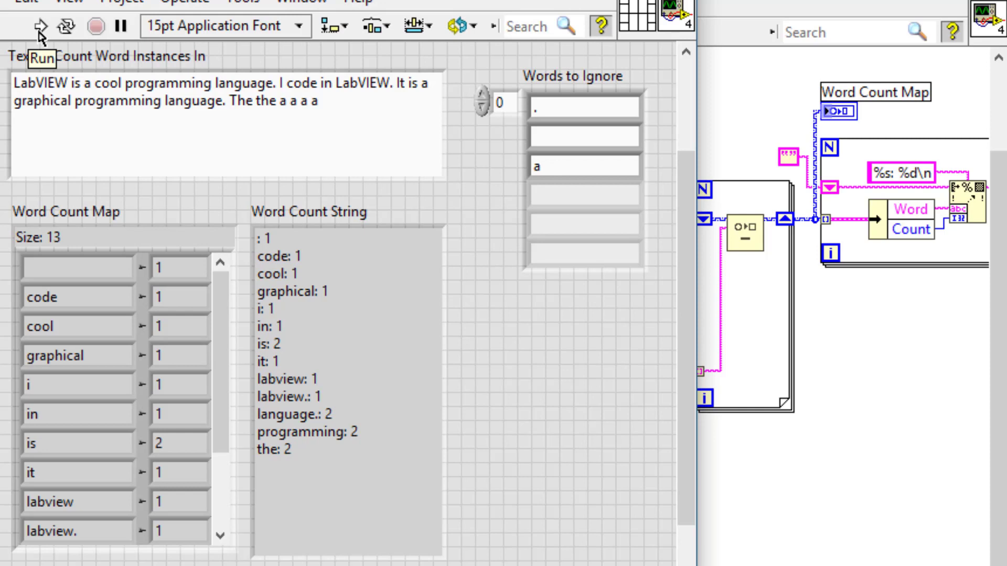
pyautogui.click(583, 195)
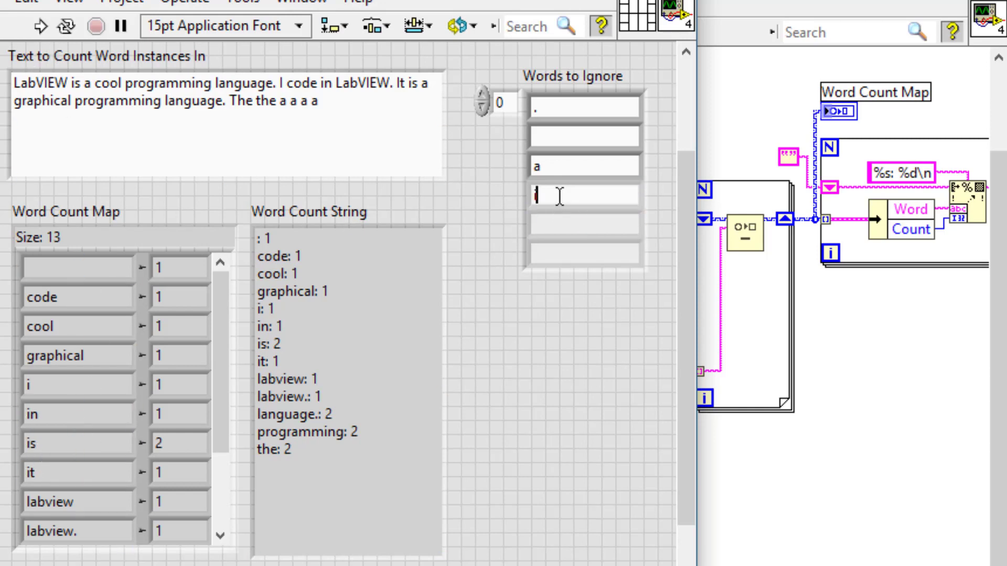
# - Add 'is' to Words to Ignore, rerun, and inspect the 12-word map's empty-word entry
pyautogui.write('is')
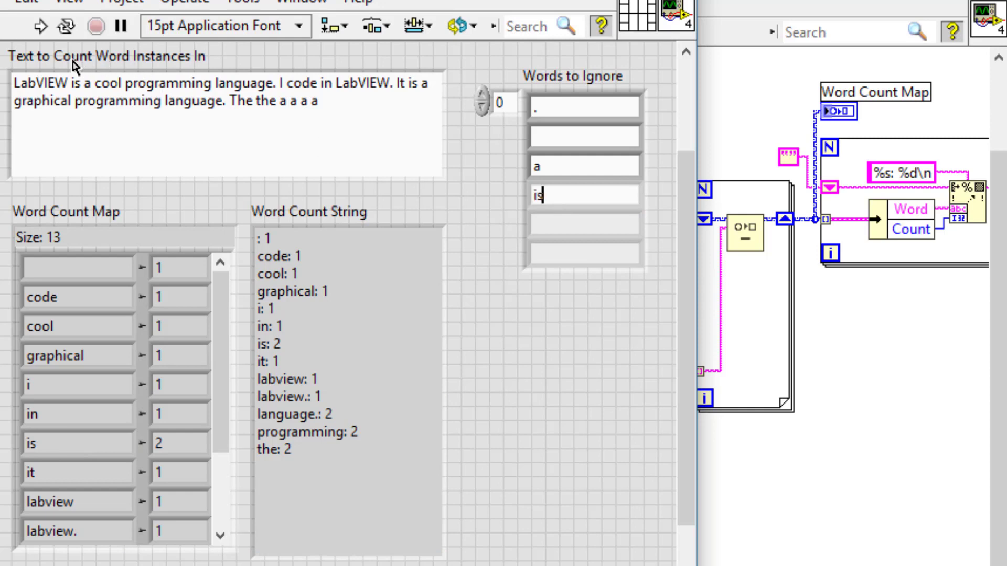
pyautogui.click(26, 26)
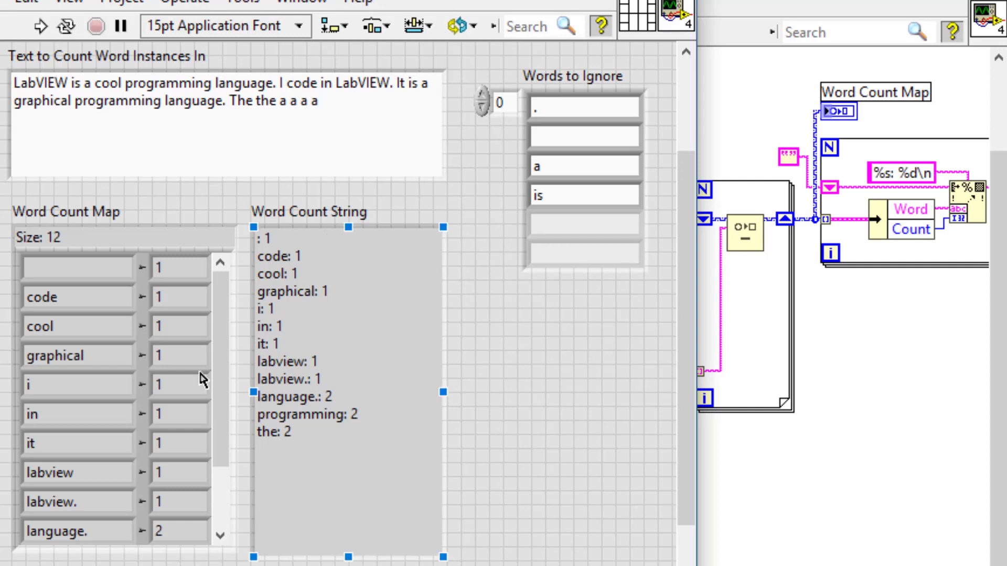
pyautogui.scroll(-3)
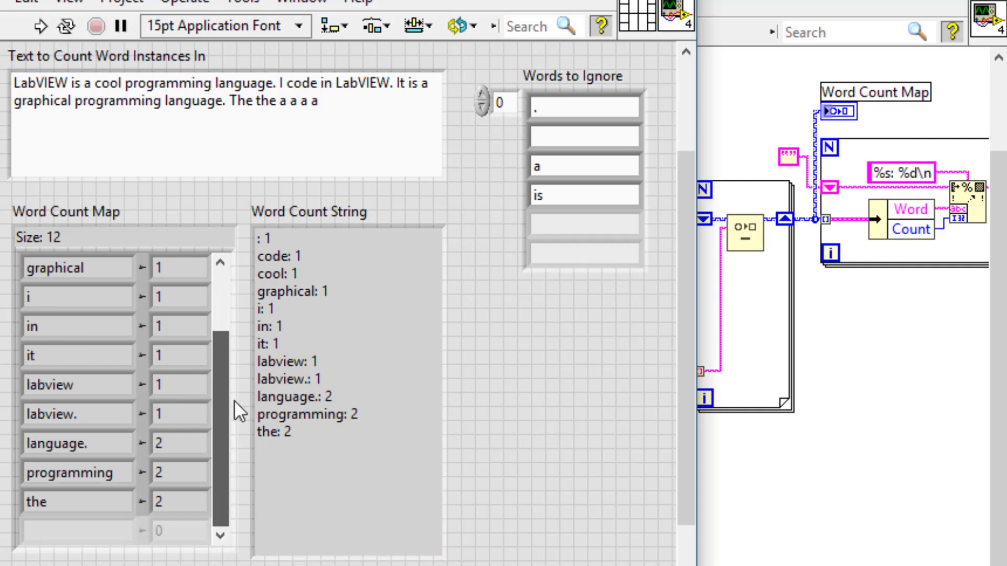
pyautogui.scroll(-3)
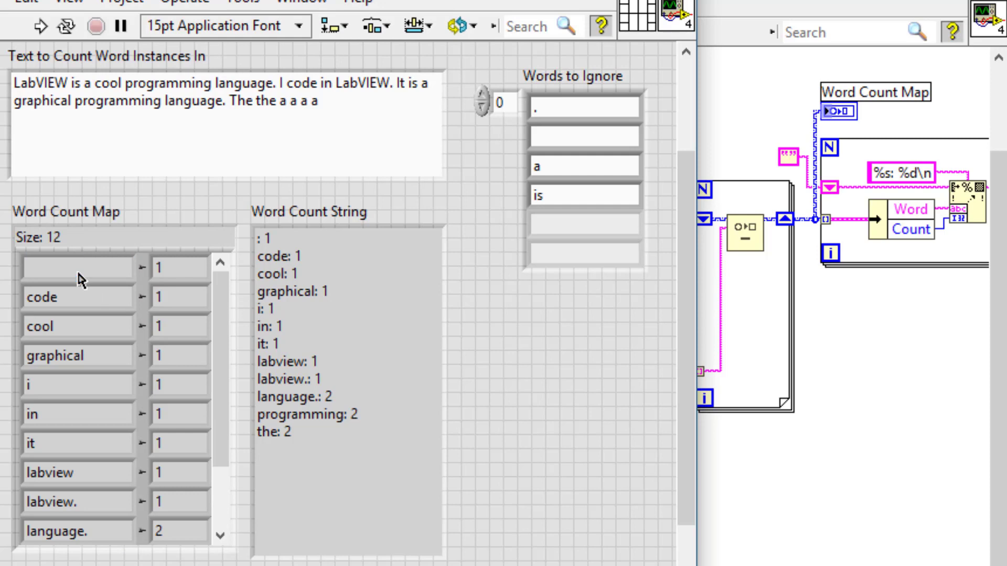
pyautogui.click(75, 266)
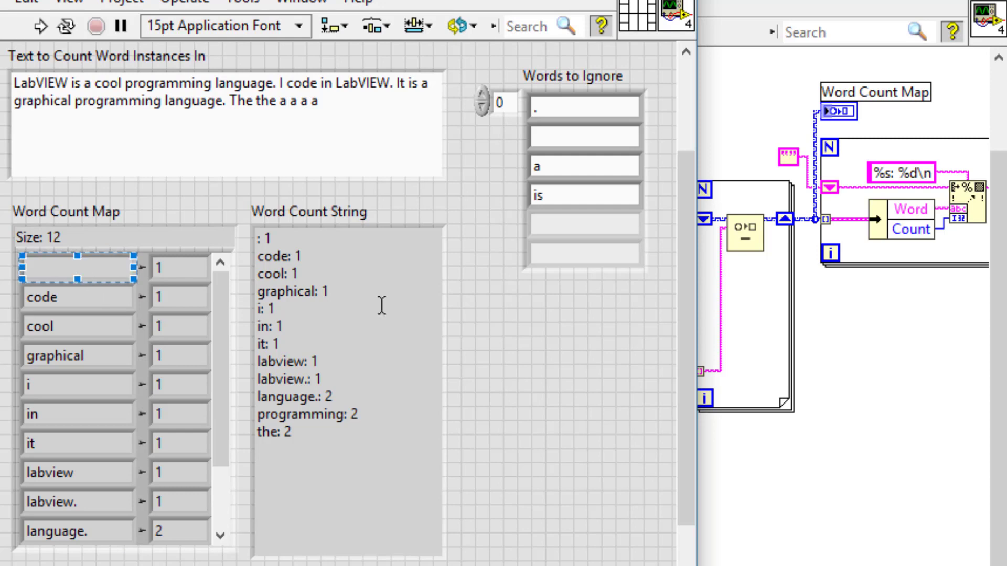